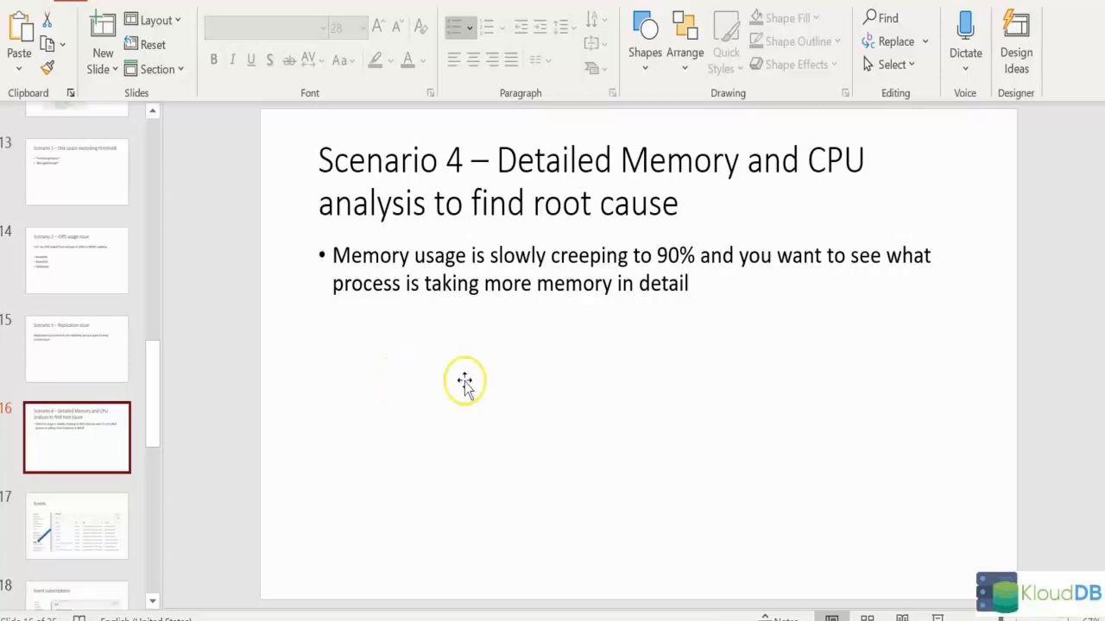
{"action": "mouse_move", "coordinate": [60, 608]}
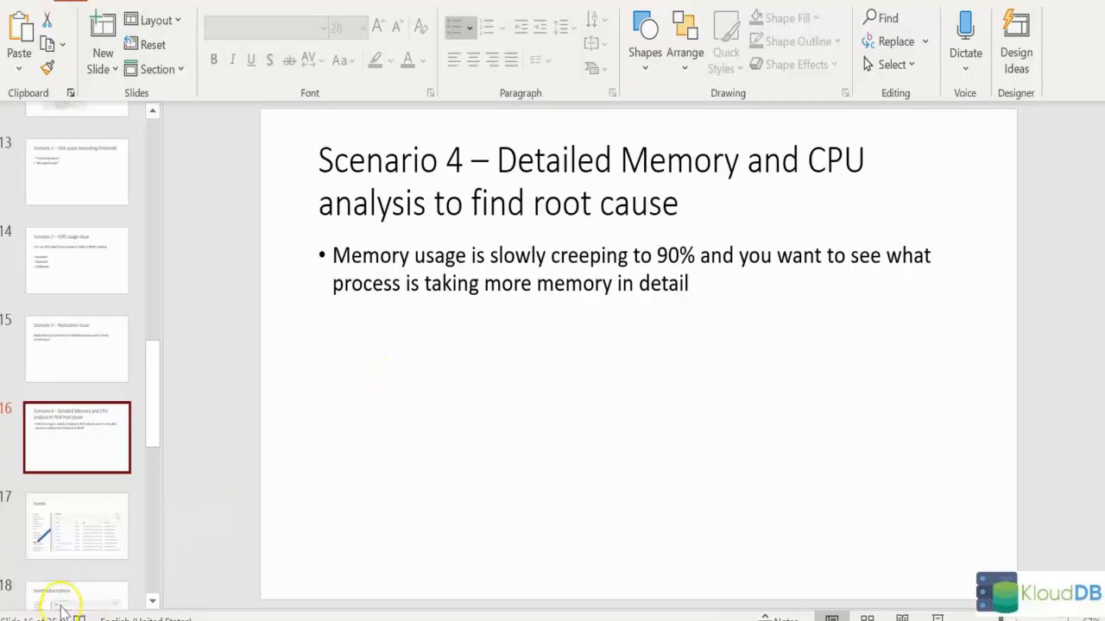
{"action": "mouse_move", "coordinate": [125, 534]}
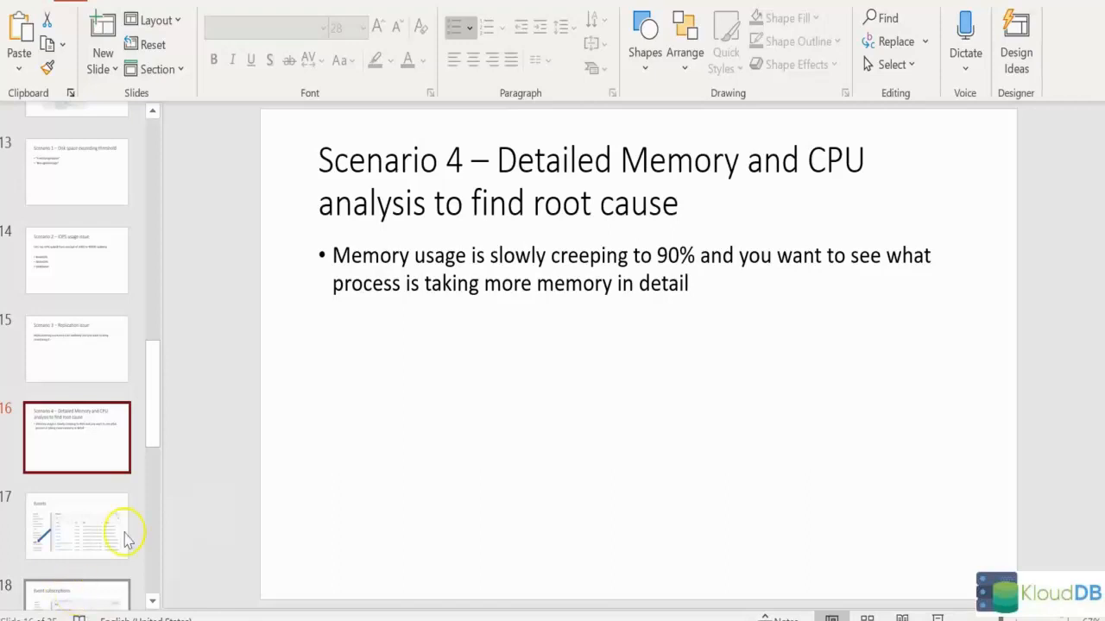
Go to slide 13 on disk space thresholds, selecting title words and bullet text
{"action": "left_click", "coordinate": [77, 171]}
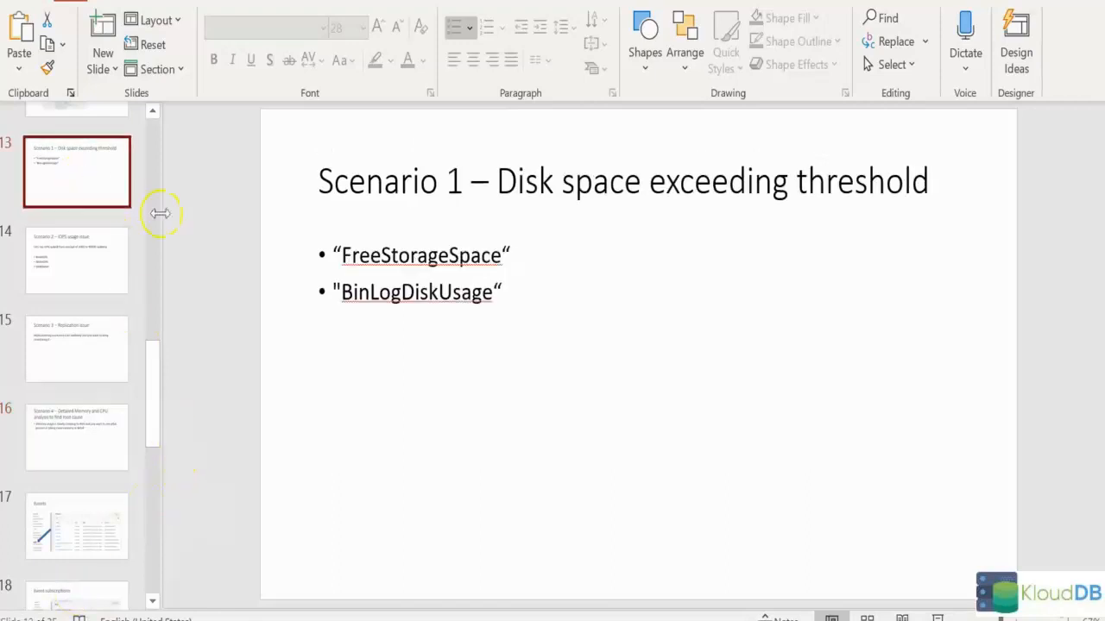
{"action": "mouse_move", "coordinate": [446, 576]}
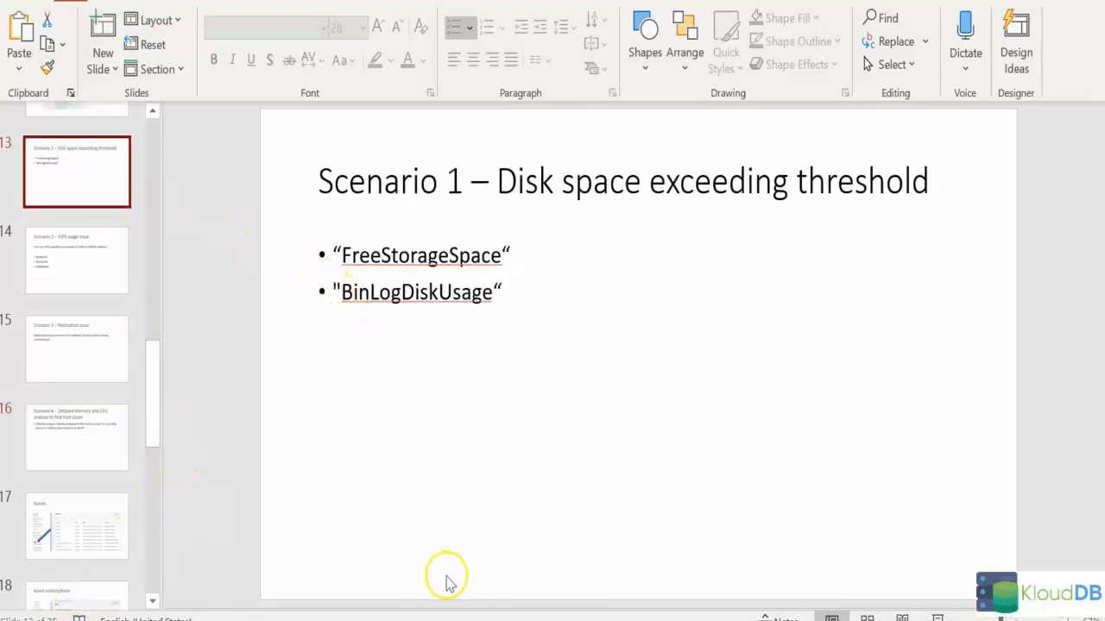
{"action": "mouse_move", "coordinate": [509, 604]}
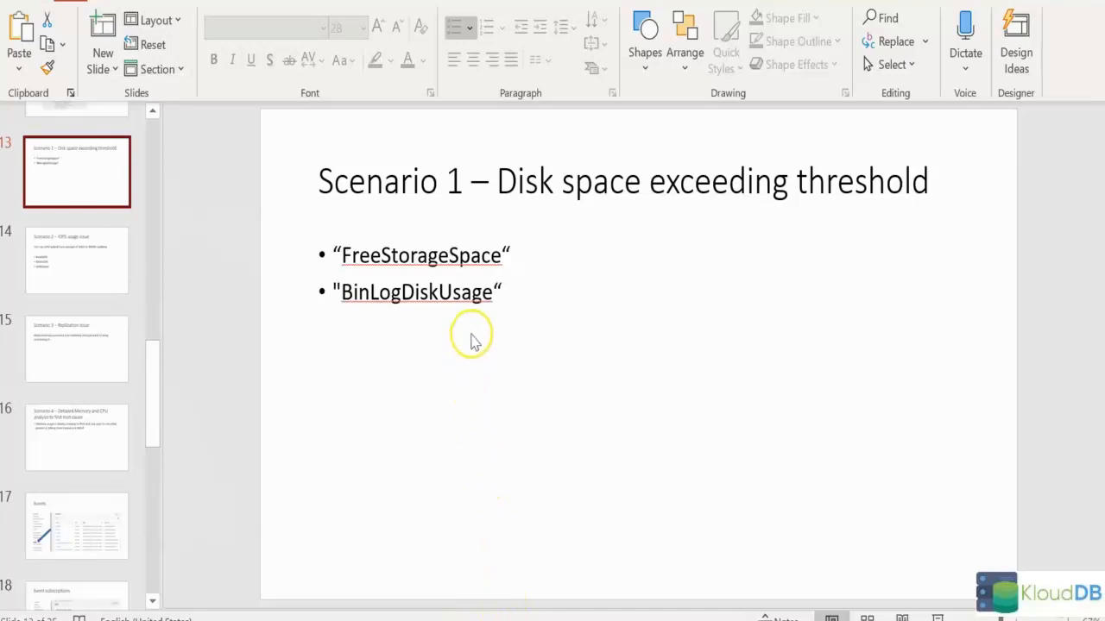
{"action": "left_click_drag", "start_coordinate": [471, 182], "coordinate": [788, 182]}
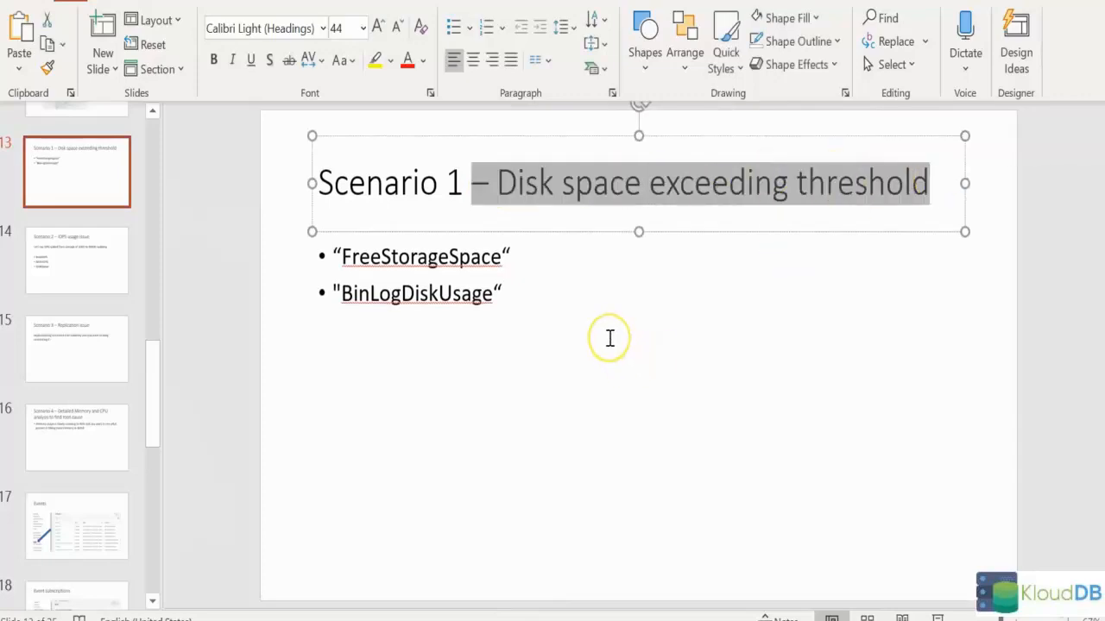
{"action": "mouse_move", "coordinate": [601, 327]}
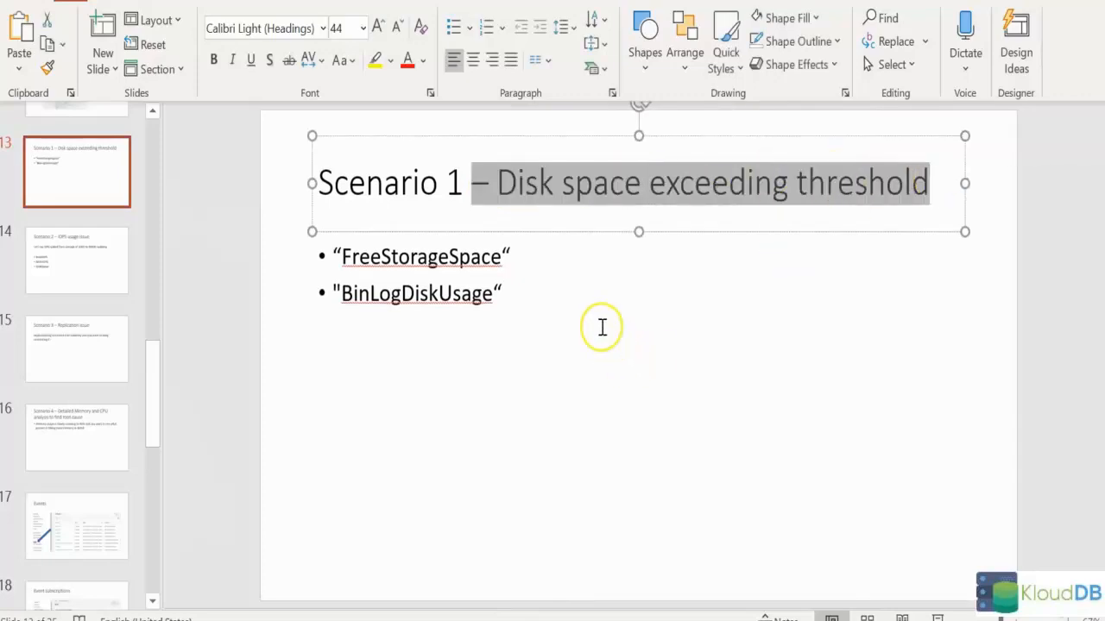
{"action": "mouse_move", "coordinate": [604, 322]}
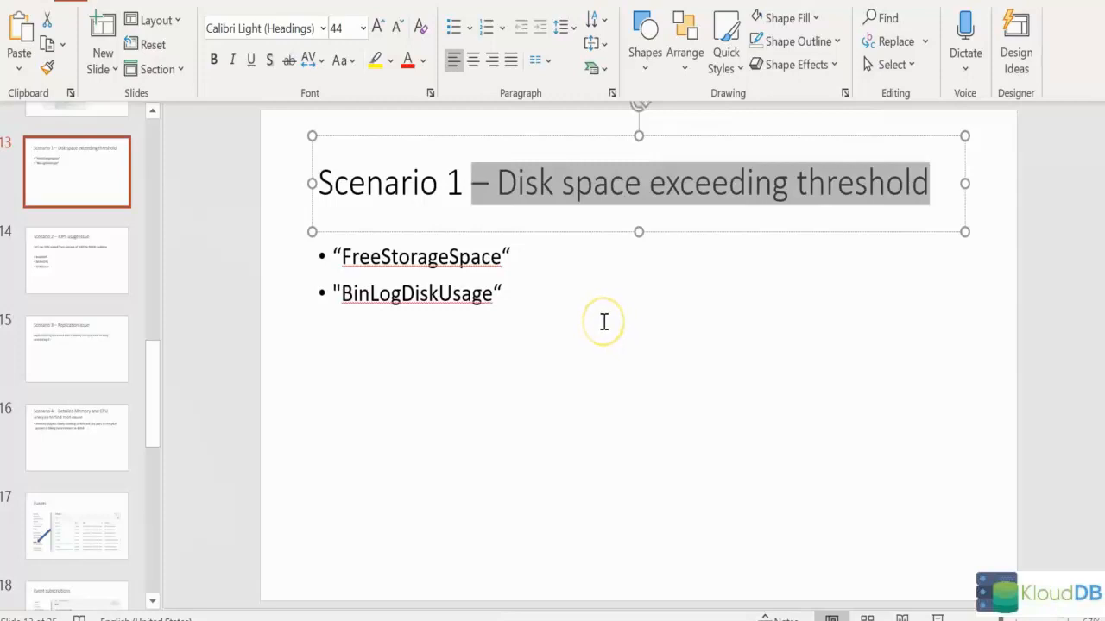
{"action": "mouse_move", "coordinate": [605, 330]}
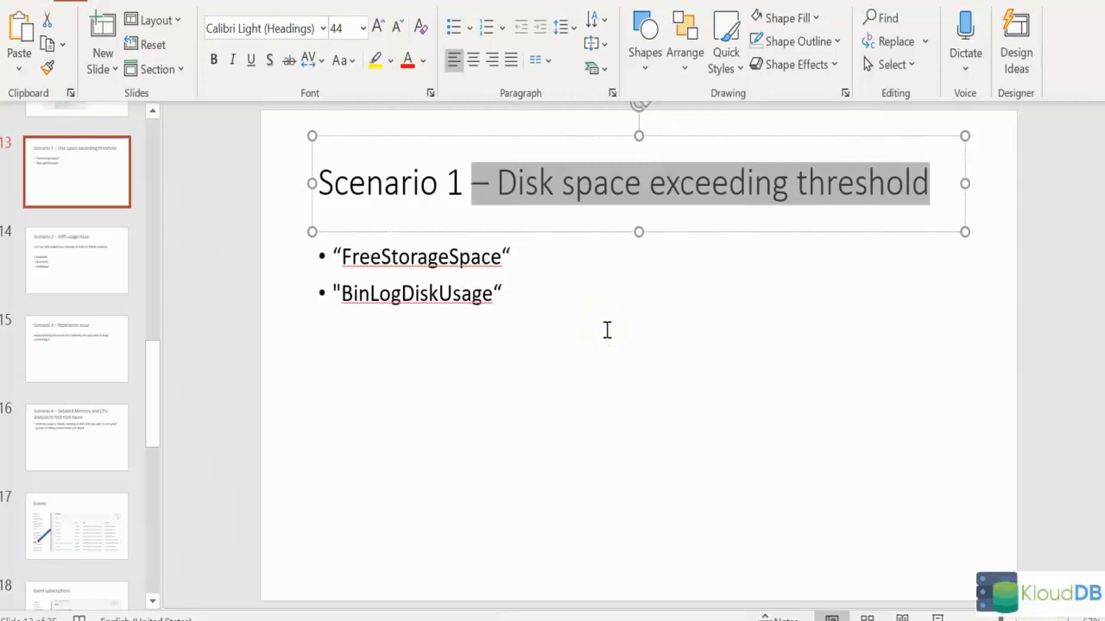
{"action": "mouse_move", "coordinate": [608, 334]}
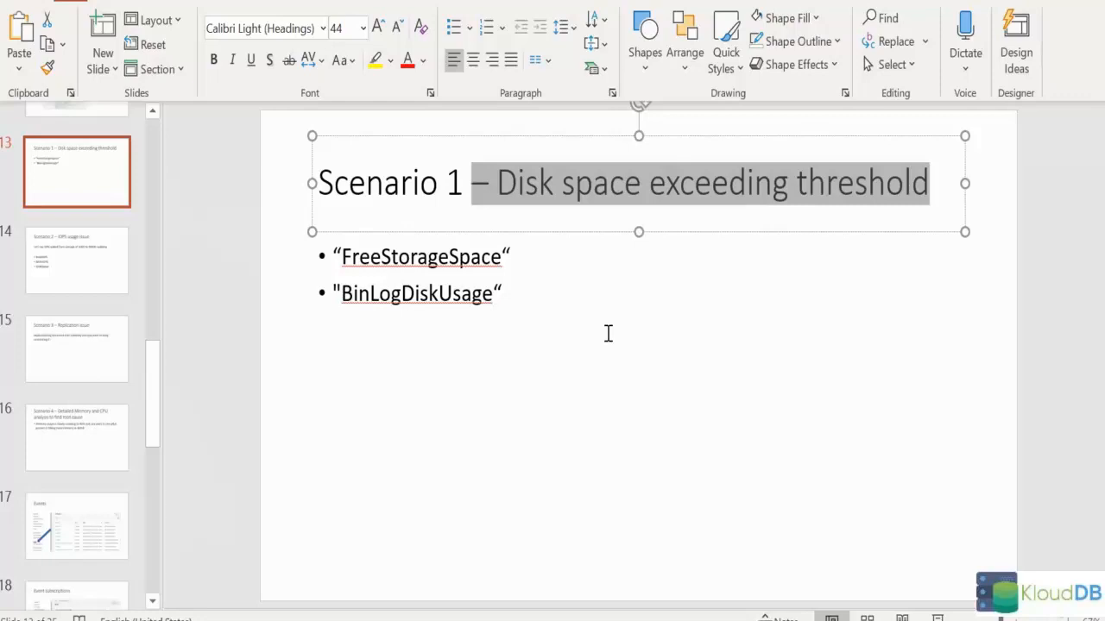
{"action": "mouse_move", "coordinate": [608, 335]}
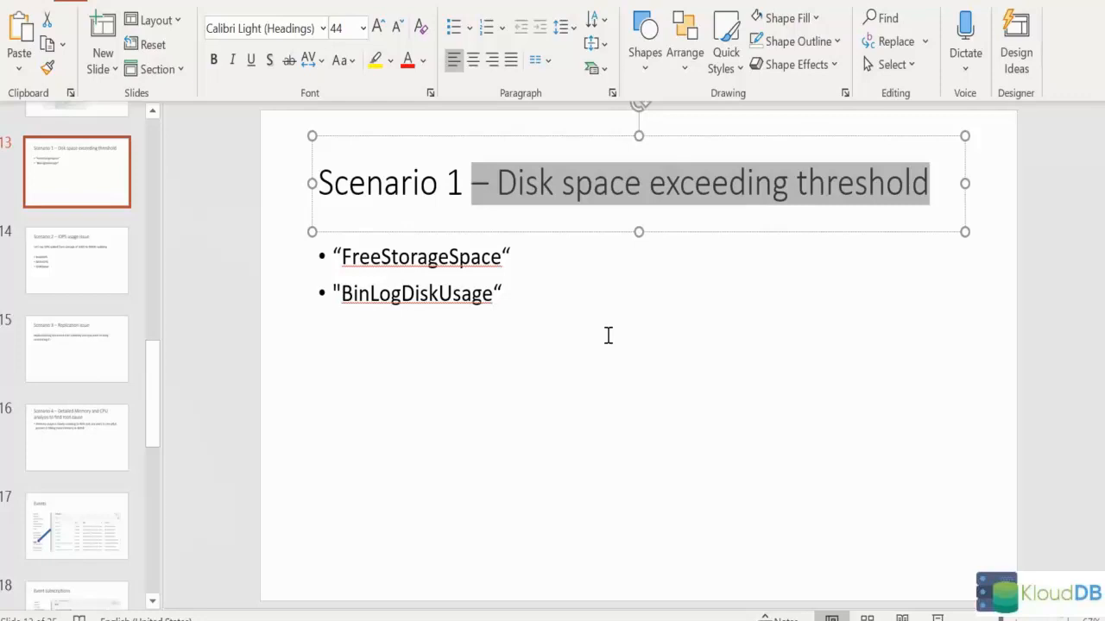
{"action": "mouse_move", "coordinate": [608, 333]}
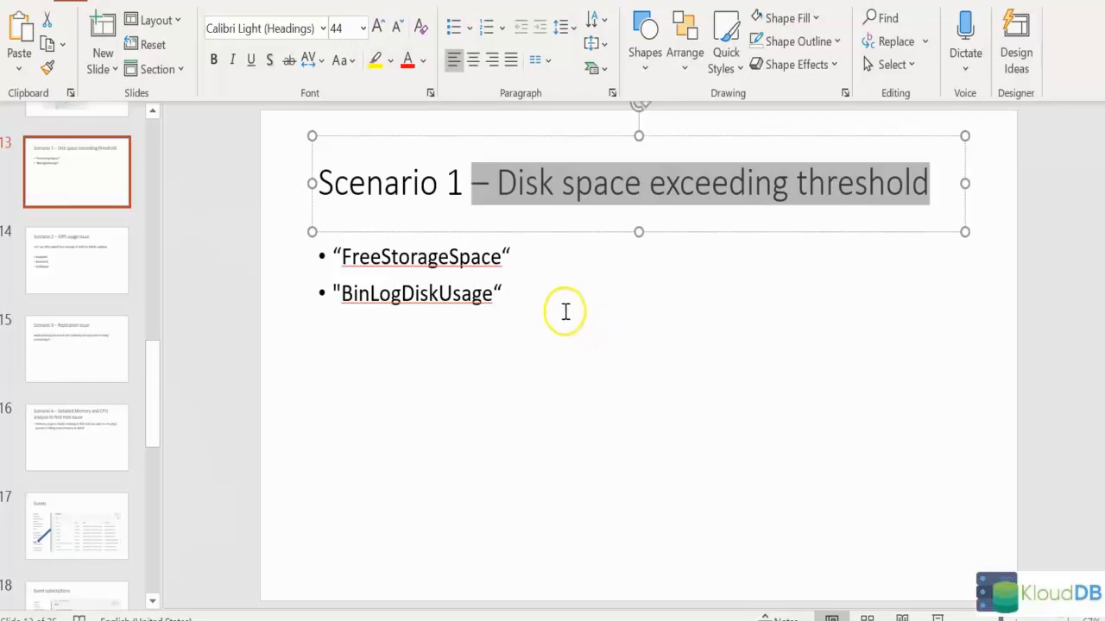
{"action": "mouse_move", "coordinate": [562, 309]}
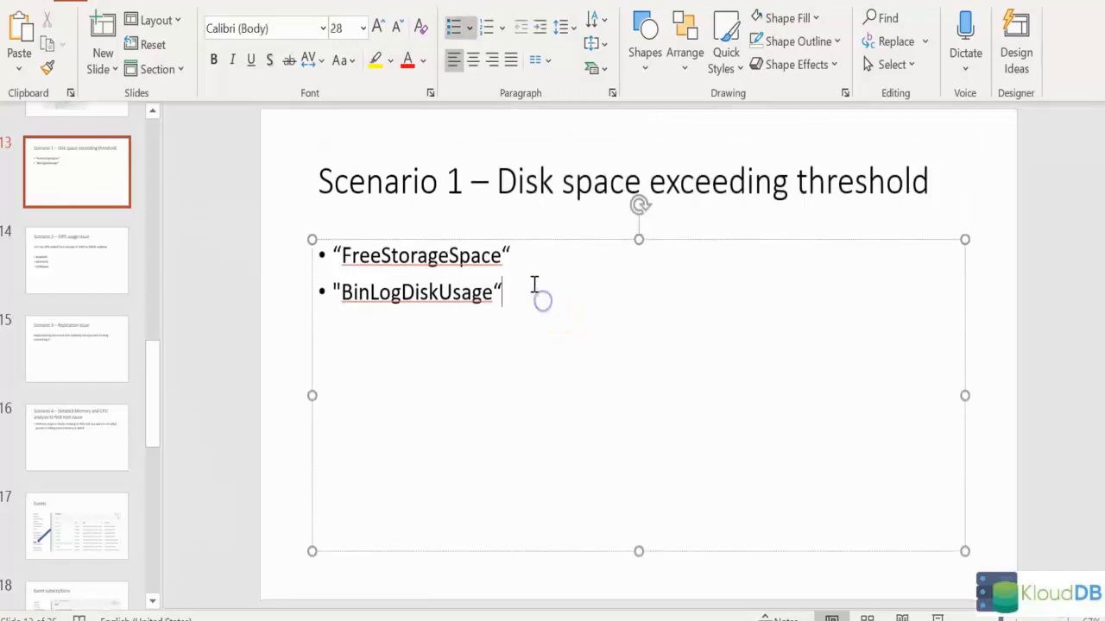
{"action": "triple_click", "coordinate": [421, 255]}
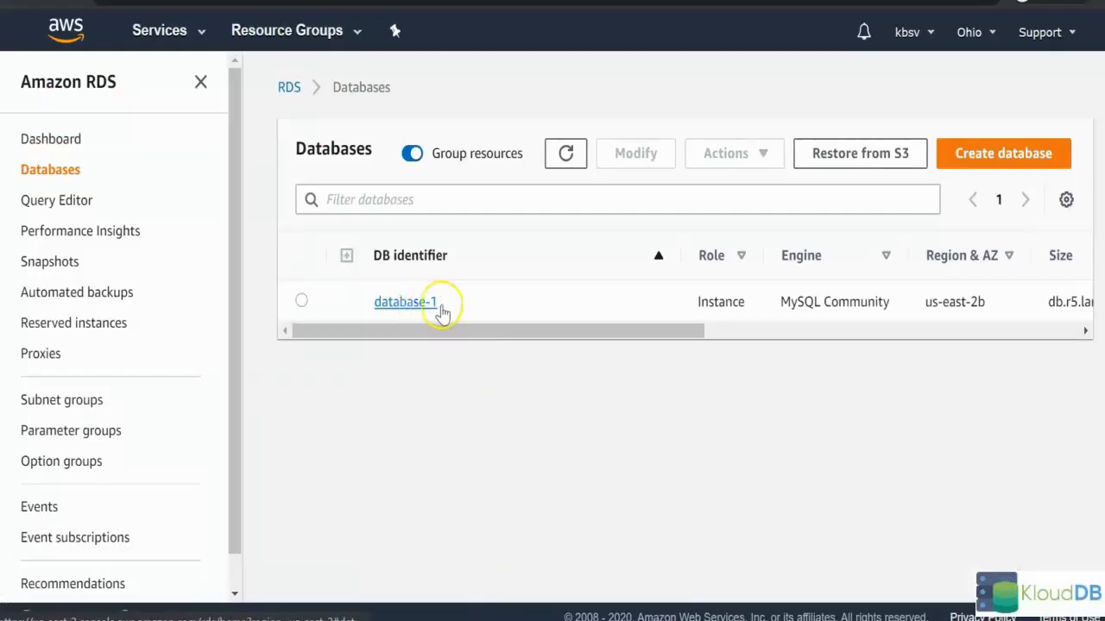
Open database-1 and inspect, then close, the enlarged Binary Log Disk Usage chart
{"action": "left_click", "coordinate": [405, 301]}
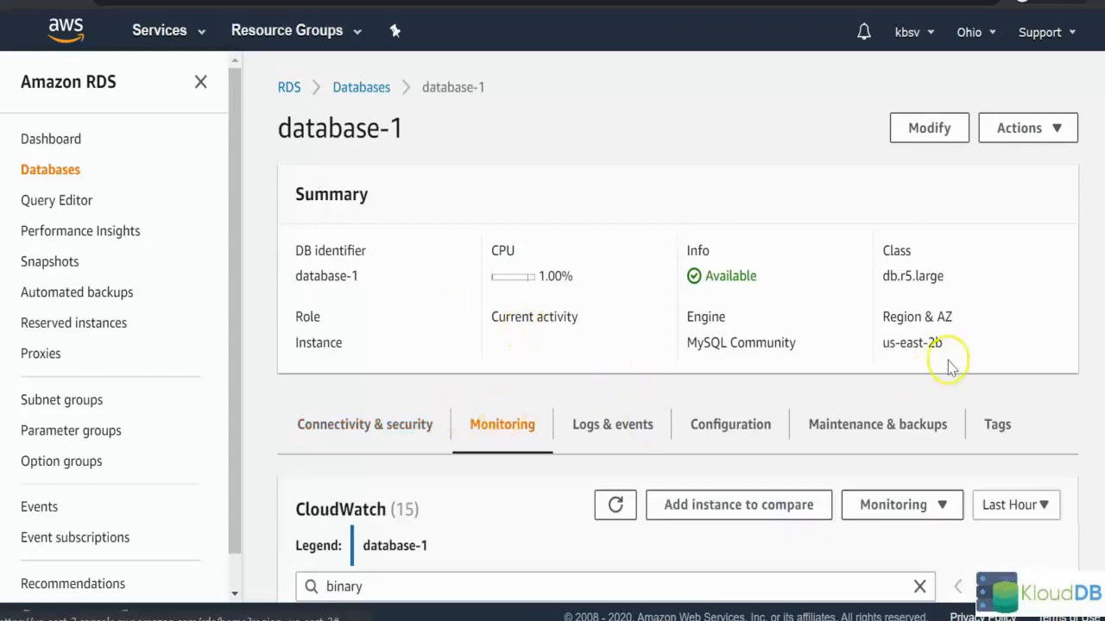
{"action": "scroll", "scroll_direction": "down", "scroll_amount": 3}
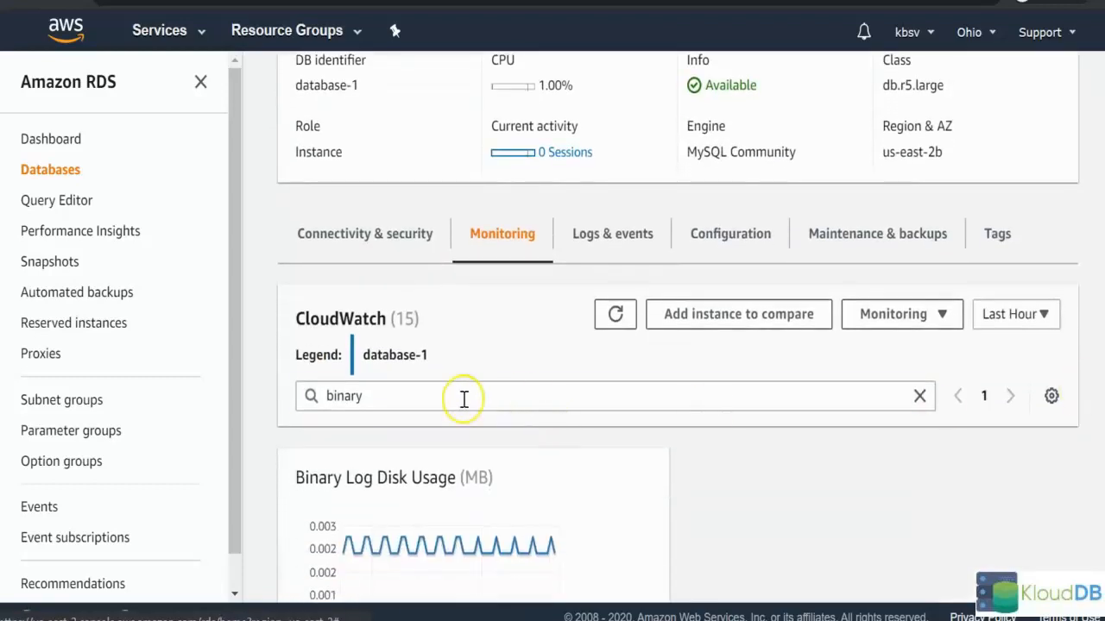
{"action": "scroll", "scroll_direction": "down", "scroll_amount": 3}
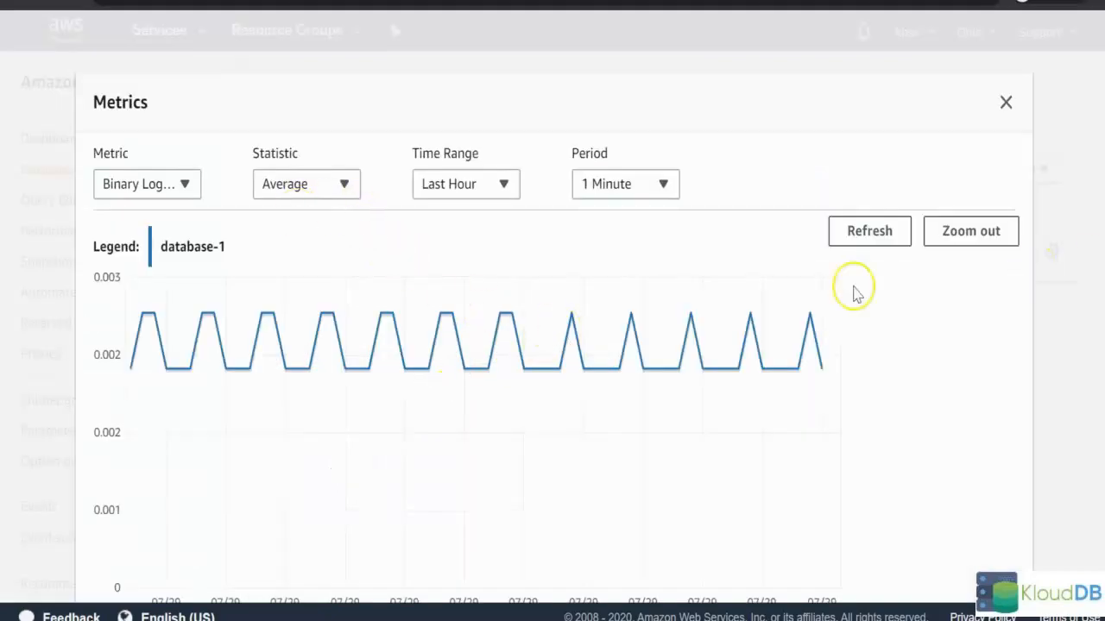
{"action": "scroll", "scroll_direction": "down", "scroll_amount": 3}
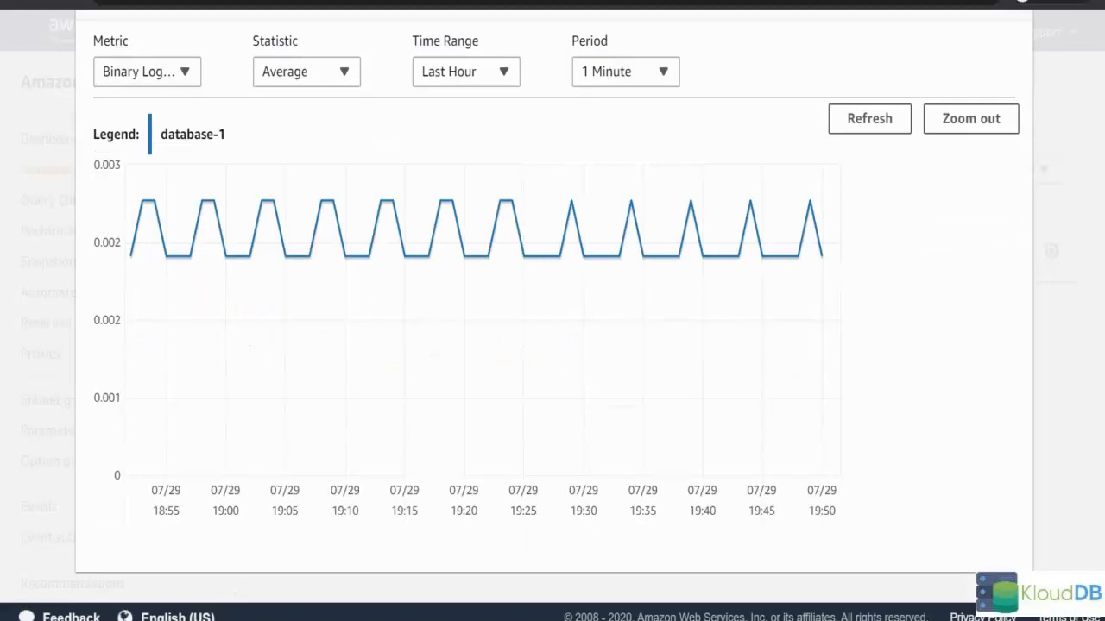
{"action": "mouse_move", "coordinate": [324, 358]}
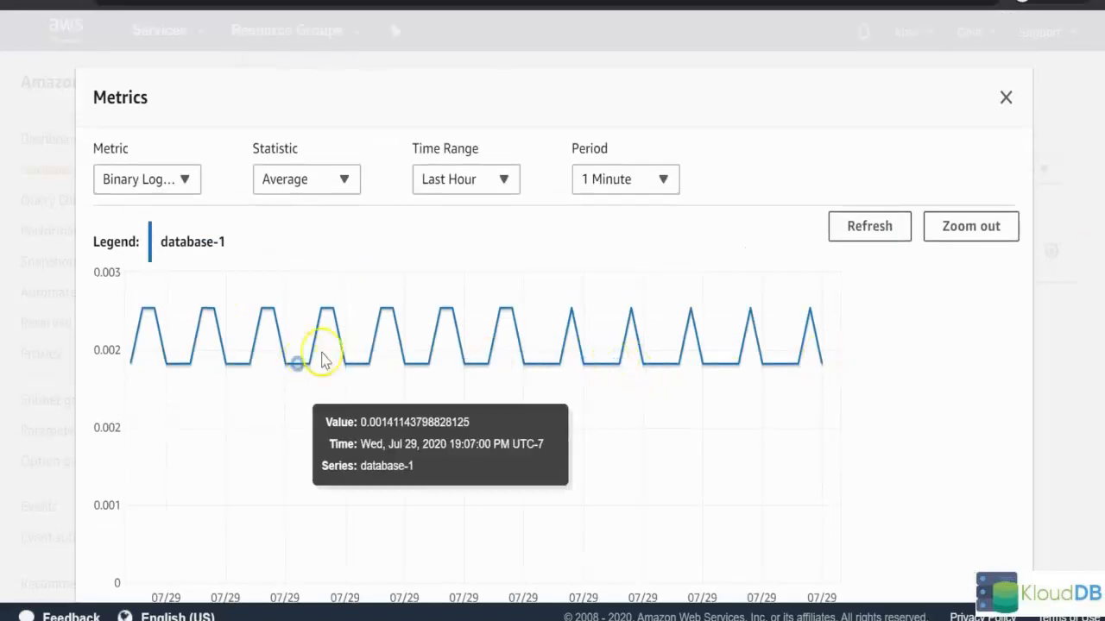
{"action": "mouse_move", "coordinate": [727, 309]}
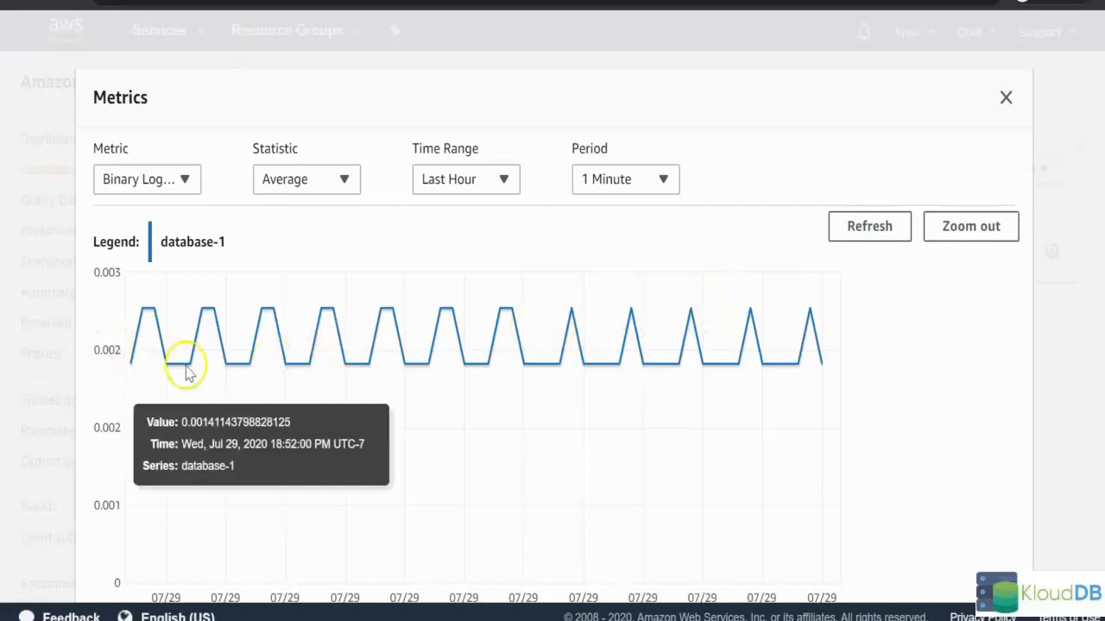
{"action": "left_click", "coordinate": [1006, 96]}
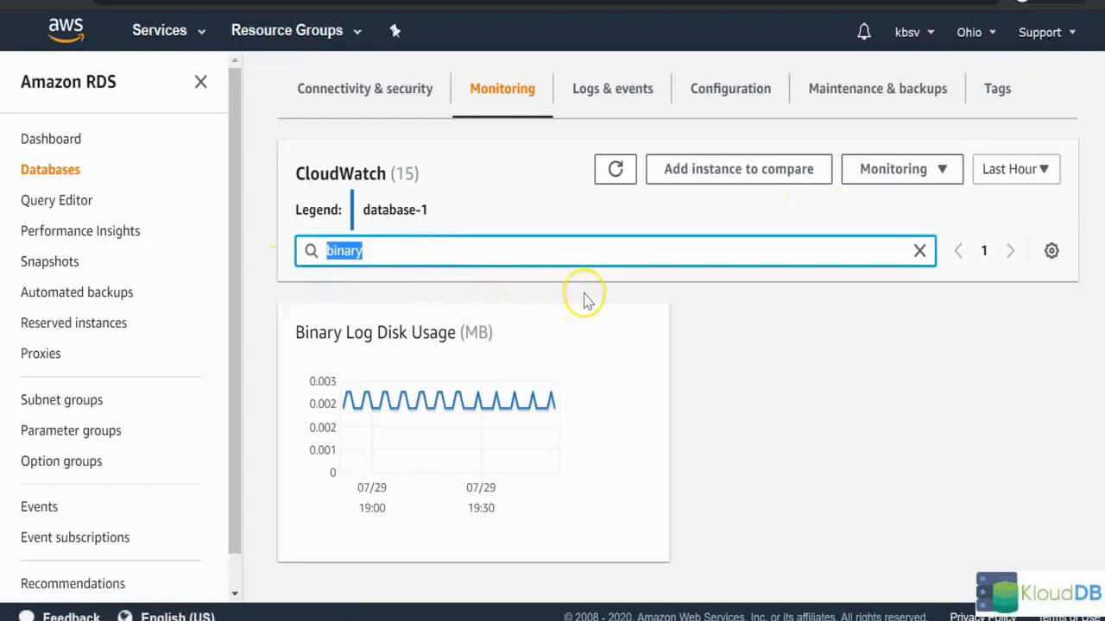
Filter database-1 metrics by 'sto' and inspect the enlarged Free Storage Space chart
{"action": "type", "text": "disk"}
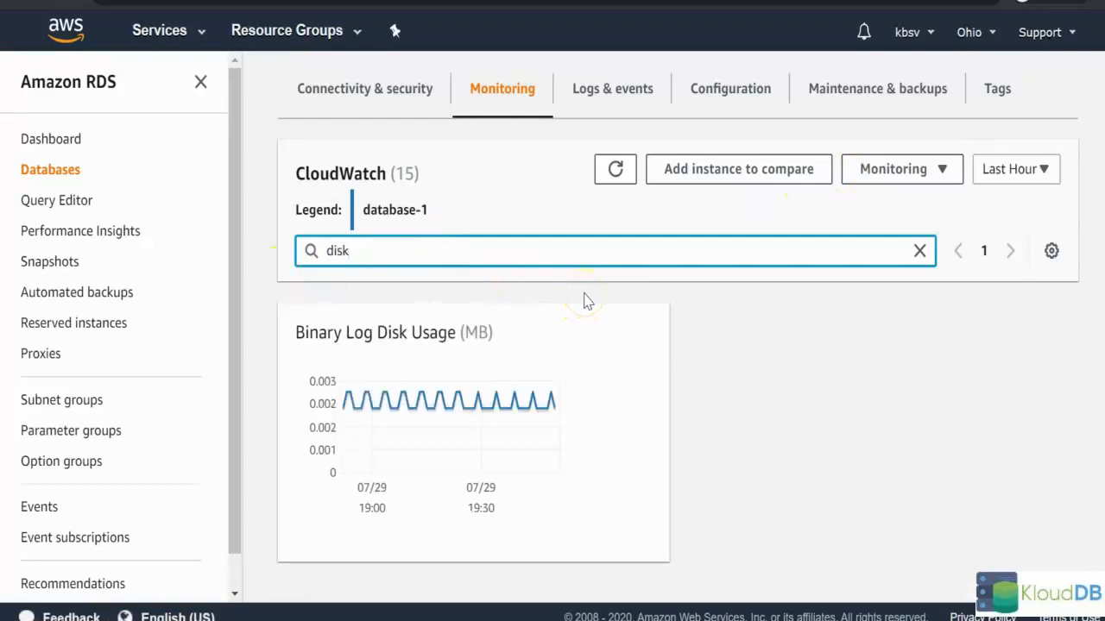
{"action": "type", "text": "sto"}
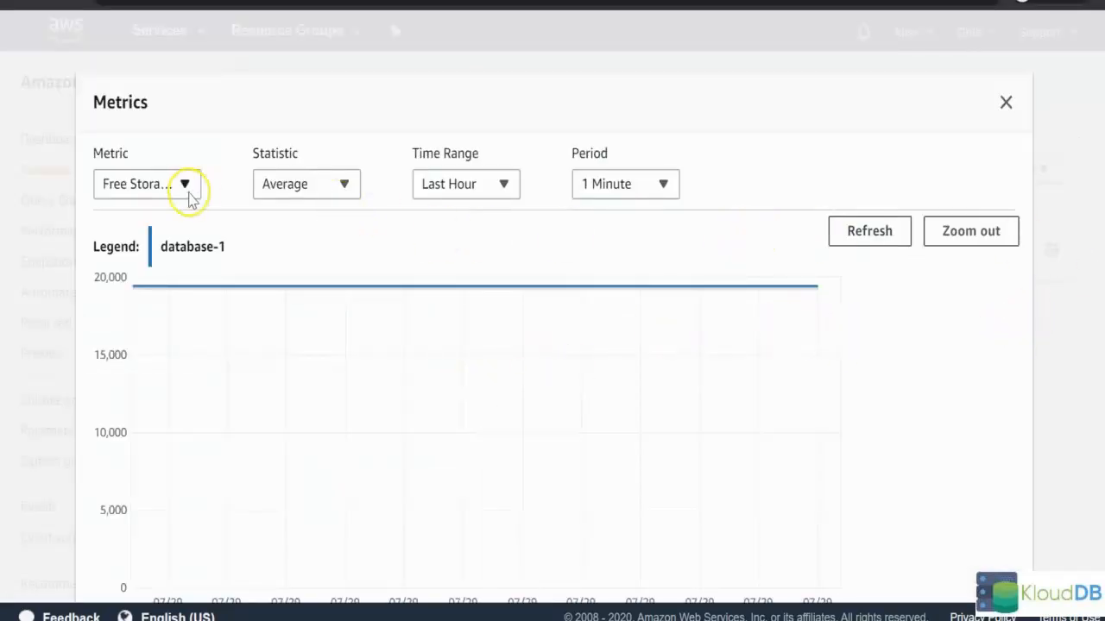
{"action": "mouse_move", "coordinate": [326, 352]}
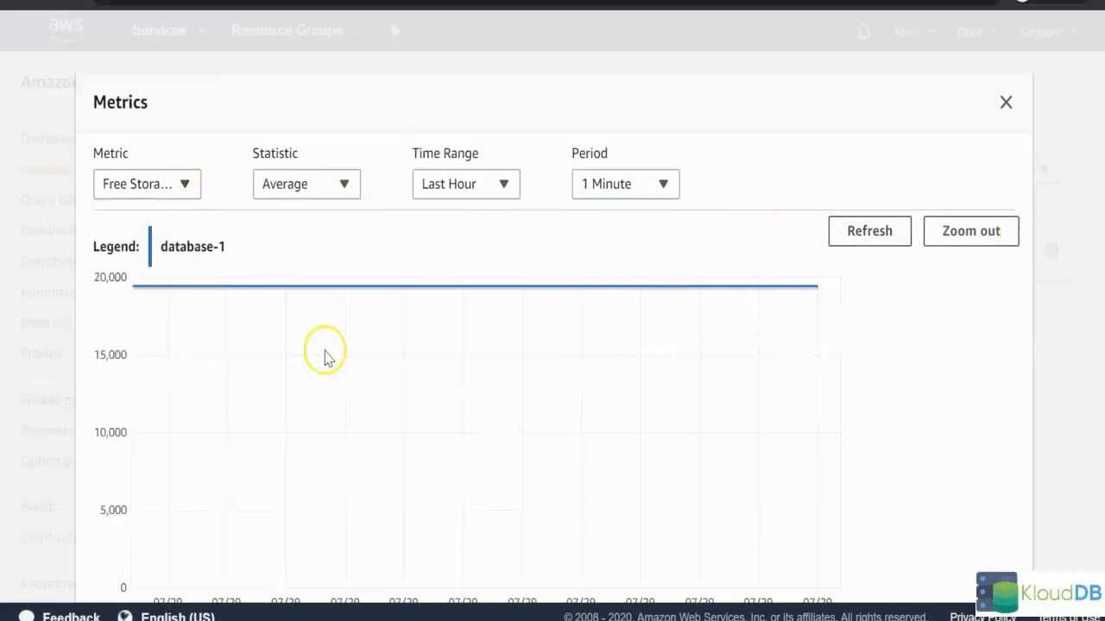
{"action": "scroll", "scroll_direction": "down", "scroll_amount": 3}
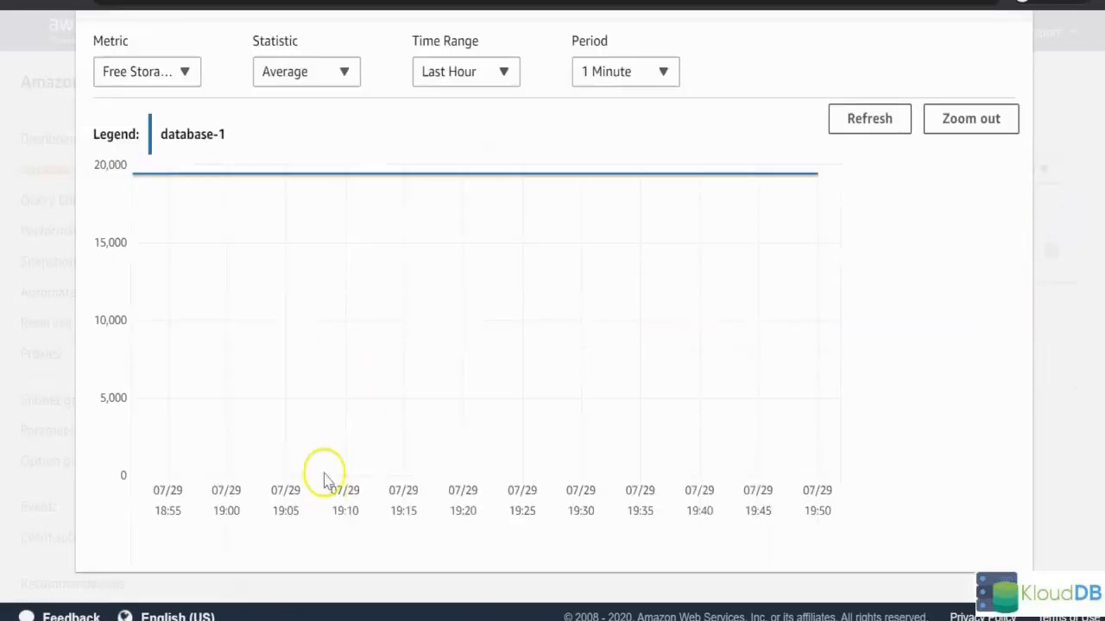
{"action": "mouse_move", "coordinate": [479, 175]}
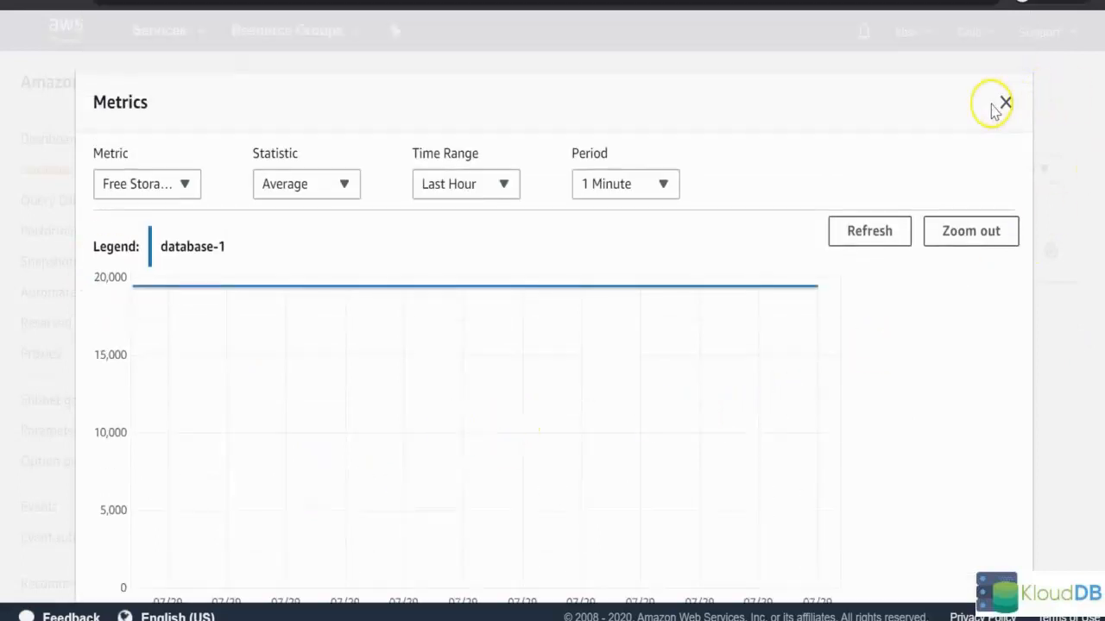
{"action": "left_click", "coordinate": [1004, 102]}
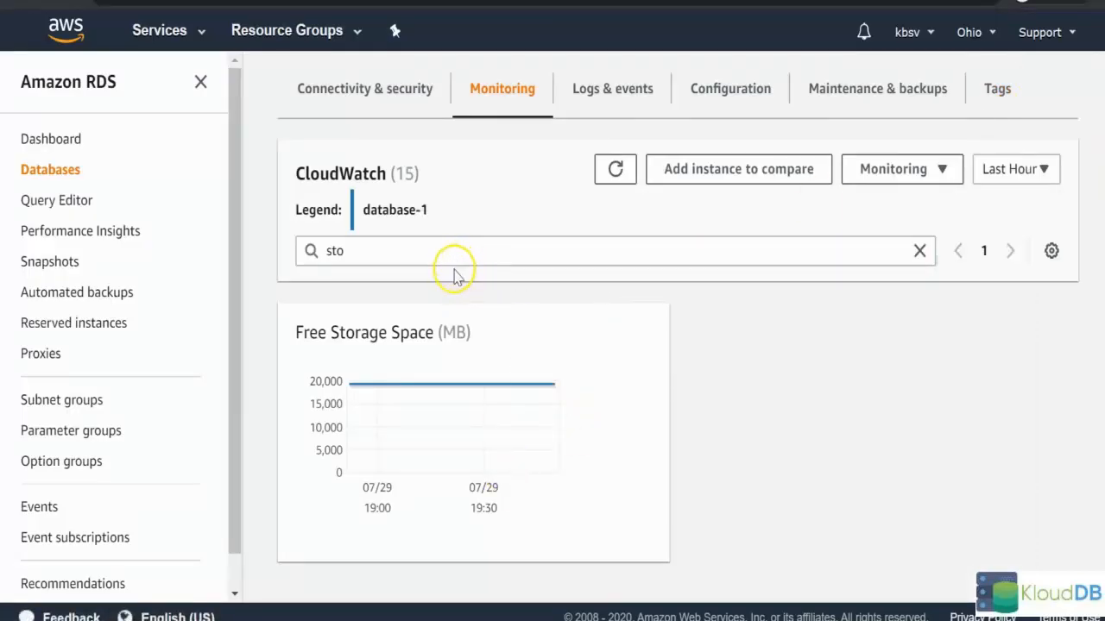
{"action": "mouse_move", "coordinate": [448, 289]}
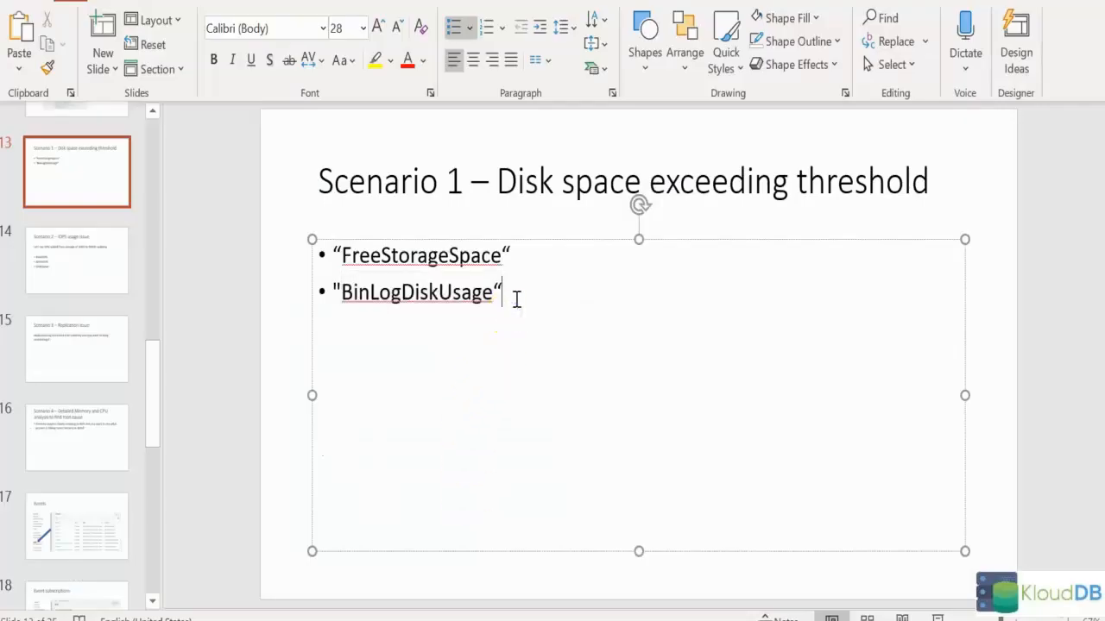
Add a new line 'See the individual table sizes using information_schema' to slide 13
{"action": "key", "text": "enter"}
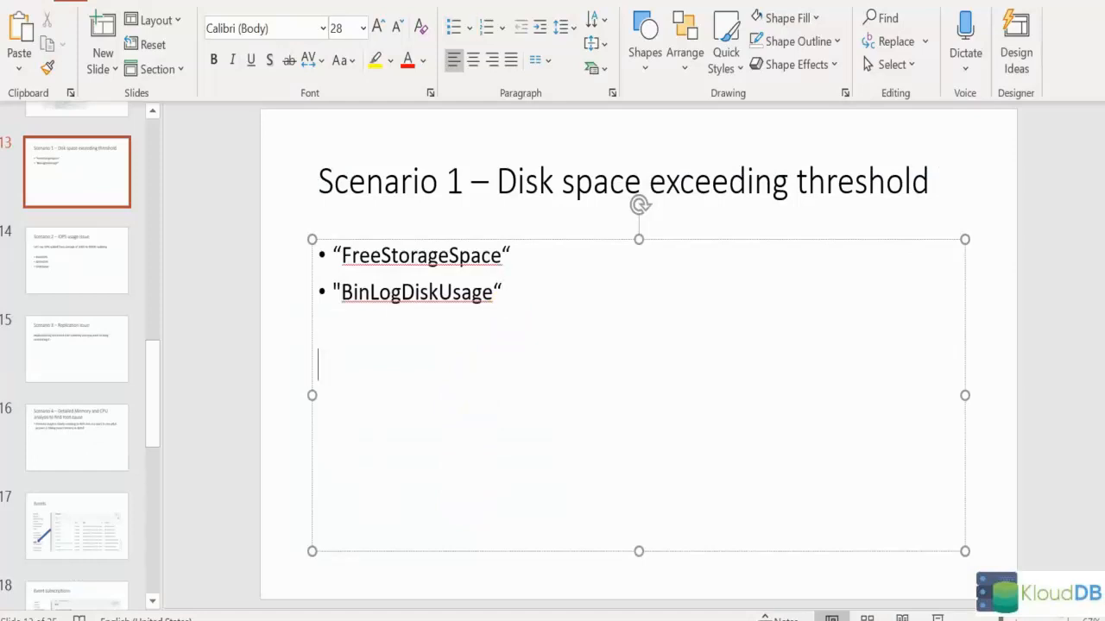
{"action": "type", "text": "See the individua"}
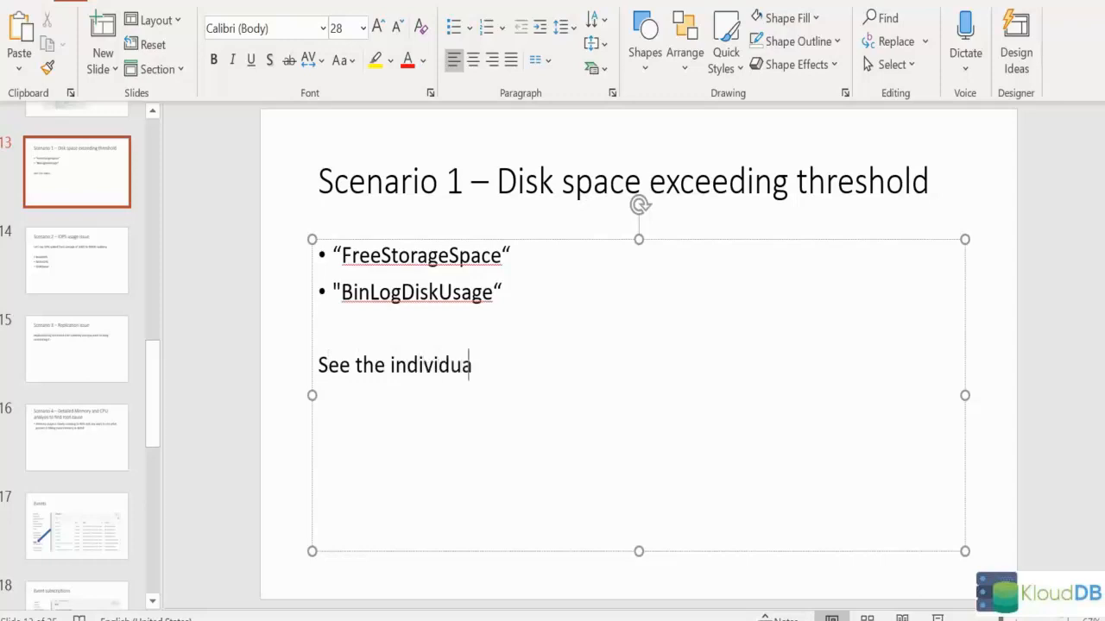
{"action": "type", "text": "l table spo"}
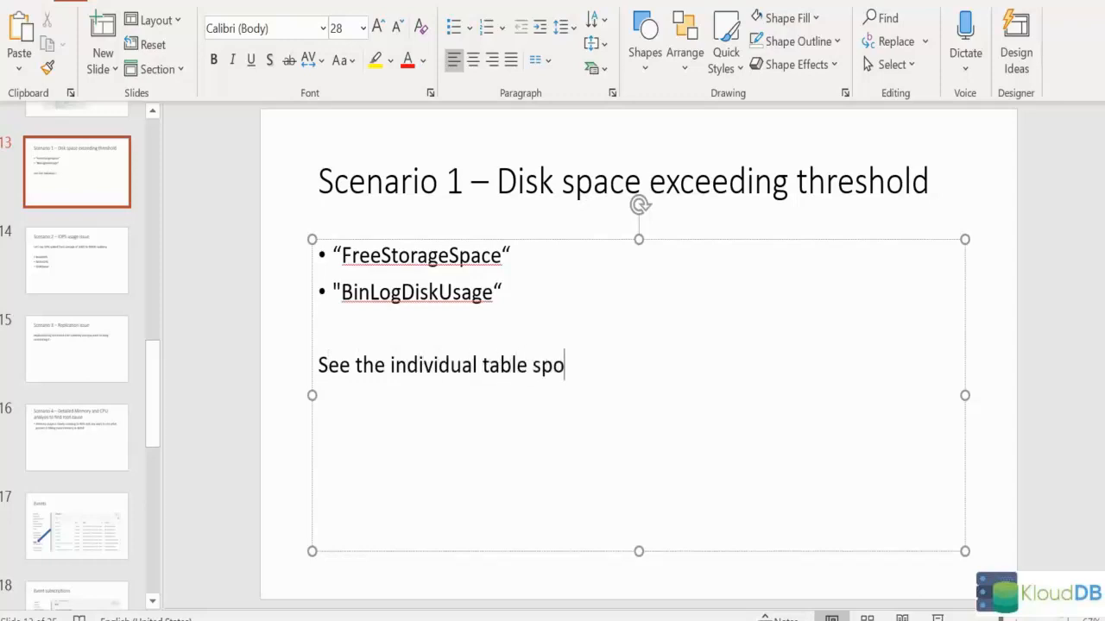
{"action": "type", "text": "izes using inf"}
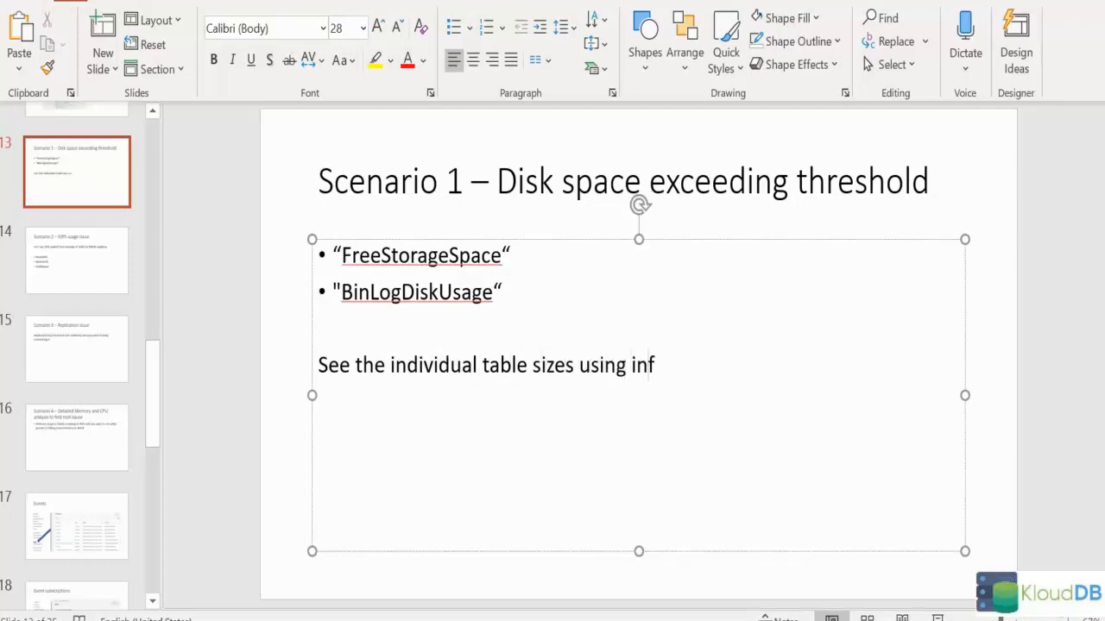
{"action": "type", "text": "ormation_"}
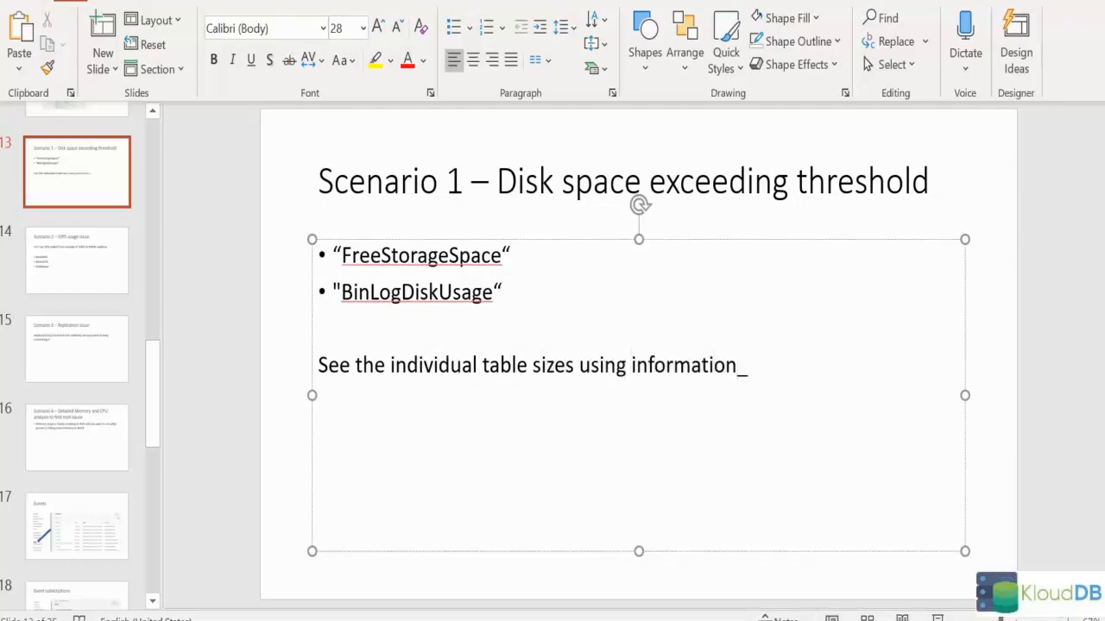
{"action": "type", "text": "schema"}
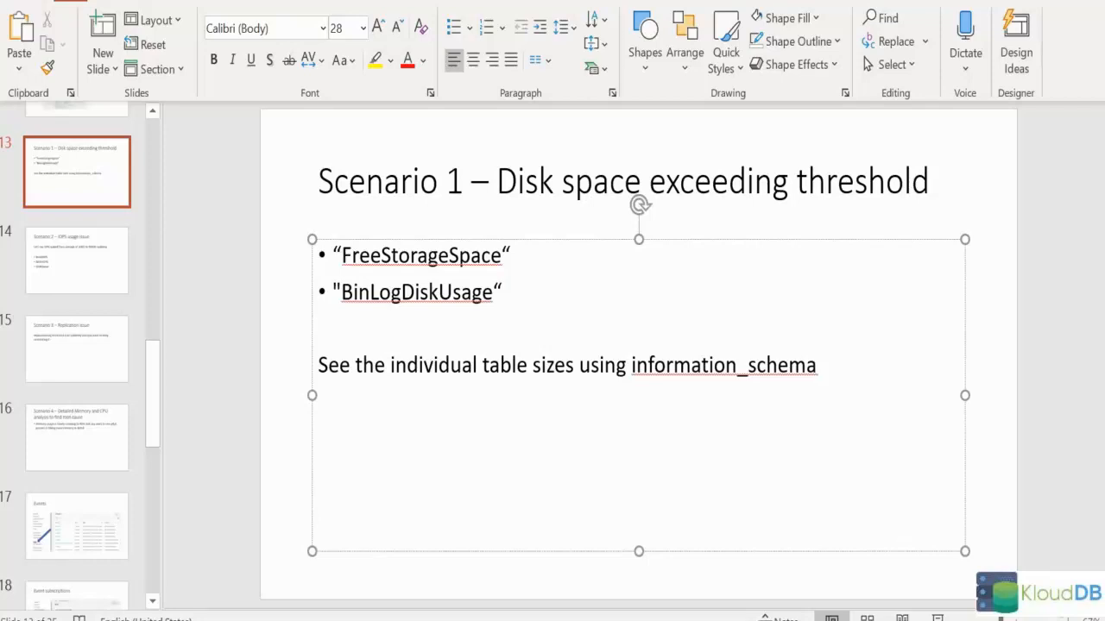
{"action": "left_click", "coordinate": [820, 365]}
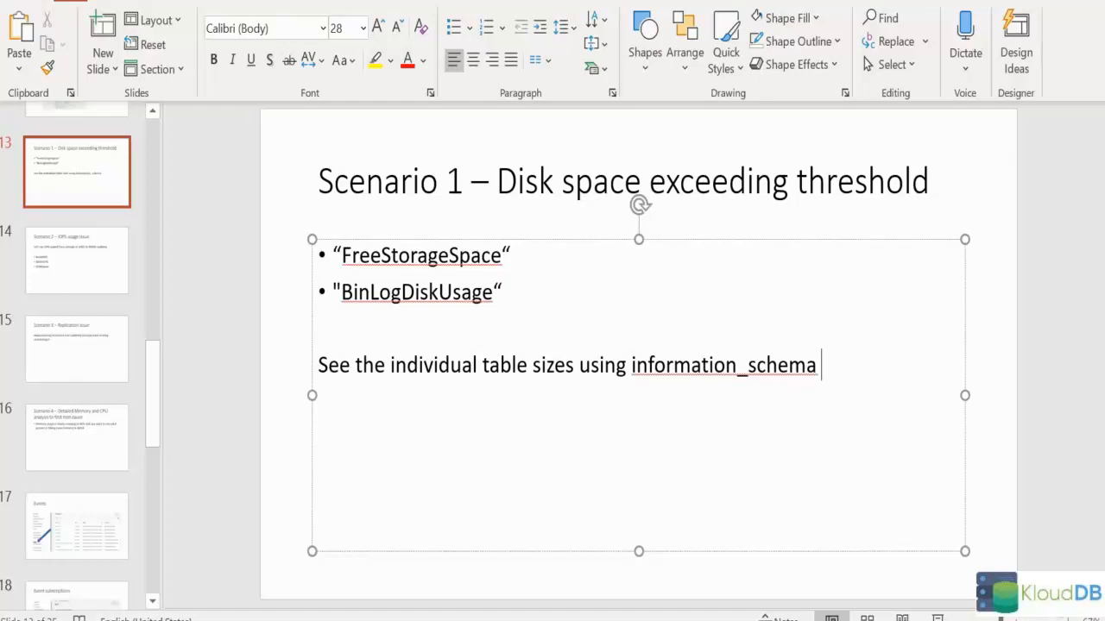
Open slide 14 on Scenario 2 IOPS and correct 'suddeny' to 'suddenly'
{"action": "left_click", "coordinate": [77, 260]}
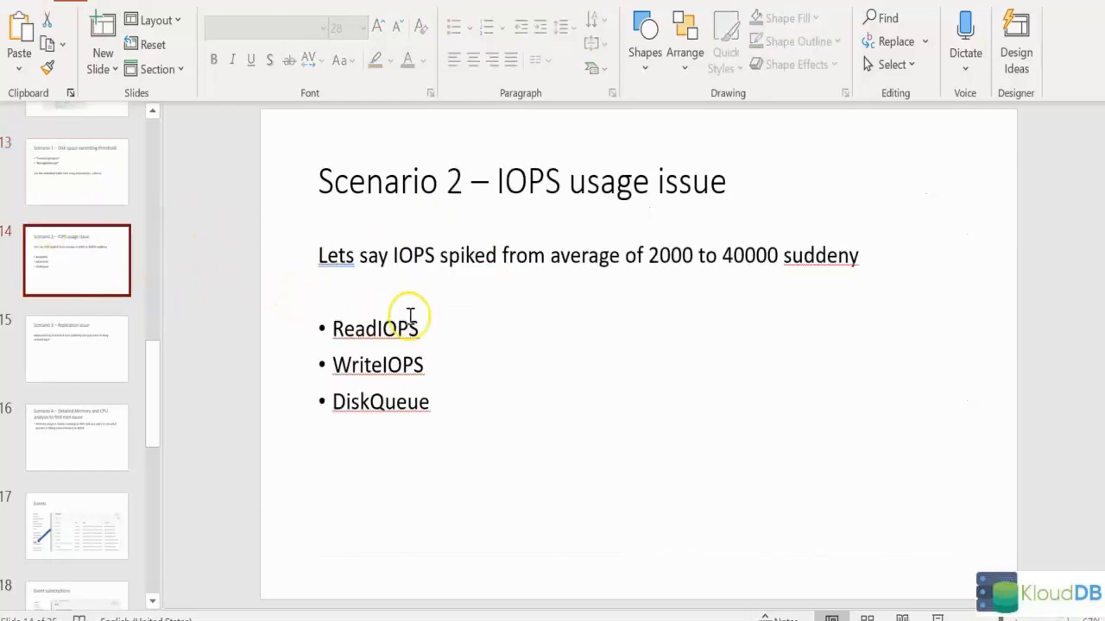
{"action": "mouse_move", "coordinate": [423, 273]}
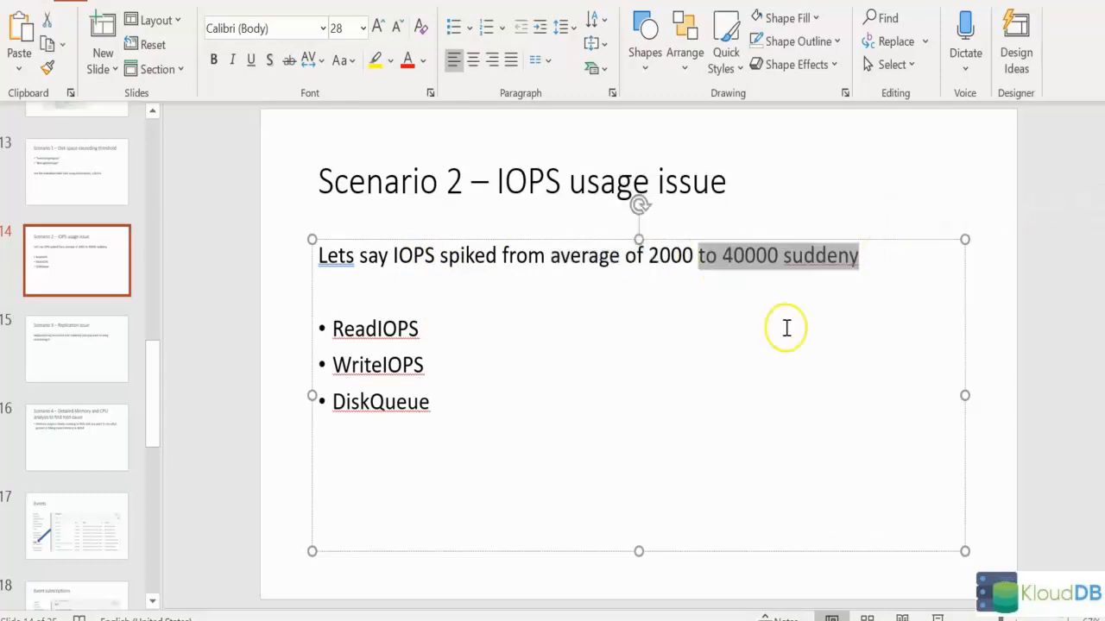
{"action": "left_click", "coordinate": [848, 256]}
{"action": "type", "text": "l"}
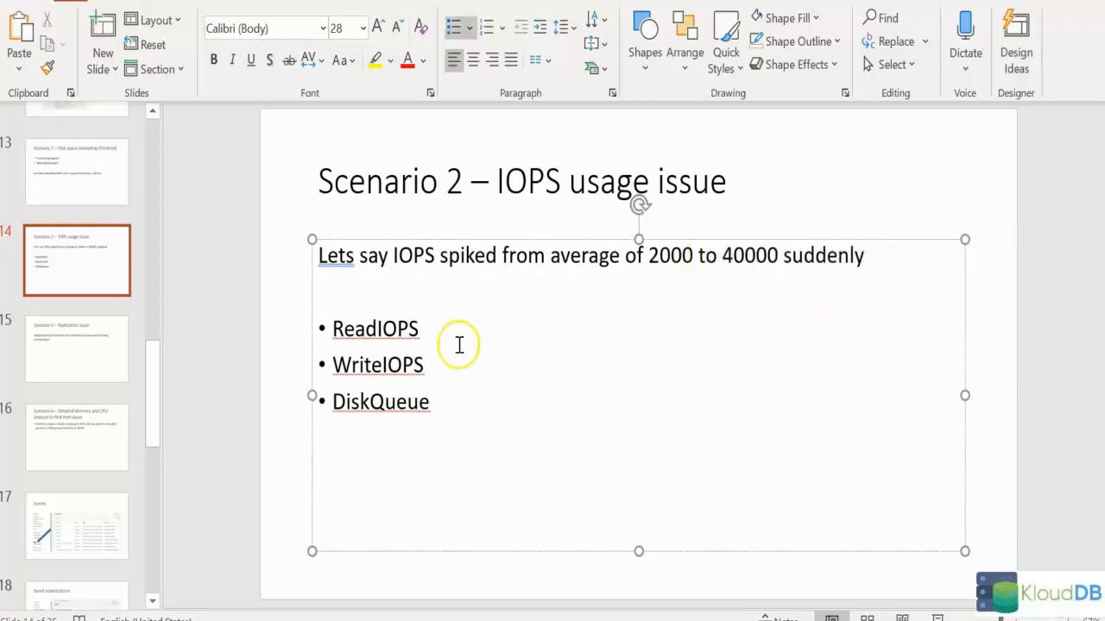
{"action": "double_click", "coordinate": [377, 364]}
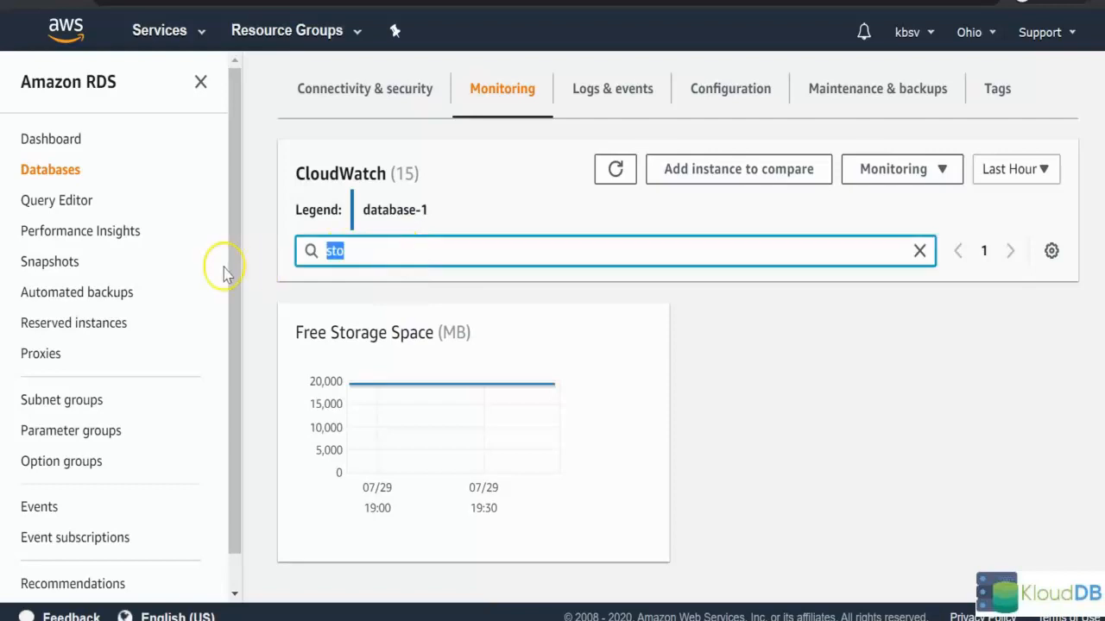
Filter database-1's CloudWatch metrics by 'iops' to show Write and Read IOPS charts
{"action": "type", "text": "iops"}
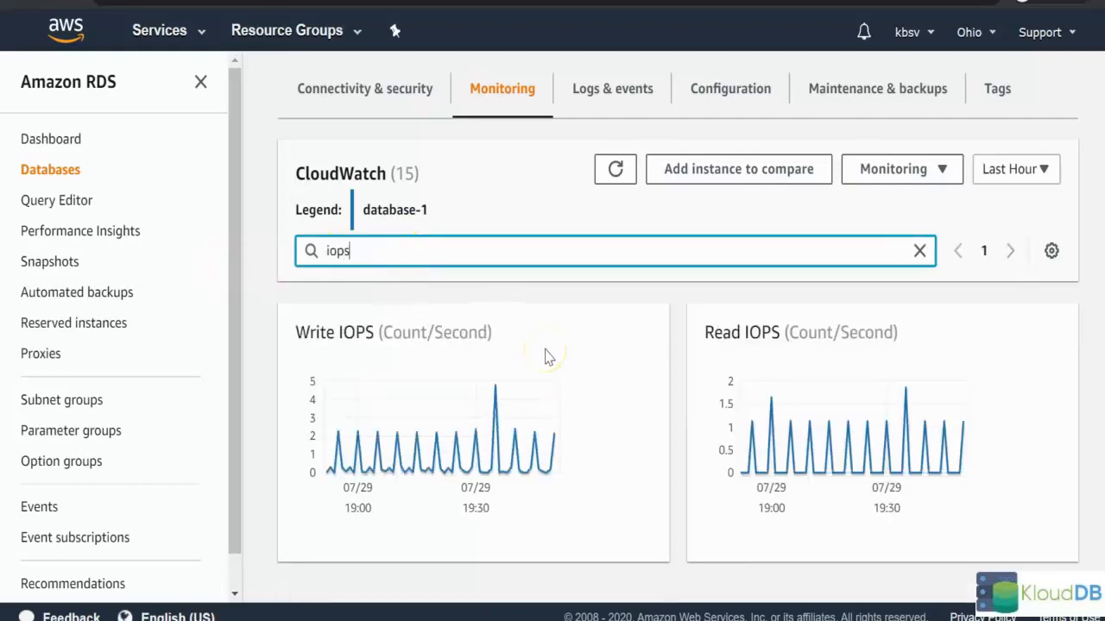
{"action": "mouse_move", "coordinate": [548, 357]}
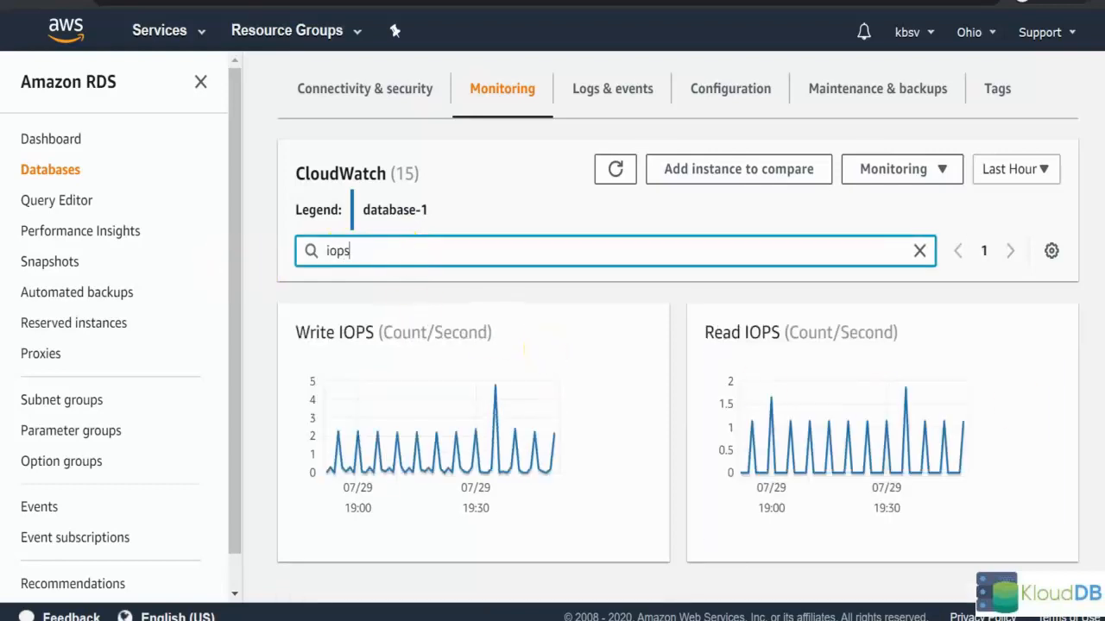
{"action": "mouse_move", "coordinate": [429, 436]}
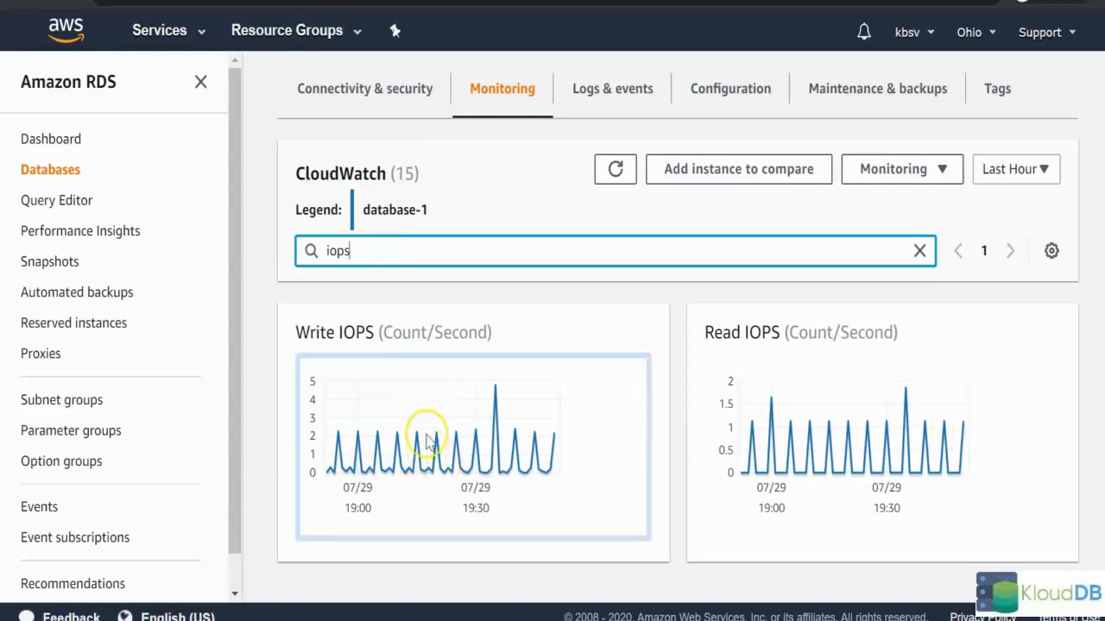
{"action": "mouse_move", "coordinate": [630, 444]}
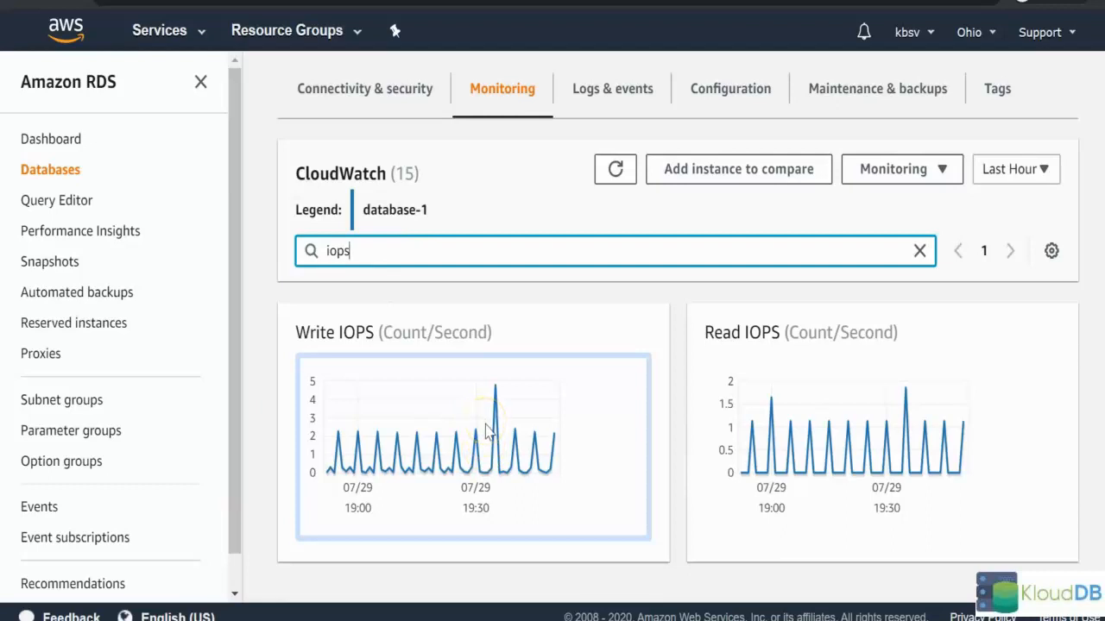
{"action": "mouse_move", "coordinate": [504, 477]}
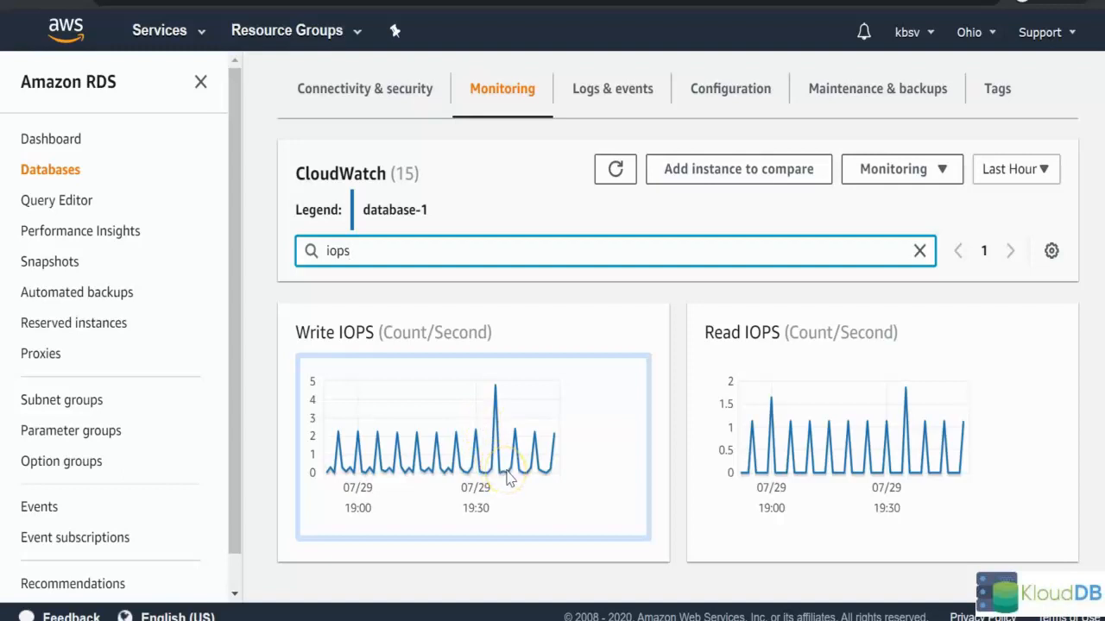
{"action": "mouse_move", "coordinate": [509, 479]}
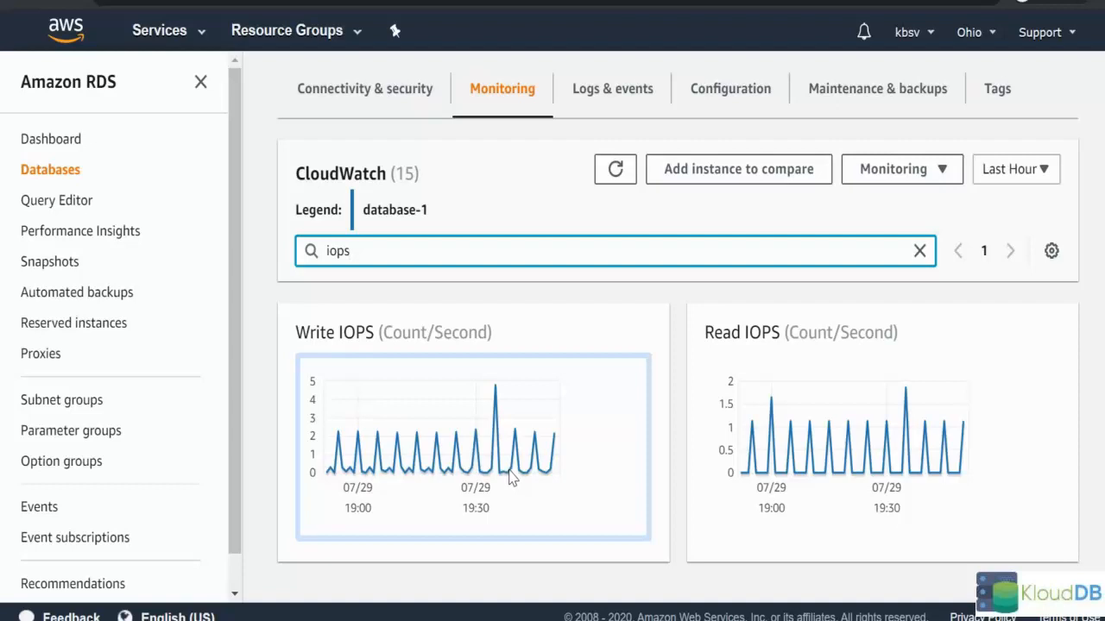
{"action": "mouse_move", "coordinate": [872, 389]}
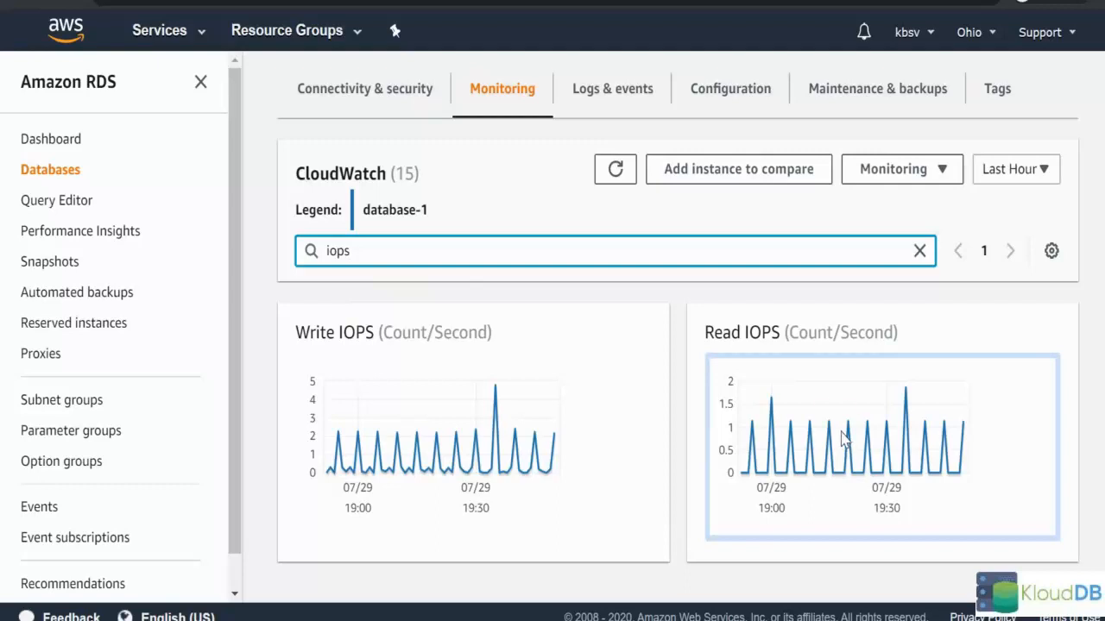
{"action": "mouse_move", "coordinate": [841, 432]}
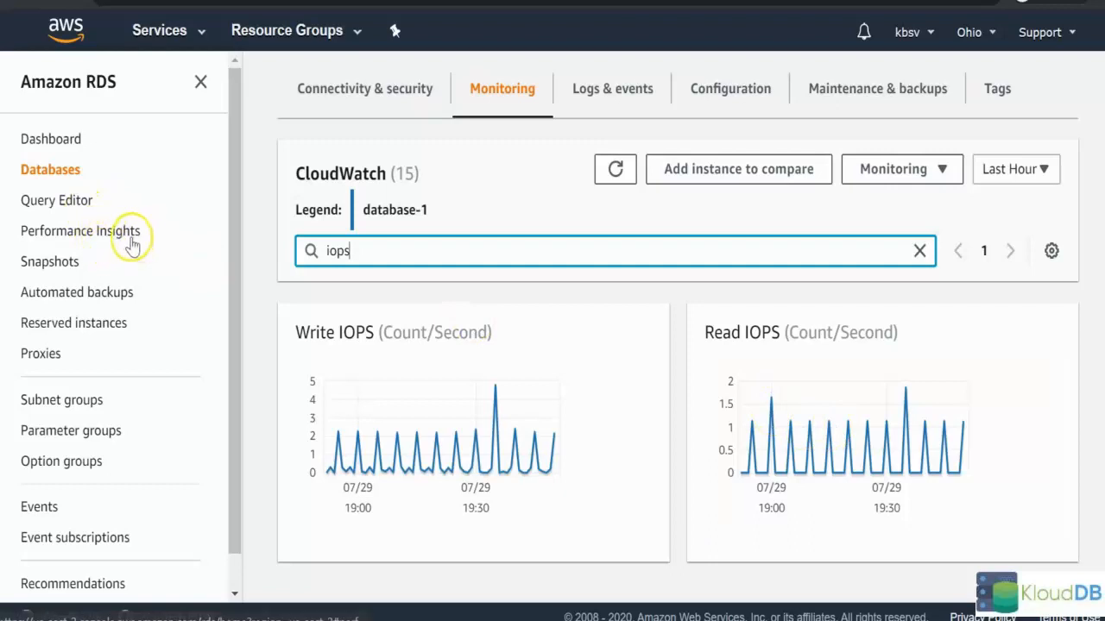
{"action": "mouse_move", "coordinate": [120, 242]}
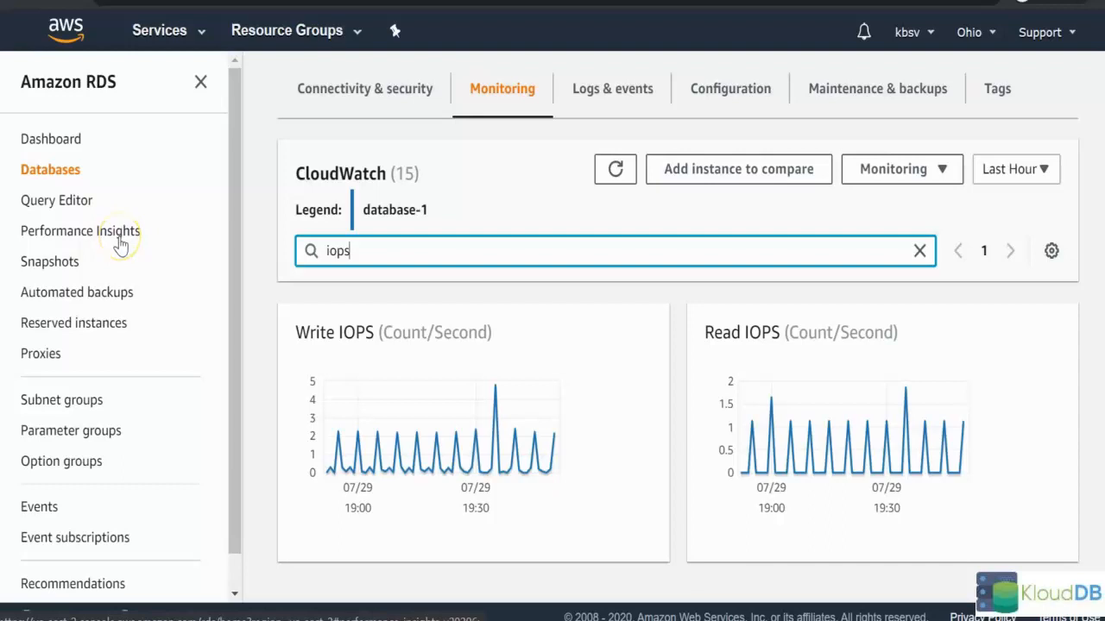
{"action": "mouse_move", "coordinate": [120, 241]}
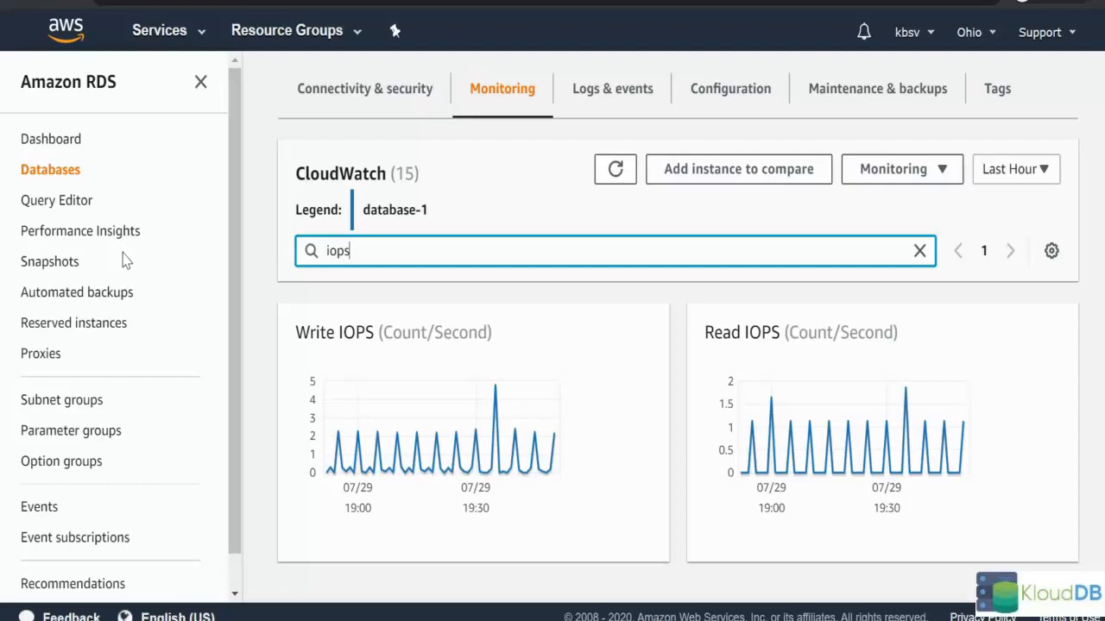
{"action": "mouse_move", "coordinate": [127, 270]}
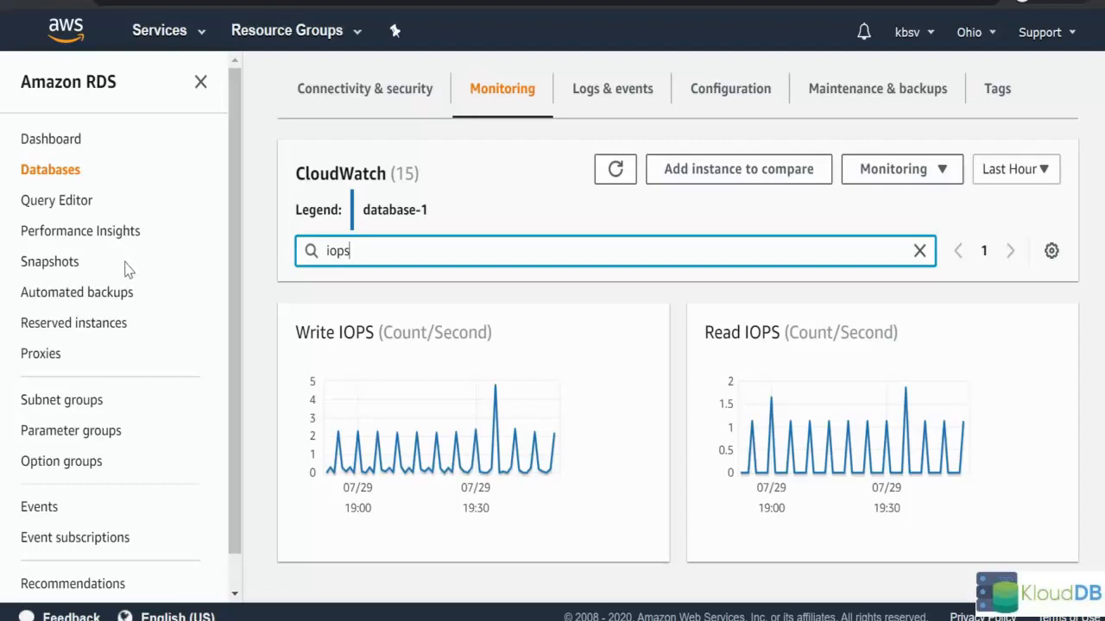
{"action": "mouse_move", "coordinate": [134, 275]}
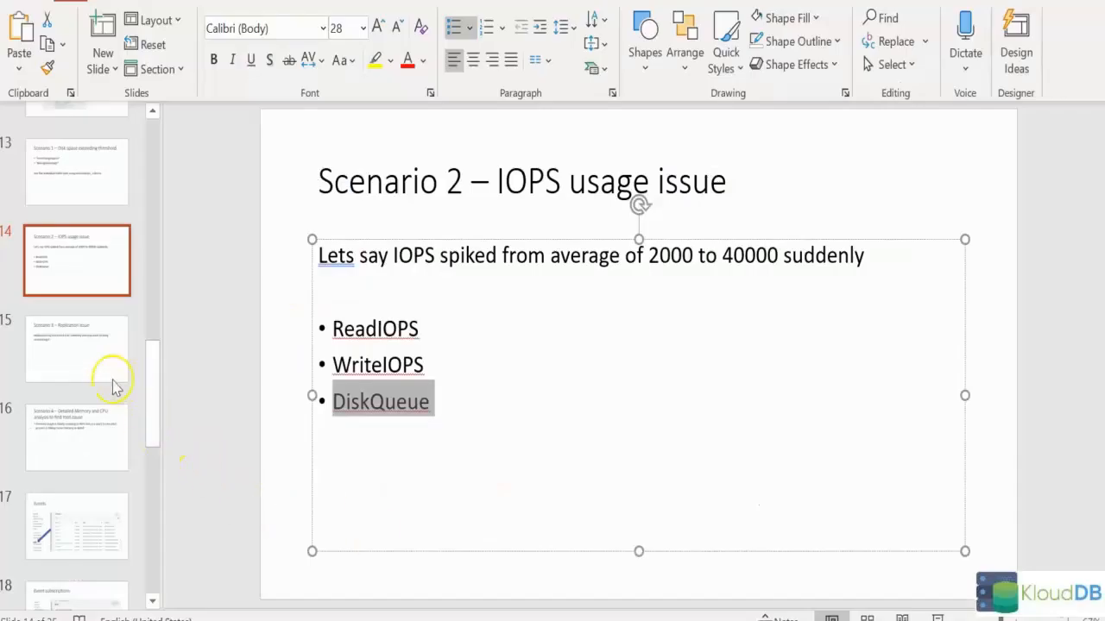
{"action": "left_click", "coordinate": [77, 348]}
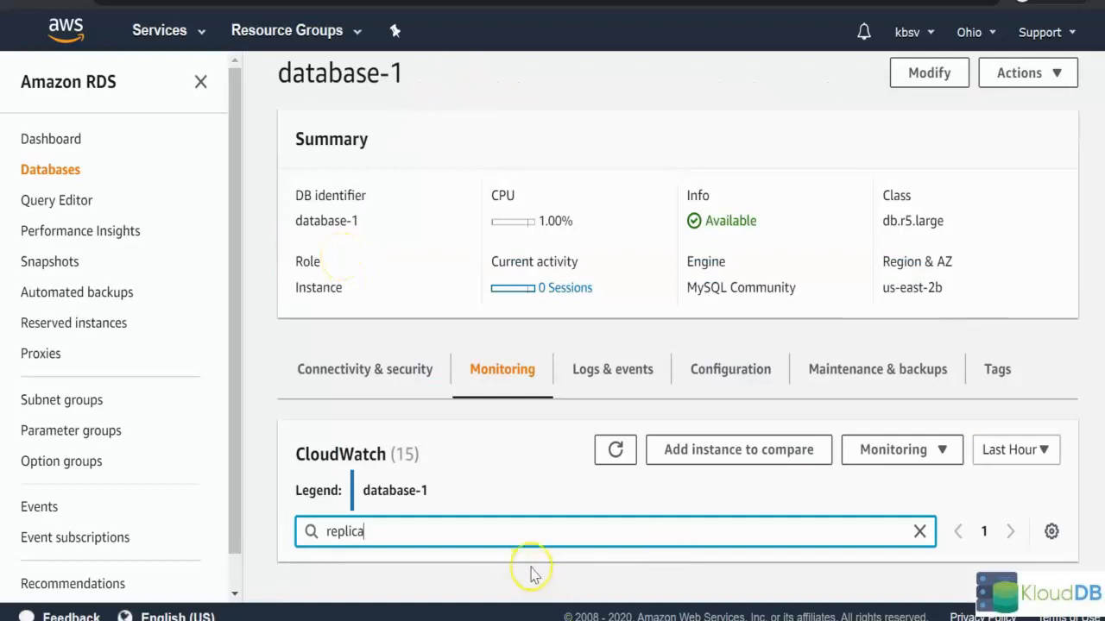
Clear the CloudWatch metrics filter and view CloudWatch metrics slides 4 and 5
{"action": "key", "text": "Backspace"}
{"action": "type", "text": "la"}
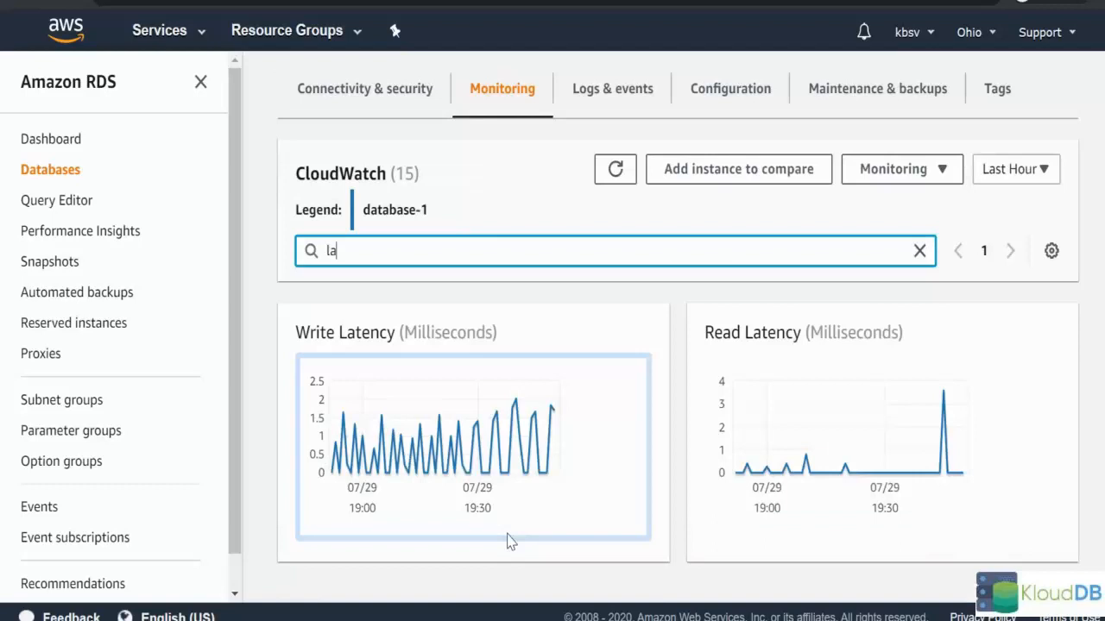
{"action": "left_click", "coordinate": [918, 250]}
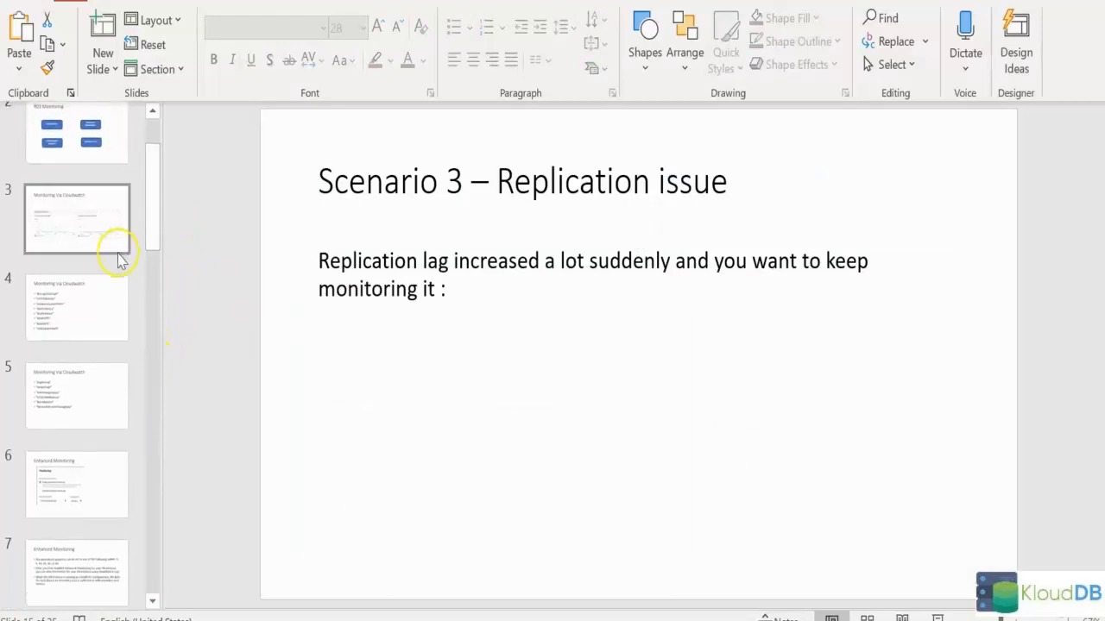
{"action": "left_click", "coordinate": [76, 306]}
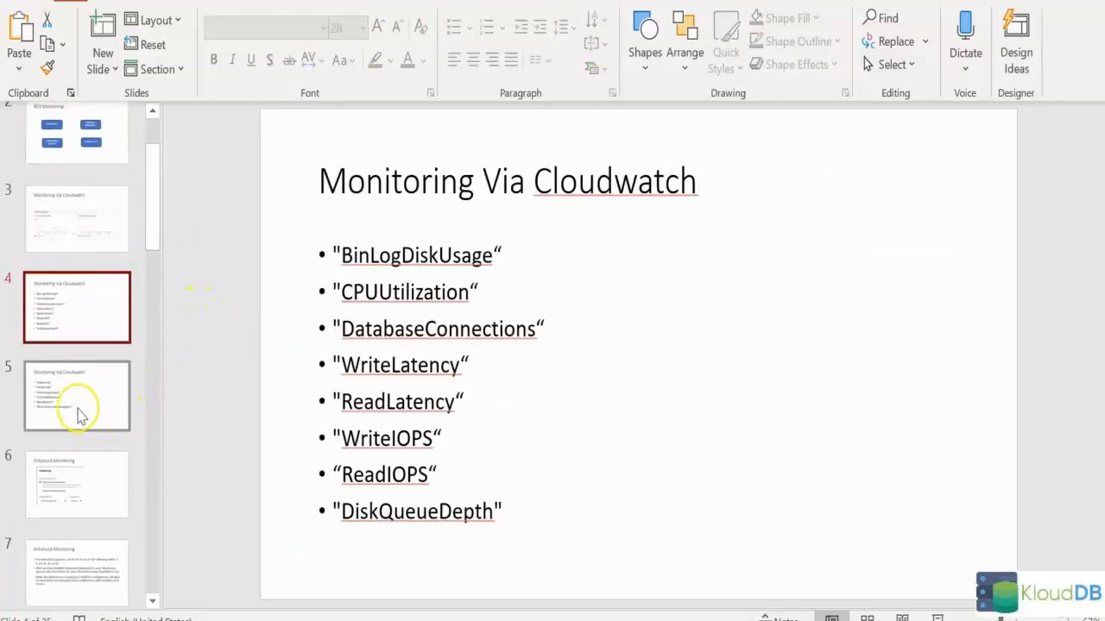
{"action": "left_click", "coordinate": [77, 396]}
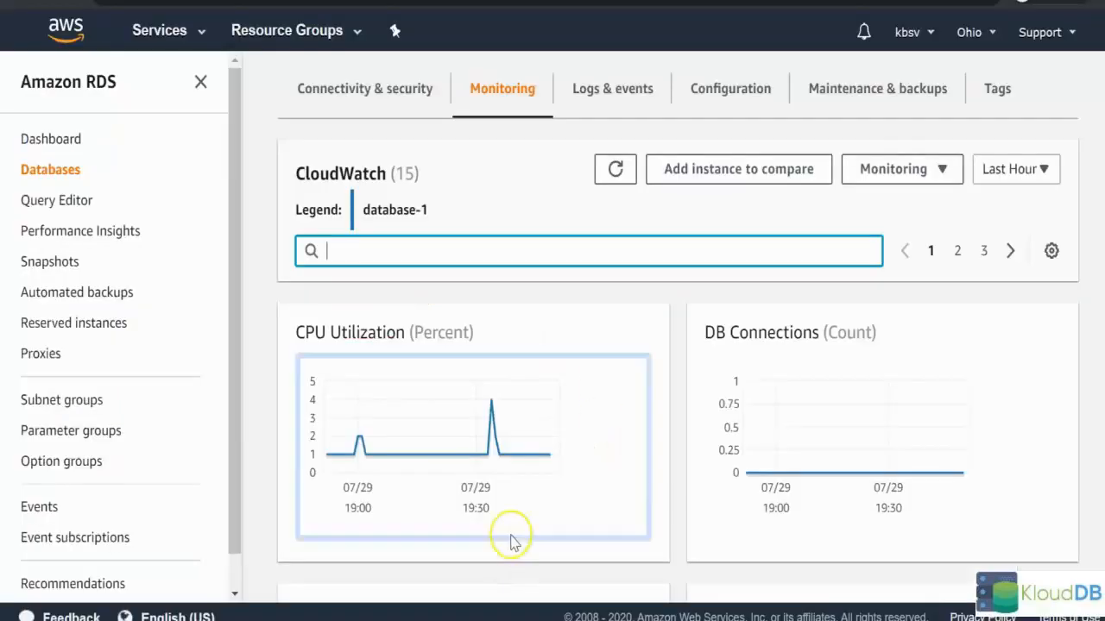
{"action": "type", "text": "Re"}
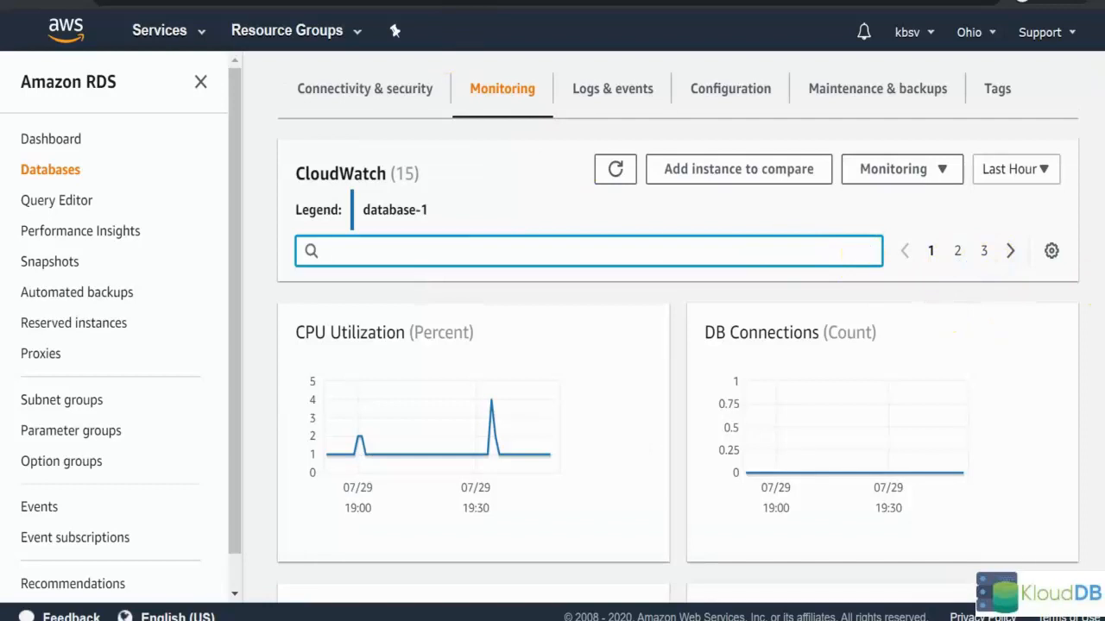
{"action": "left_click", "coordinate": [1011, 250]}
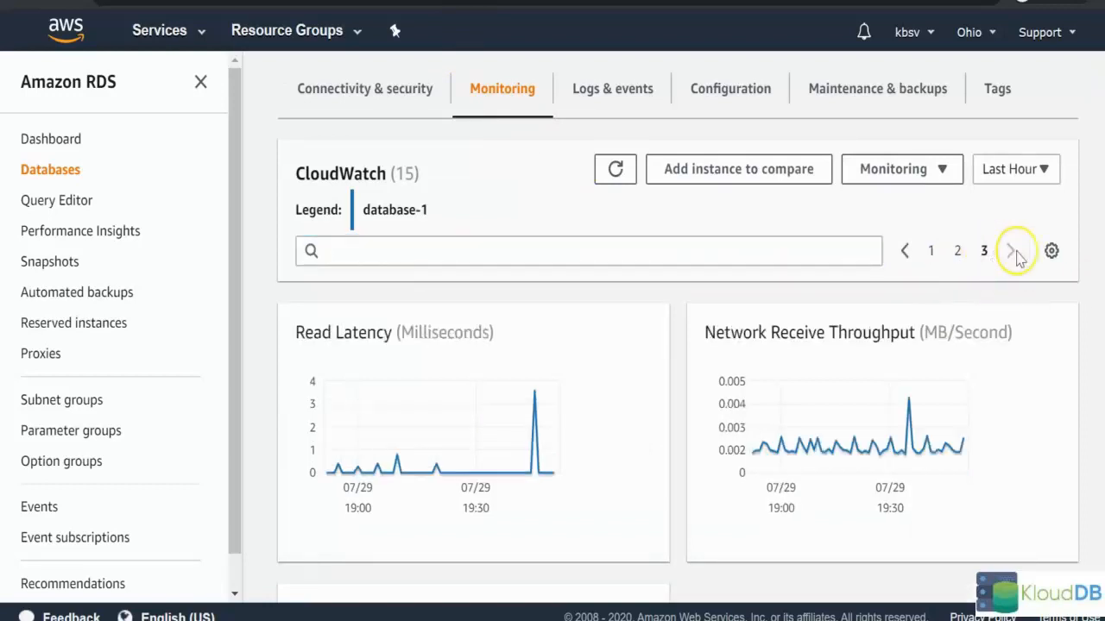
{"action": "scroll", "scroll_direction": "down", "scroll_amount": 3}
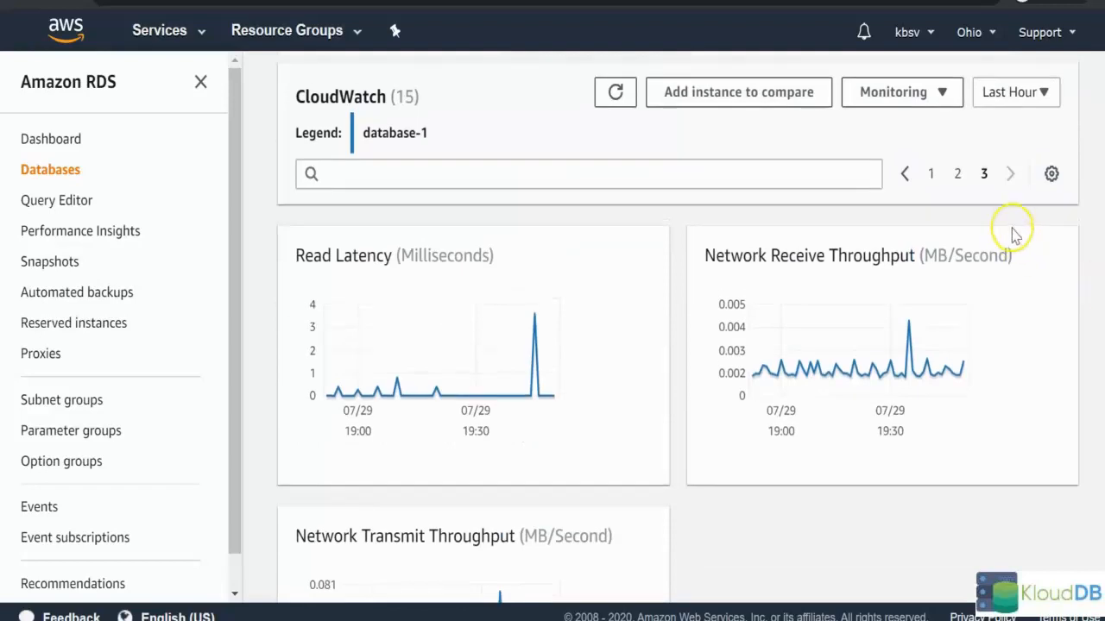
{"action": "scroll", "scroll_direction": "down", "scroll_amount": 3}
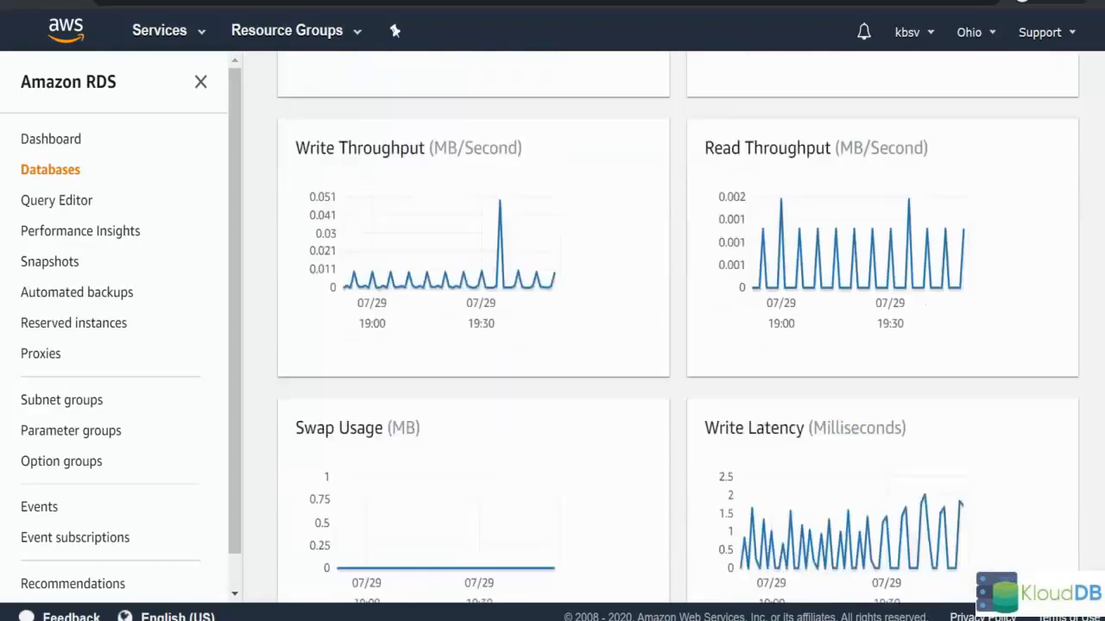
{"action": "left_click", "coordinate": [904, 306]}
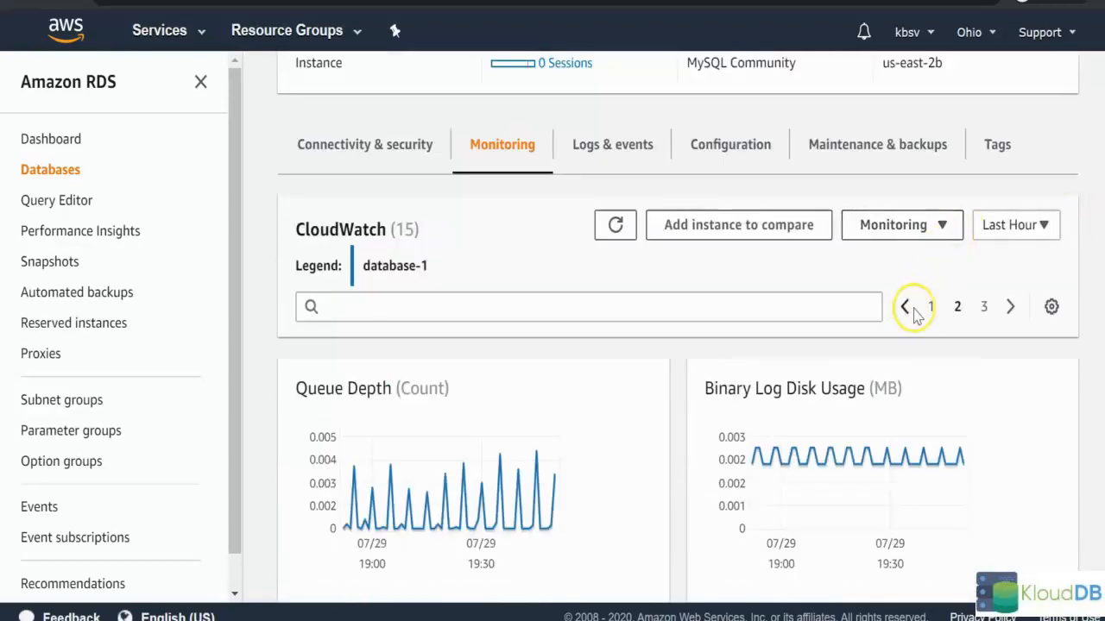
{"action": "scroll", "scroll_direction": "up", "scroll_amount": 3}
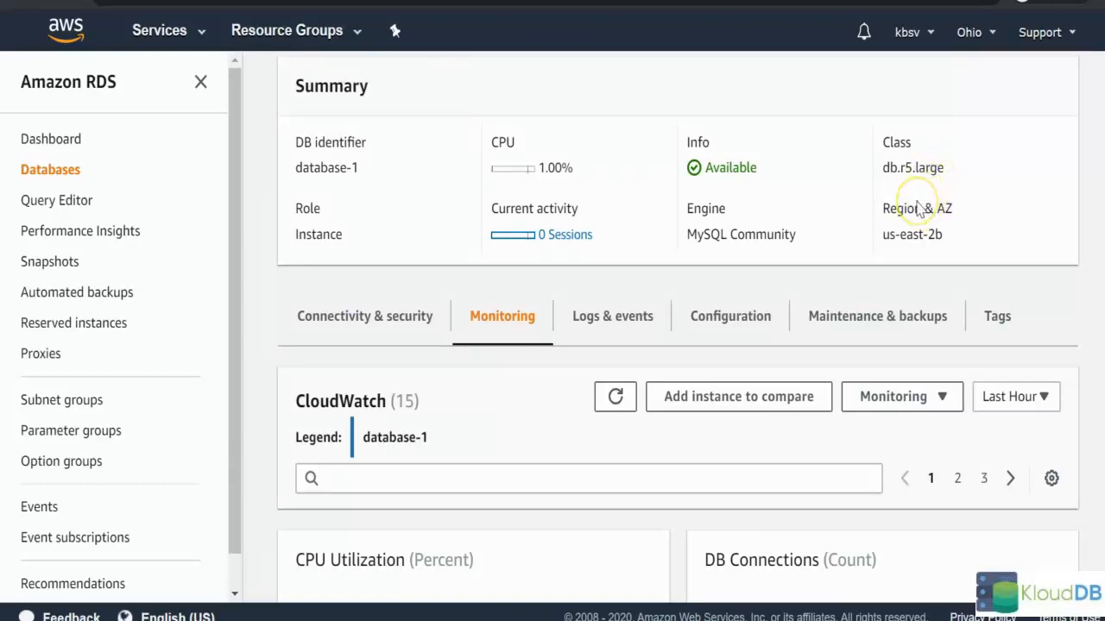
{"action": "mouse_move", "coordinate": [906, 194]}
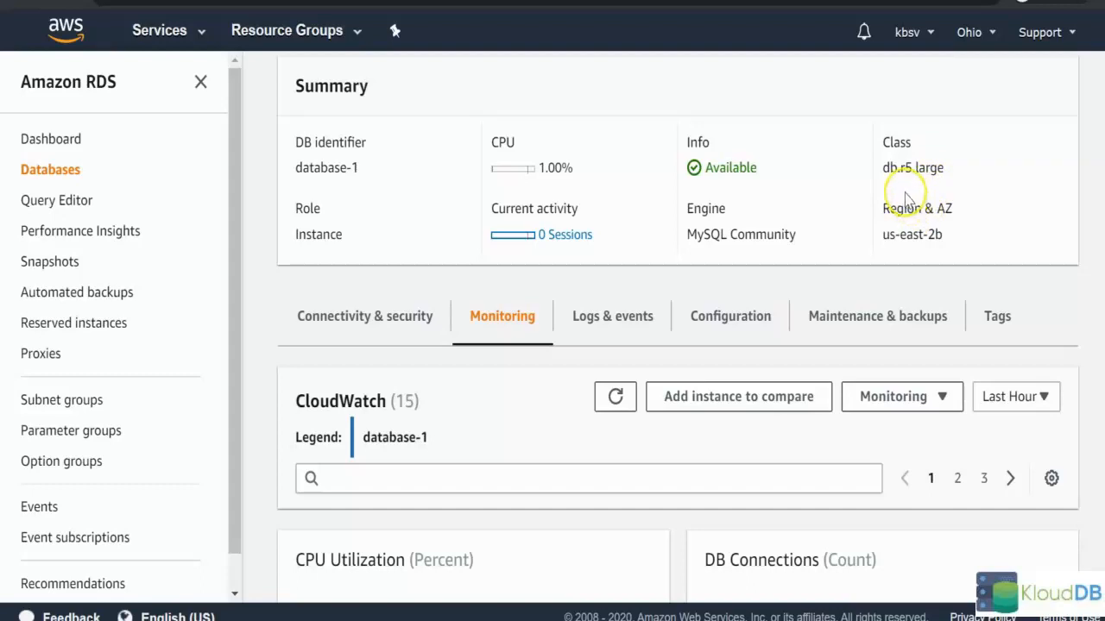
{"action": "mouse_move", "coordinate": [903, 196]}
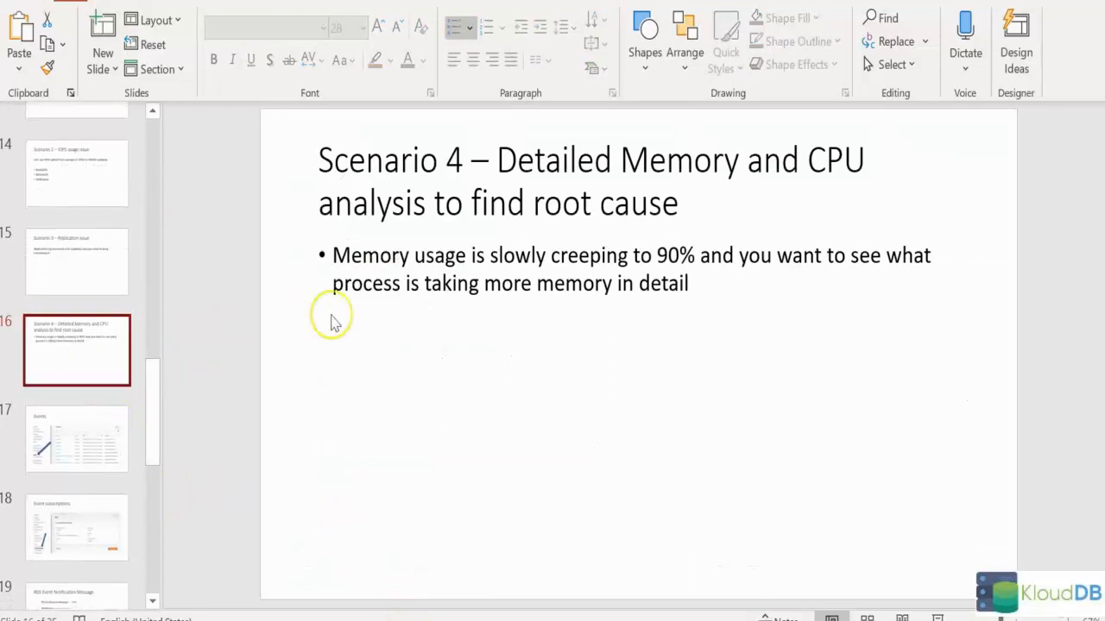
{"action": "mouse_move", "coordinate": [447, 265]}
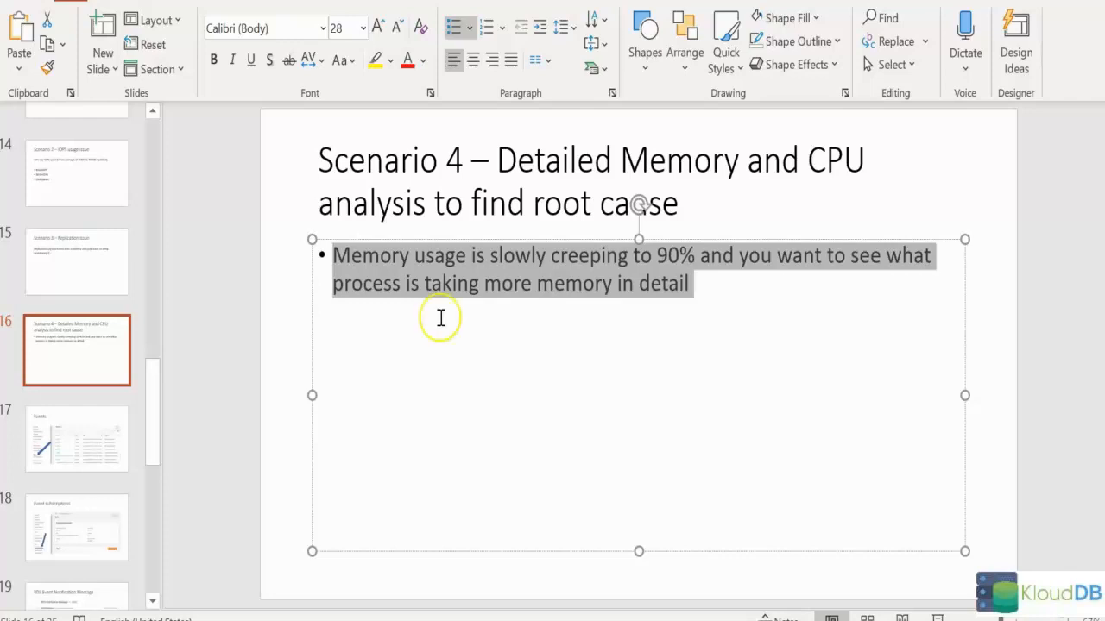
{"action": "mouse_move", "coordinate": [429, 324]}
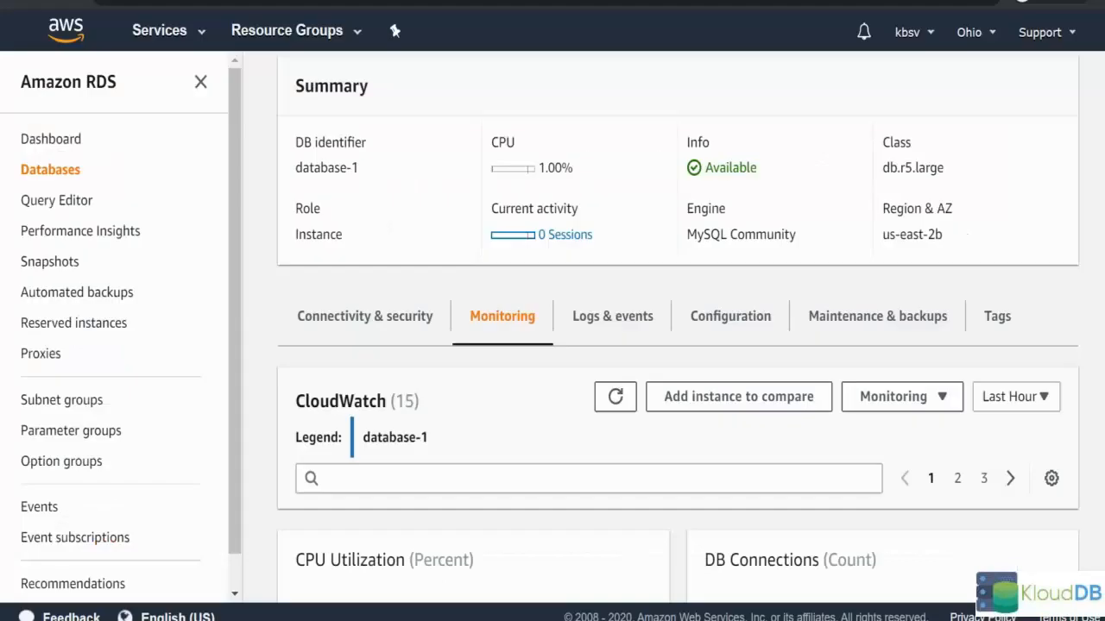
Switch database-1 monitoring to Enhanced monitoring and view Free Memory and Active Memory graphs
{"action": "left_click", "coordinate": [901, 397]}
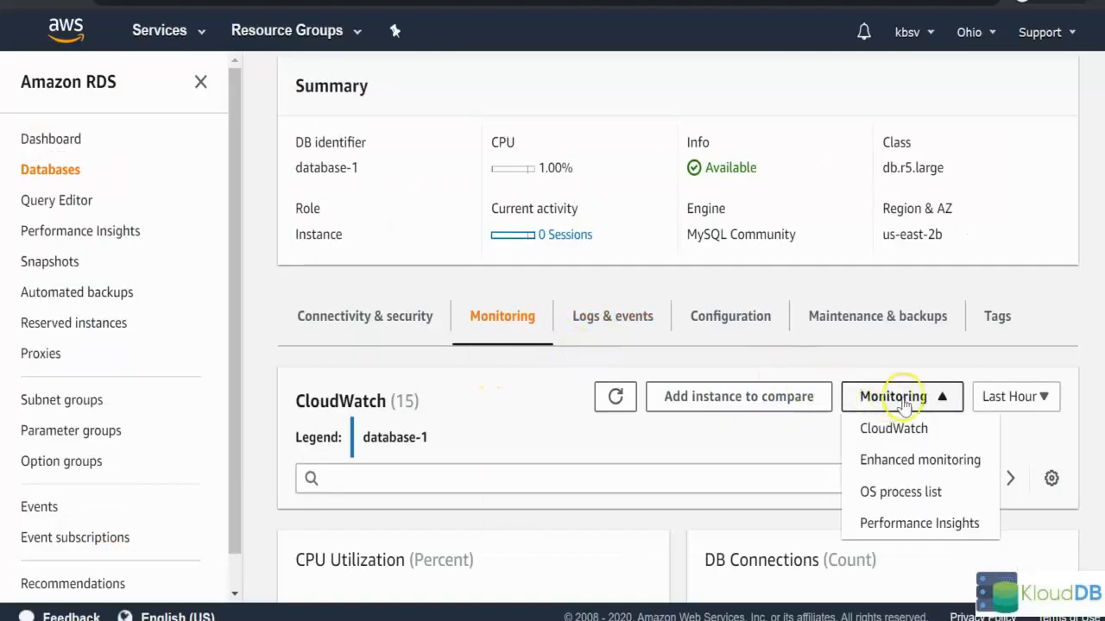
{"action": "left_click", "coordinate": [919, 460]}
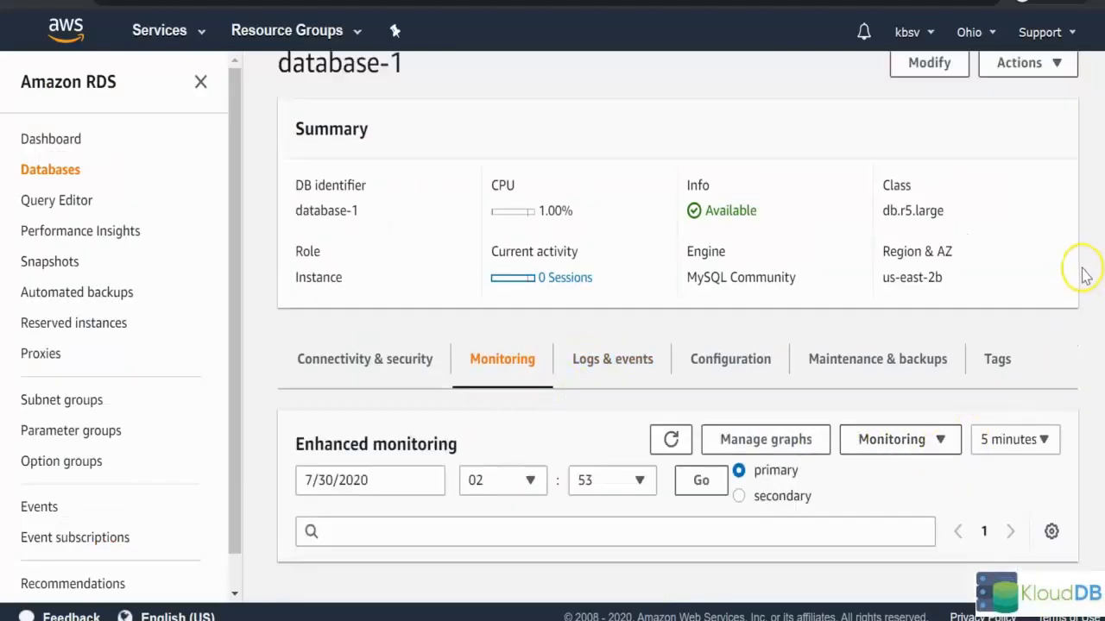
{"action": "scroll", "scroll_direction": "down", "scroll_amount": 3}
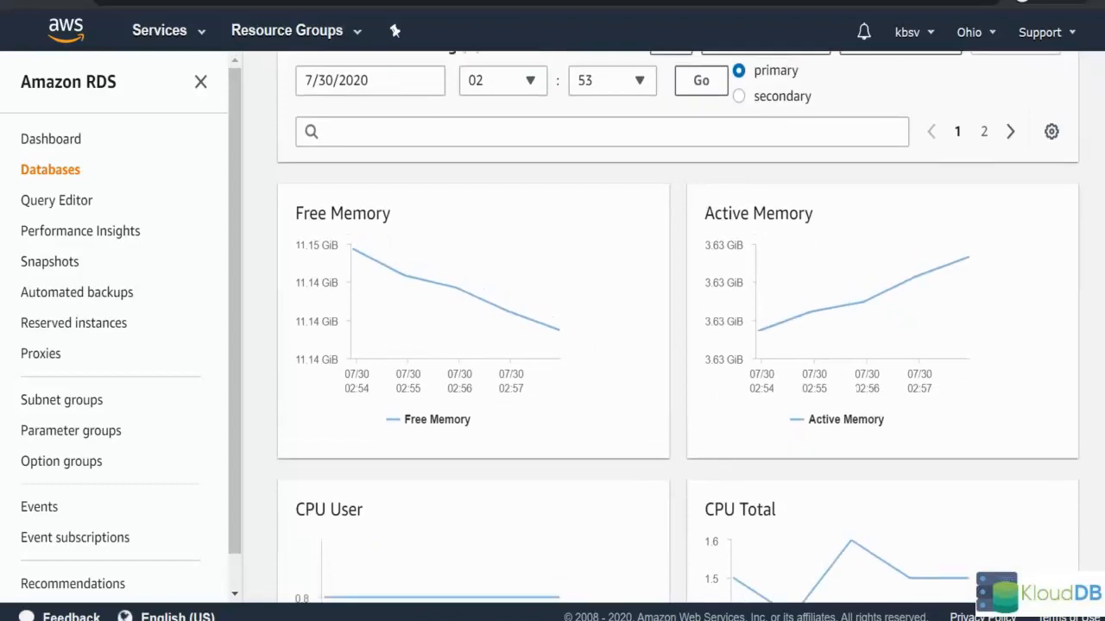
{"action": "scroll", "scroll_direction": "down", "scroll_amount": 3}
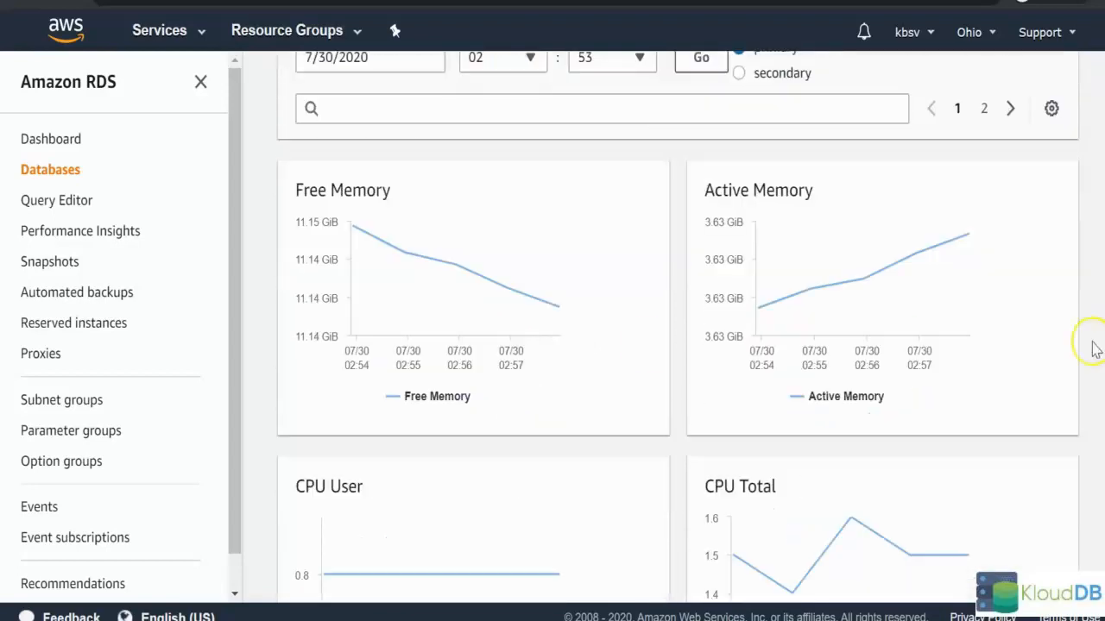
{"action": "mouse_move", "coordinate": [332, 206]}
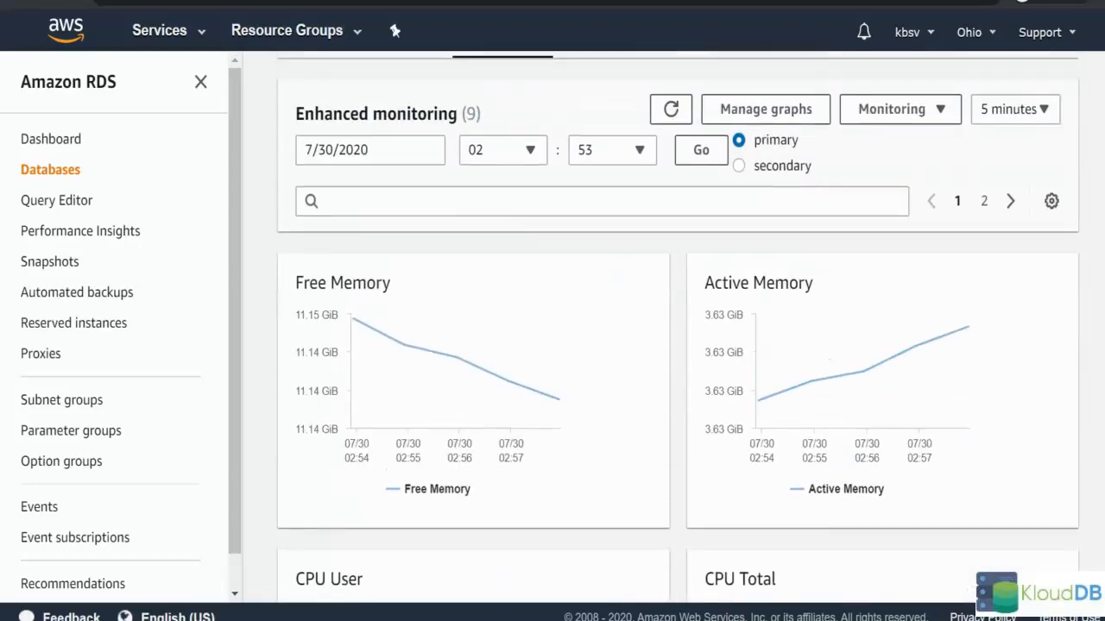
{"action": "mouse_move", "coordinate": [850, 162]}
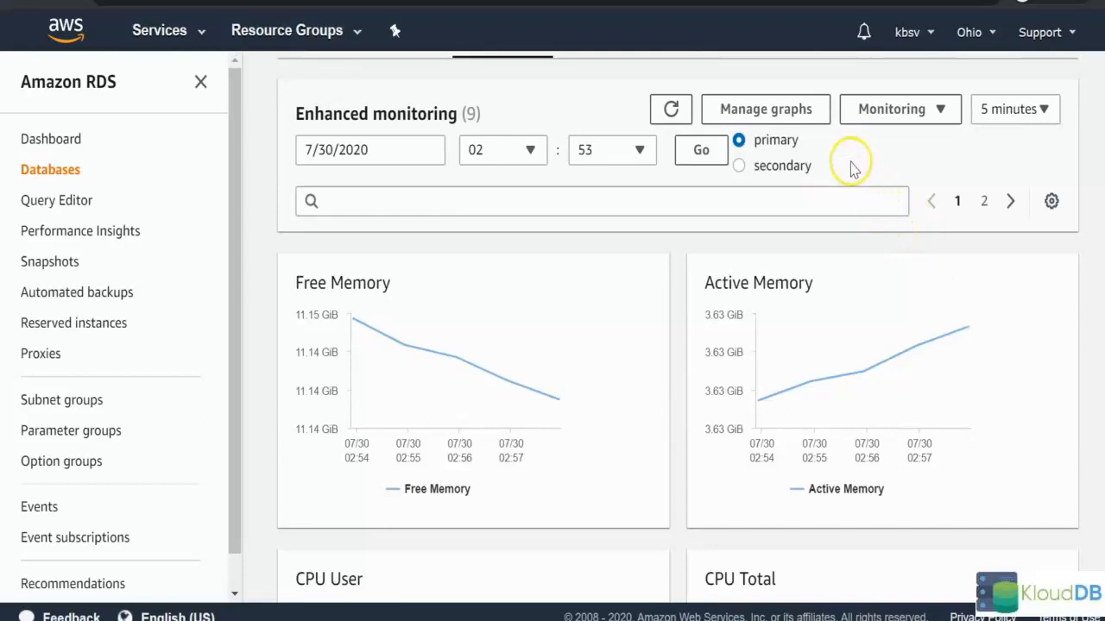
{"action": "left_click", "coordinate": [1013, 109]}
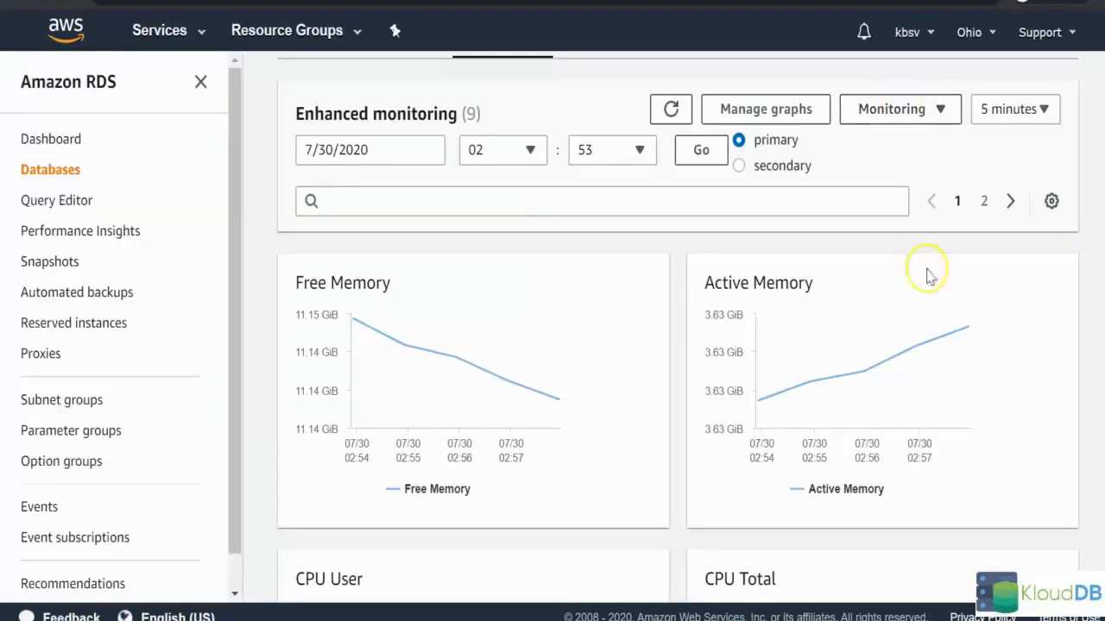
{"action": "mouse_move", "coordinate": [1053, 337]}
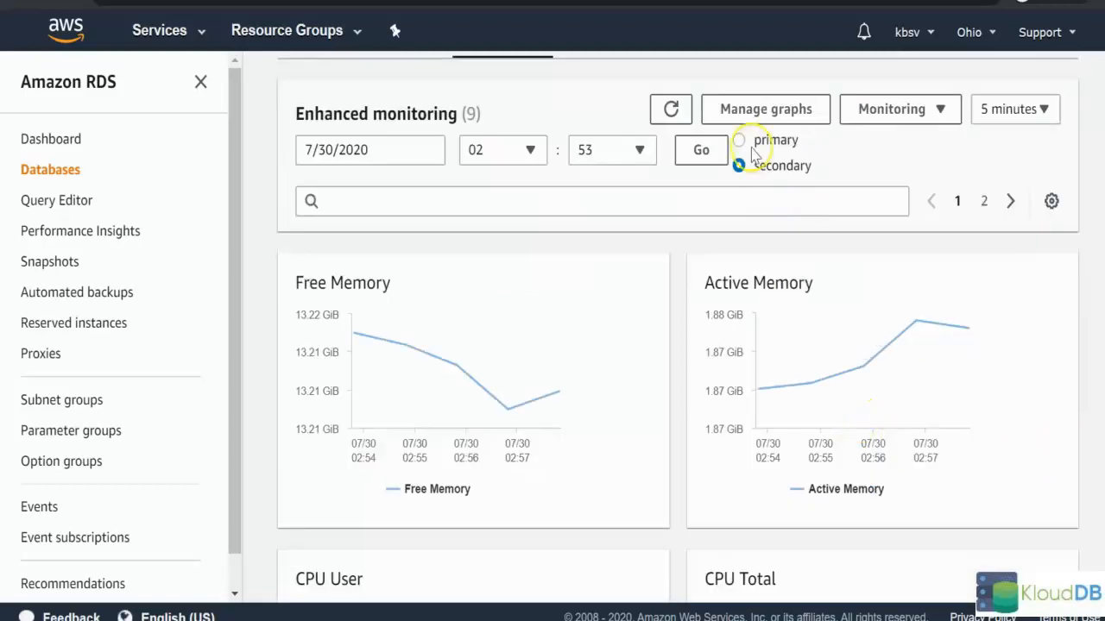
{"action": "left_click", "coordinate": [739, 140]}
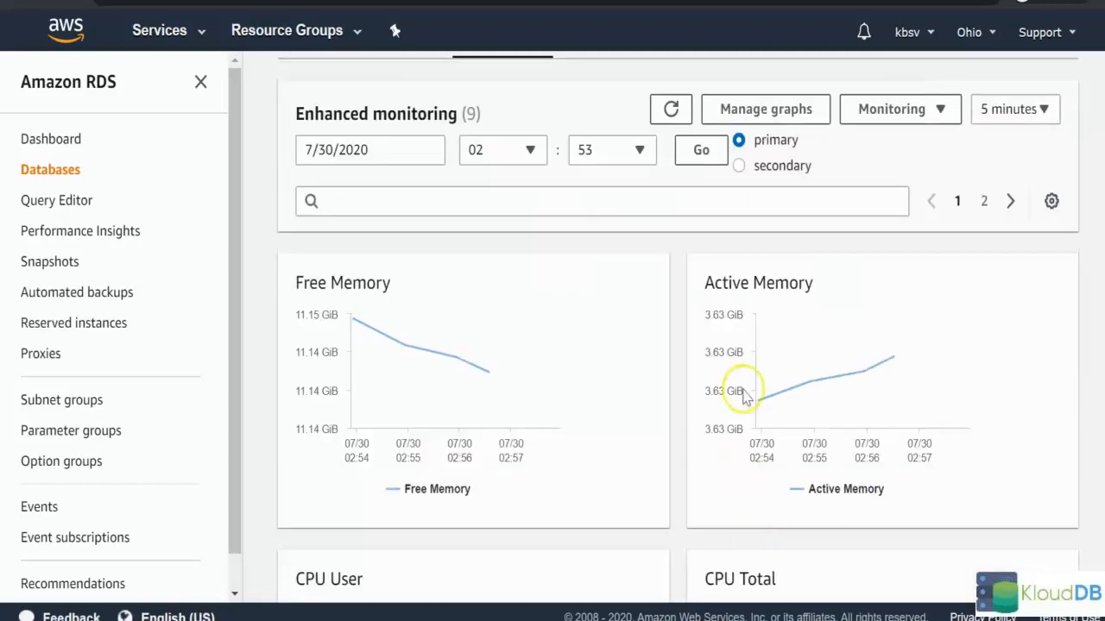
{"action": "left_click", "coordinate": [739, 165]}
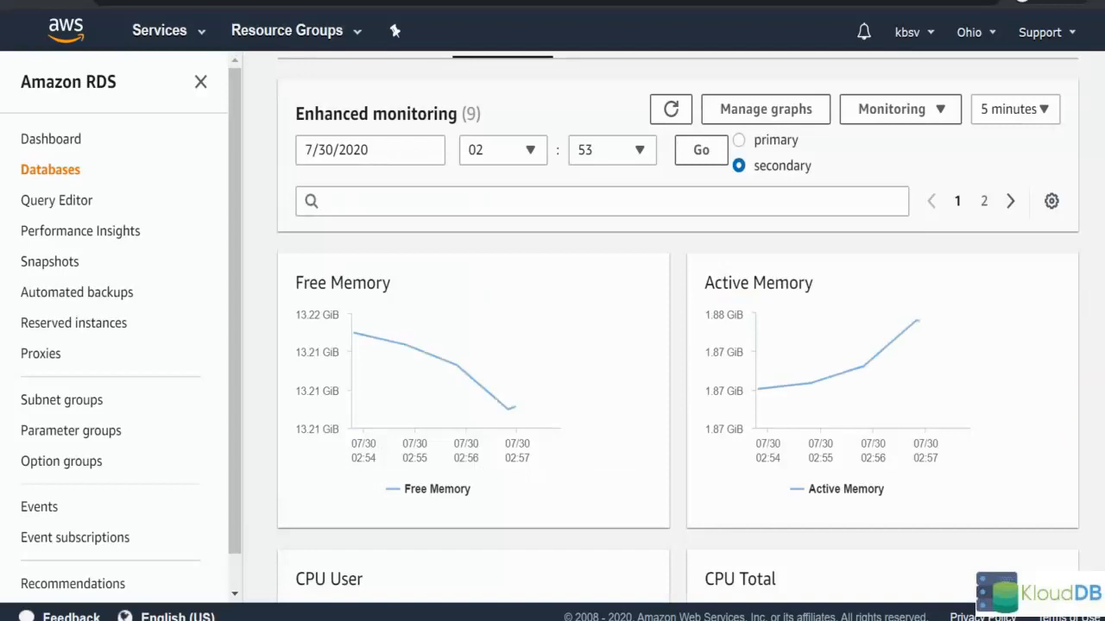
{"action": "scroll", "scroll_direction": "up", "scroll_amount": 3}
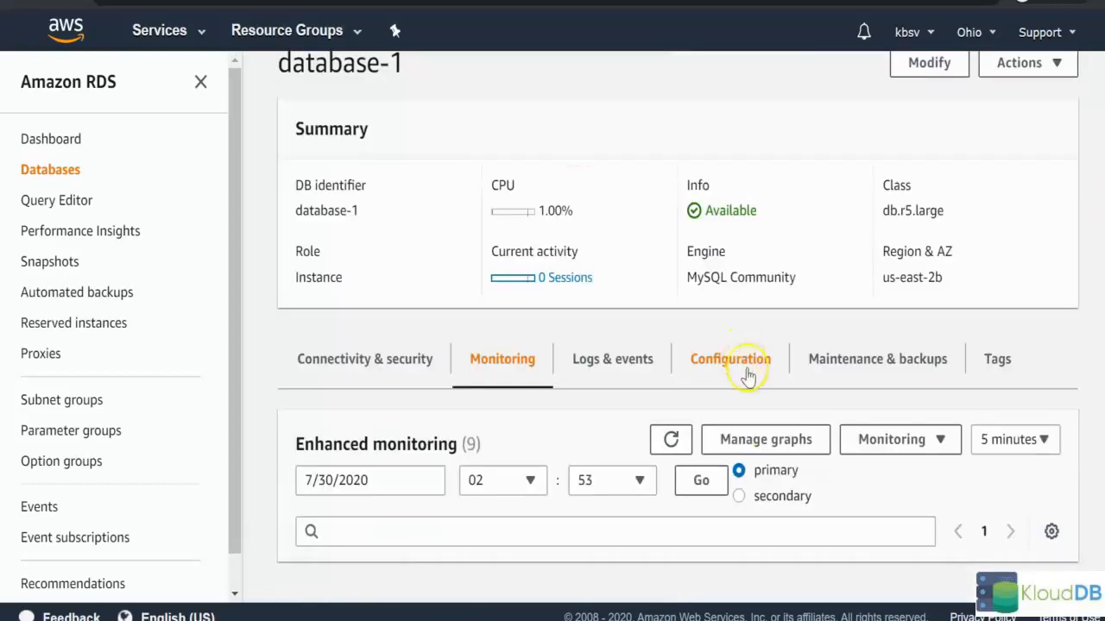
{"action": "scroll", "scroll_direction": "down", "scroll_amount": 3}
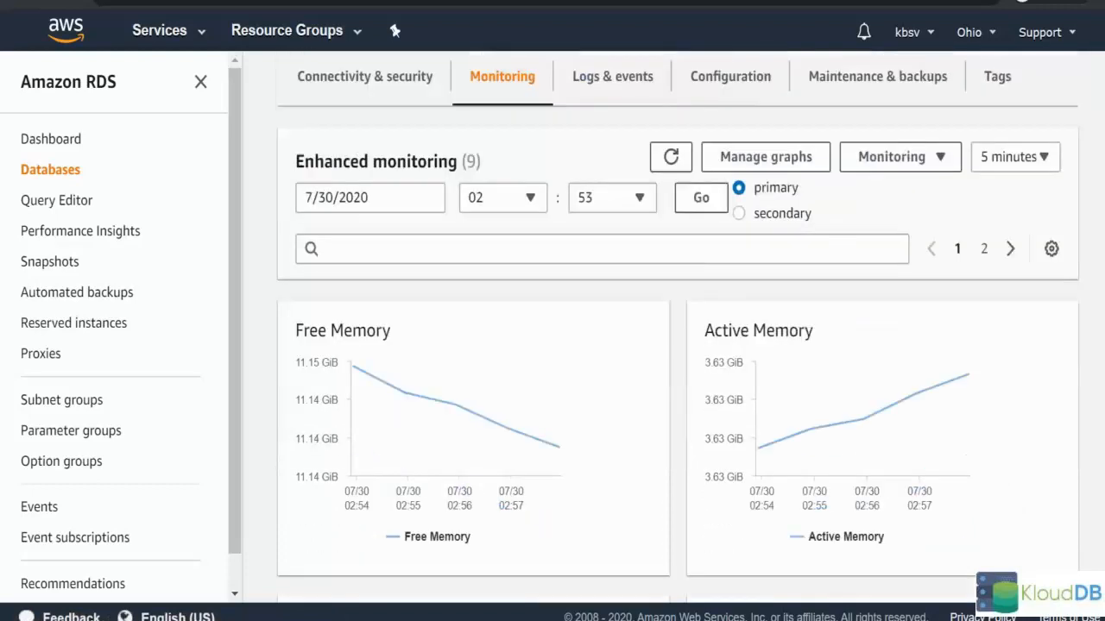
{"action": "scroll", "scroll_direction": "down", "scroll_amount": 3}
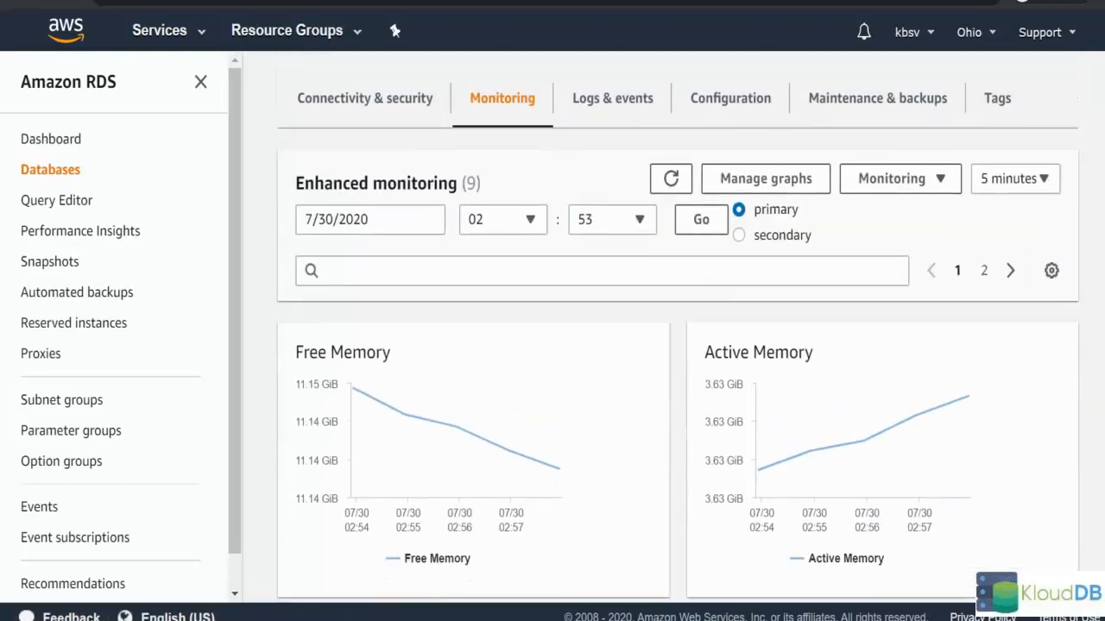
{"action": "mouse_move", "coordinate": [613, 104]}
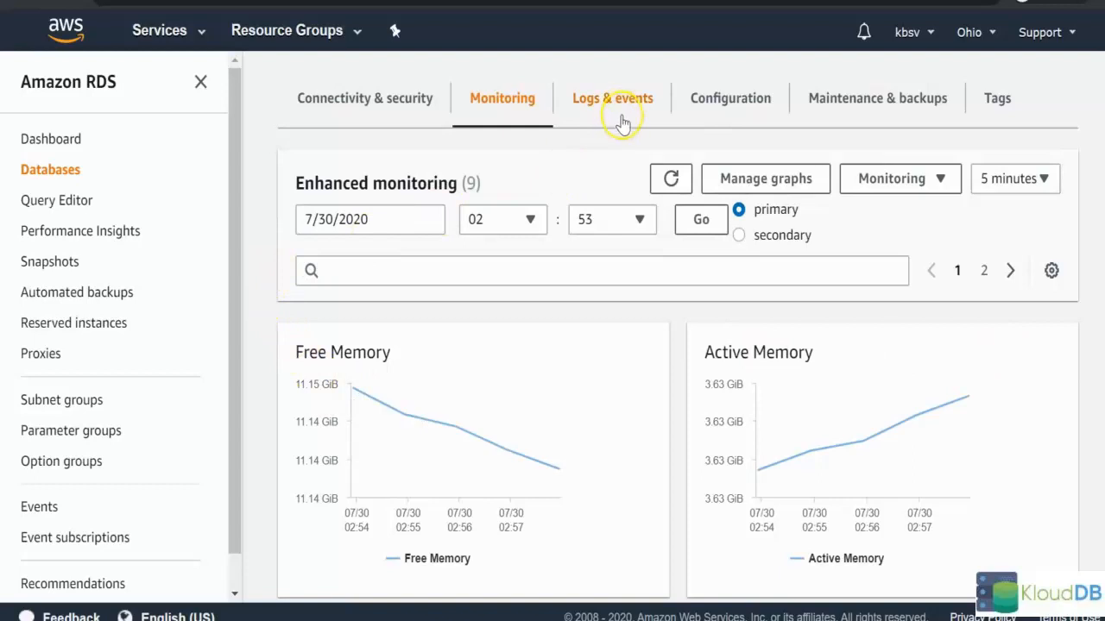
Review database-1's Logs & events: no CloudWatch alarms and six recent events
{"action": "left_click", "coordinate": [612, 97]}
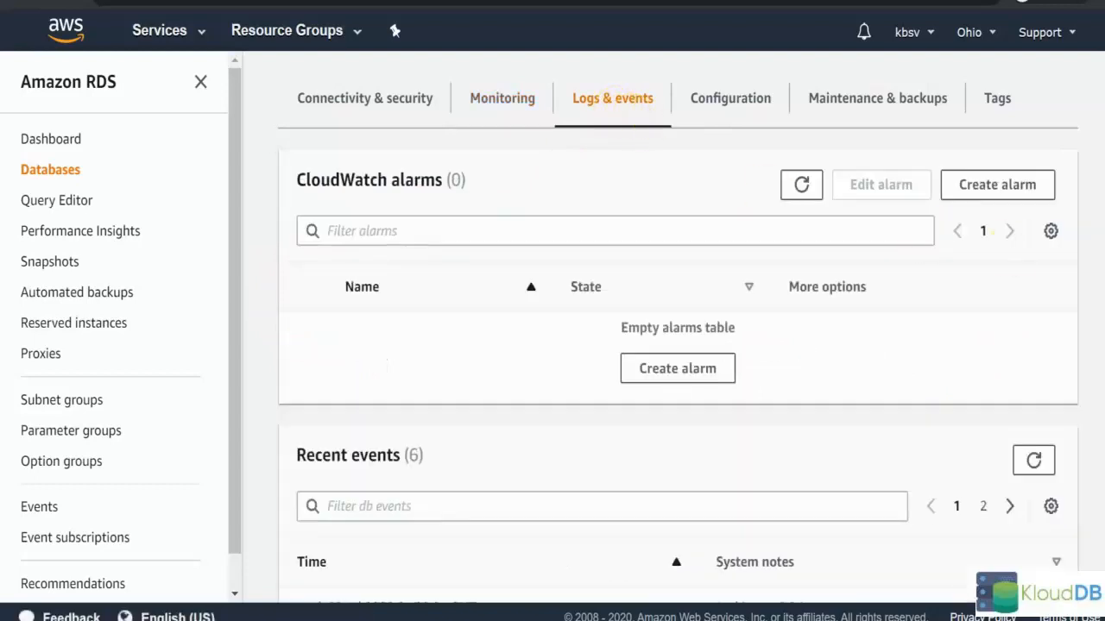
{"action": "scroll", "scroll_direction": "down", "scroll_amount": 3}
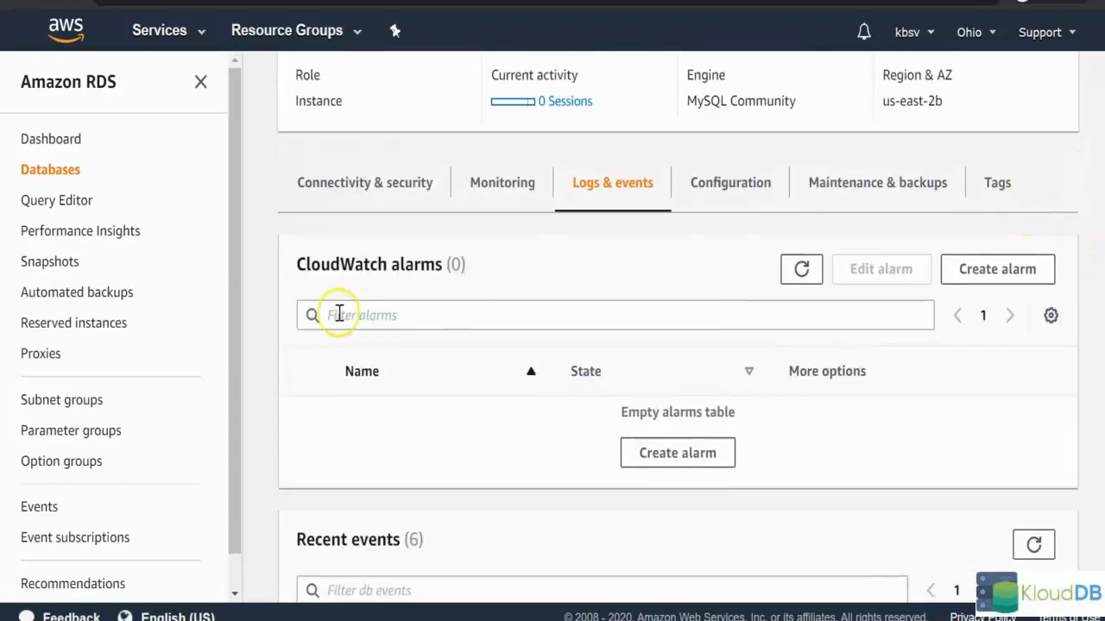
{"action": "scroll", "scroll_direction": "down", "scroll_amount": 3}
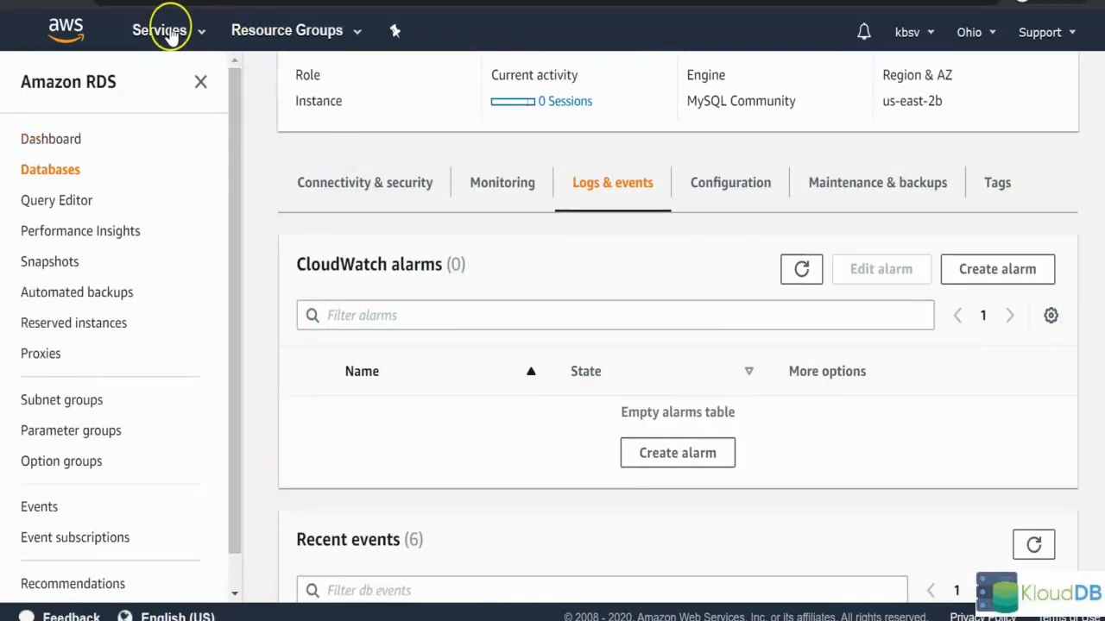
{"action": "left_click", "coordinate": [159, 30]}
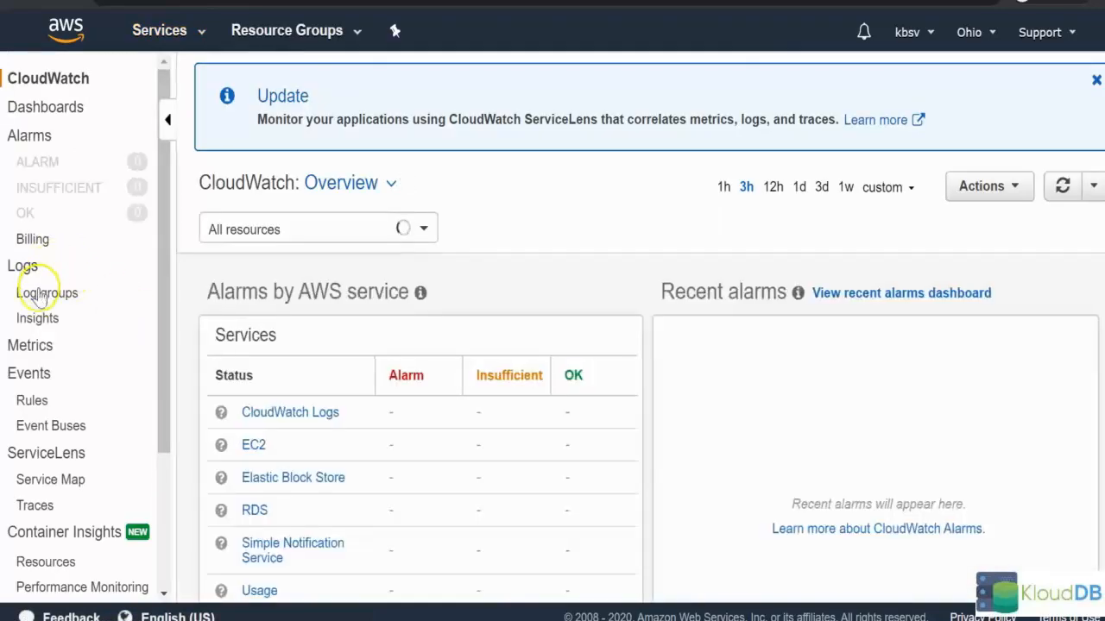
Open CloudWatch Log groups listing the database-1 error log and RDSOSMetrics
{"action": "left_click", "coordinate": [47, 293]}
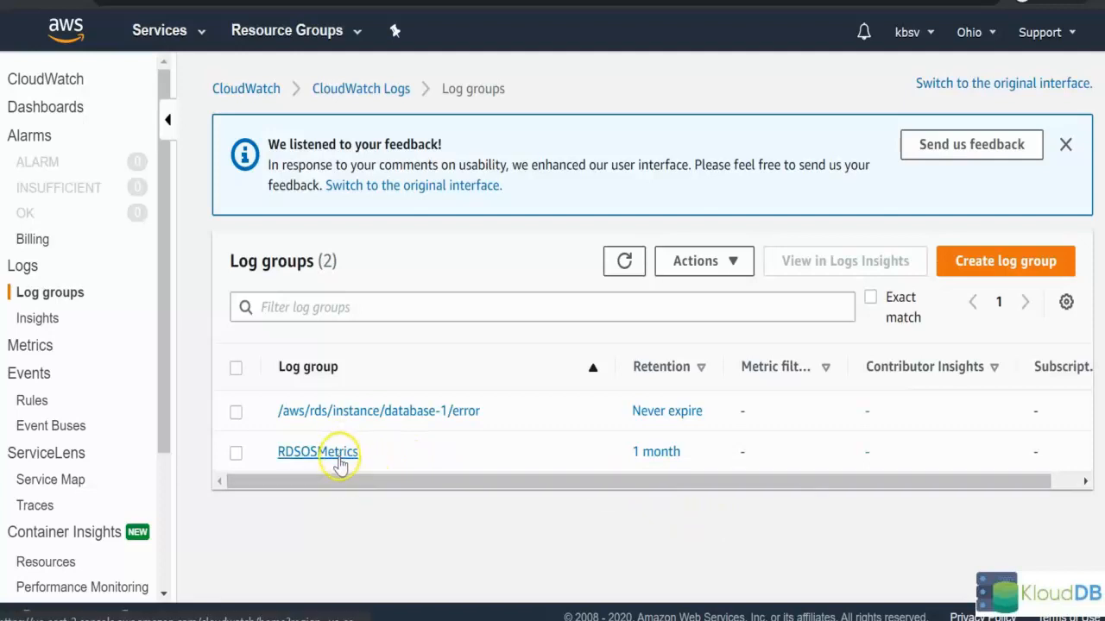
Open the RDSOSMetrics log group and its most recent log stream for database-1
{"action": "left_click", "coordinate": [316, 451]}
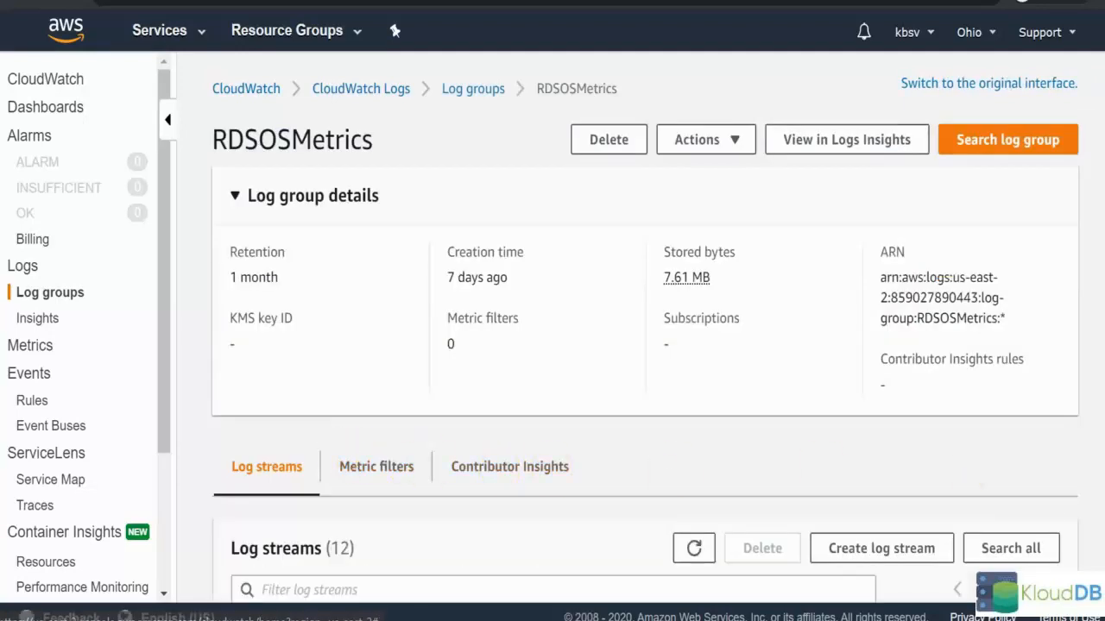
{"action": "scroll", "scroll_direction": "down", "scroll_amount": 3}
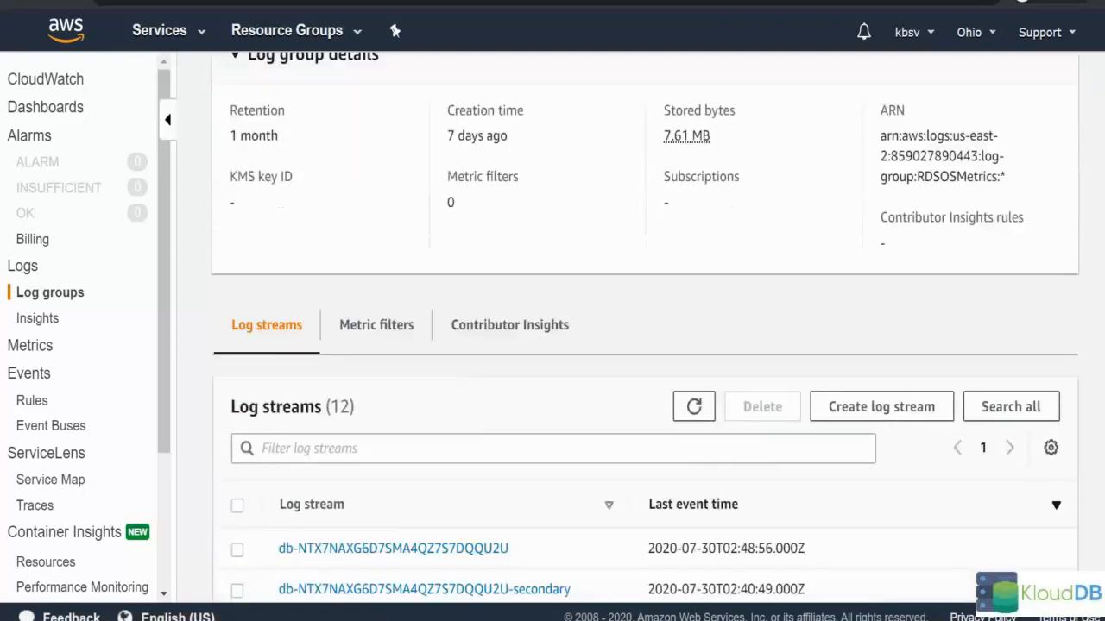
{"action": "scroll", "scroll_direction": "down", "scroll_amount": 3}
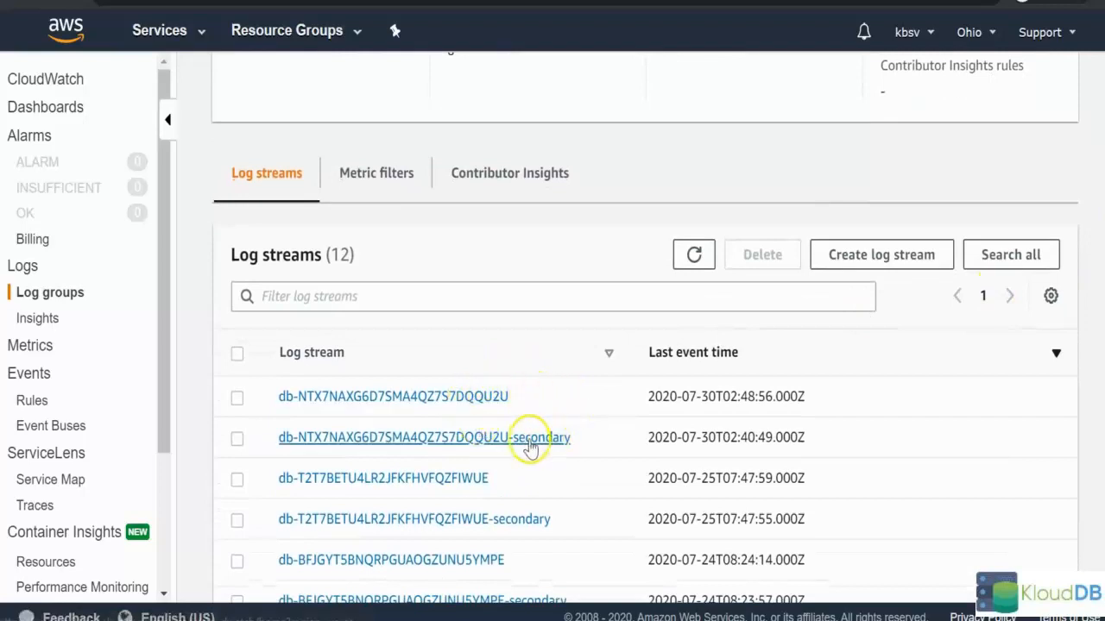
{"action": "mouse_move", "coordinate": [543, 415]}
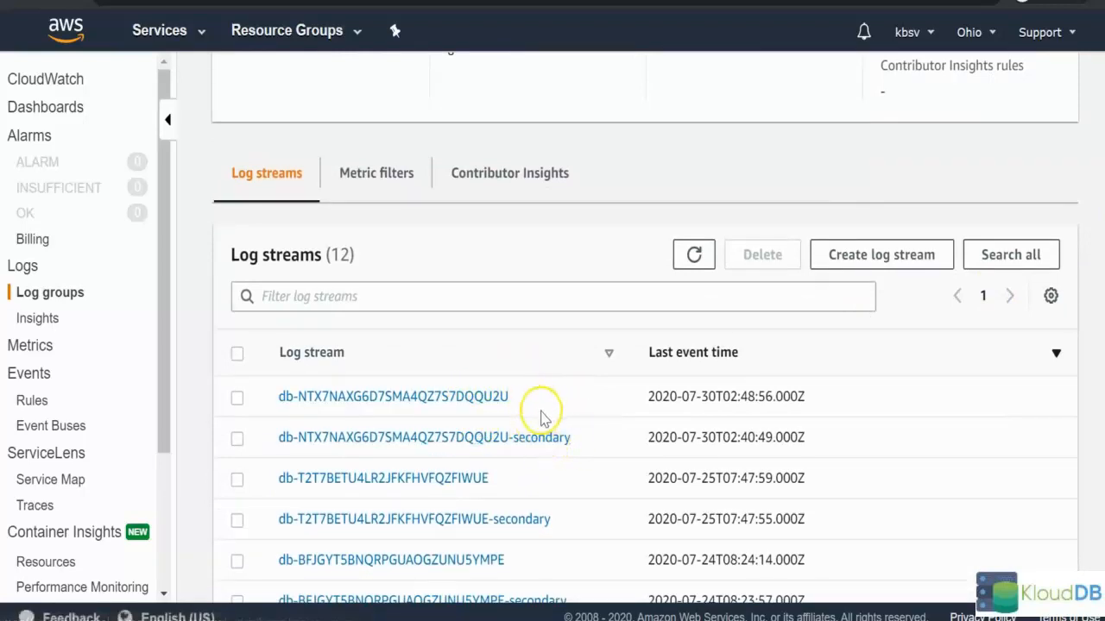
{"action": "left_click", "coordinate": [392, 396]}
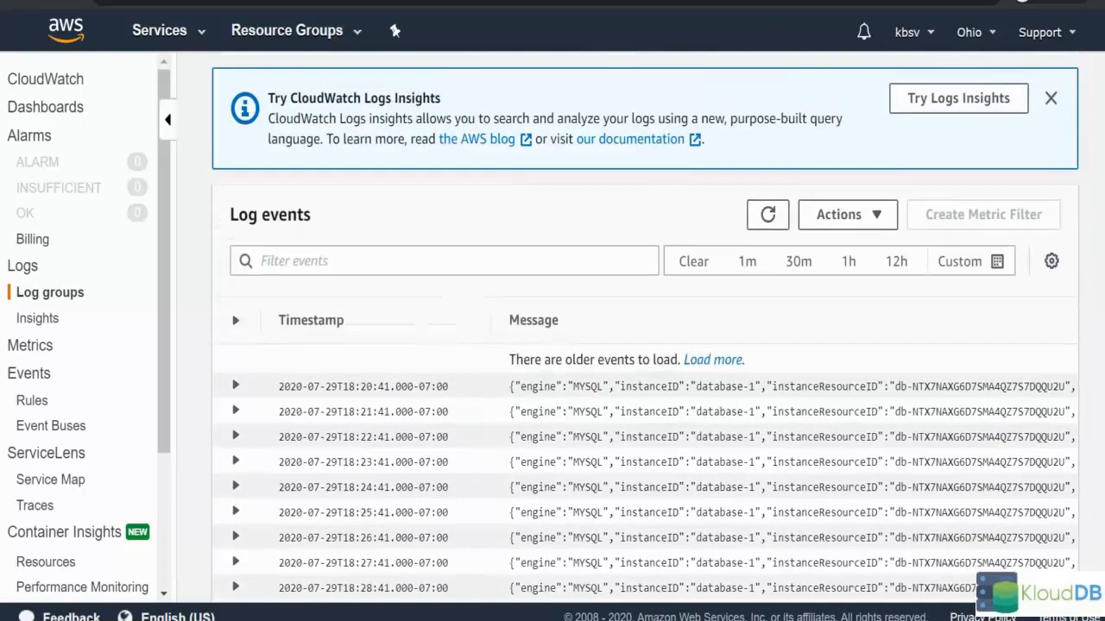
Expand the first RDSOSMetrics log event to show its engine, uptime and cpuUtilization JSON
{"action": "scroll", "scroll_direction": "down", "scroll_amount": 3}
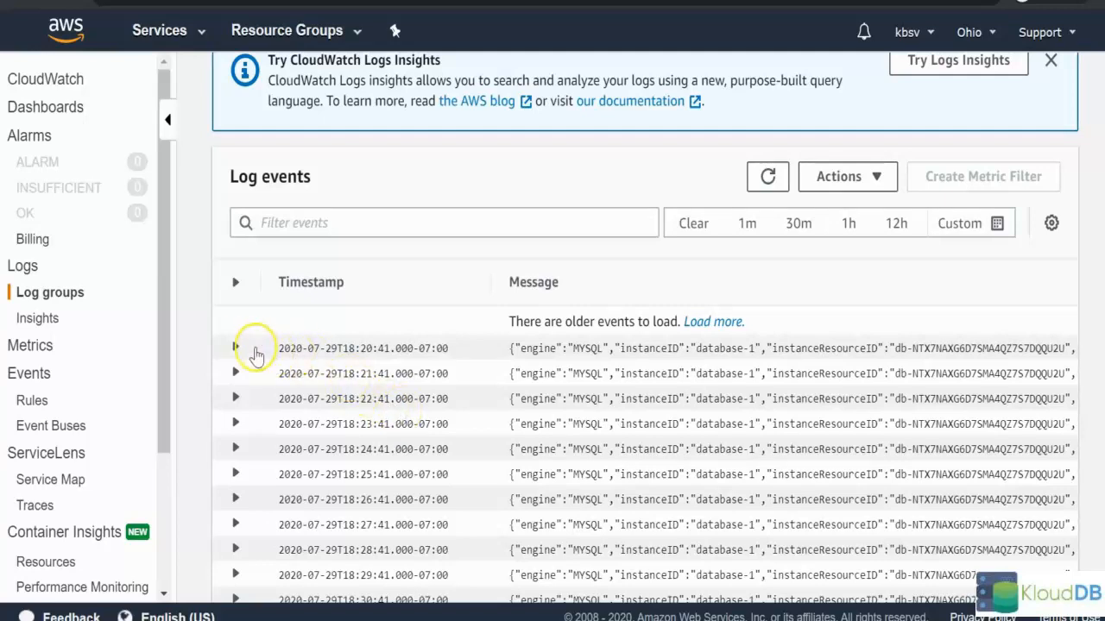
{"action": "left_click", "coordinate": [234, 348]}
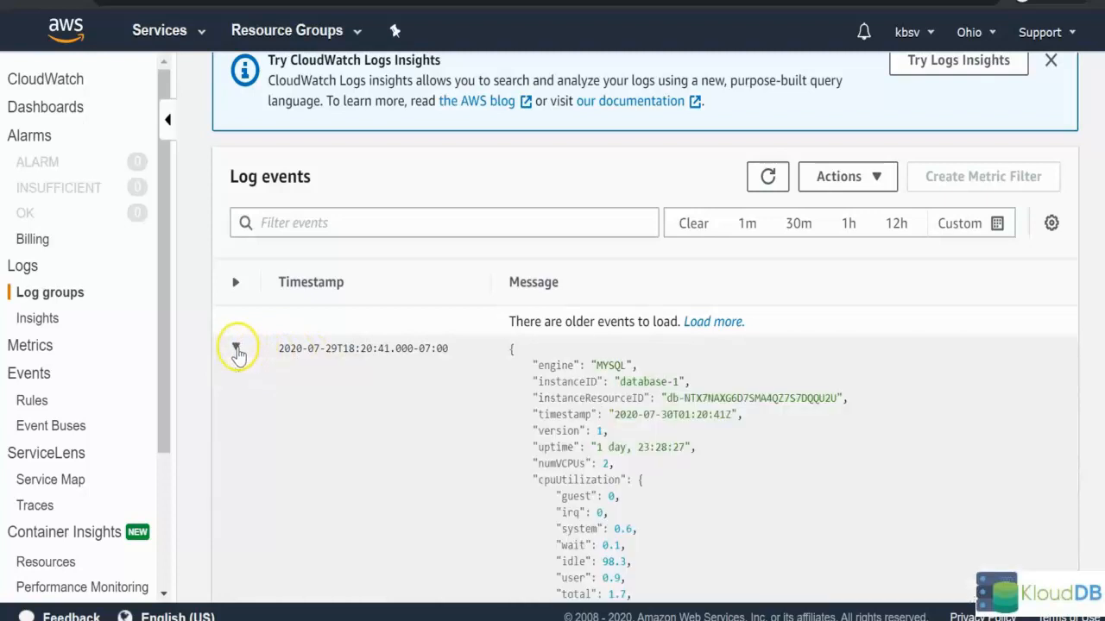
Read the expanded event past memory, swap, network, diskIO and physicalDeviceIO to fileSys
{"action": "left_click", "coordinate": [236, 348]}
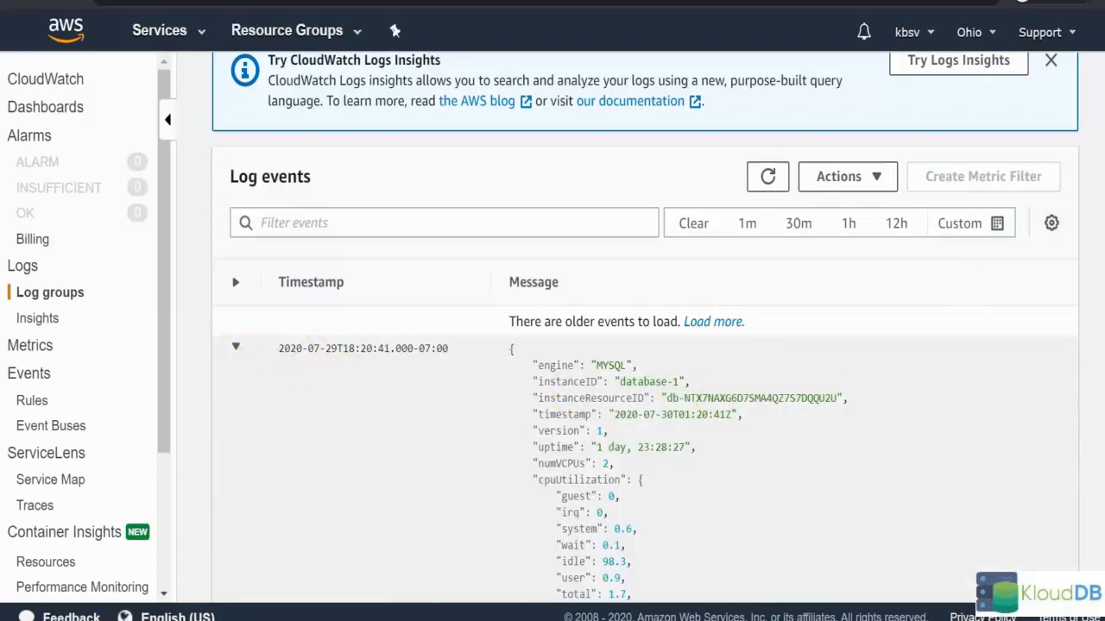
{"action": "scroll", "scroll_direction": "down", "scroll_amount": 3}
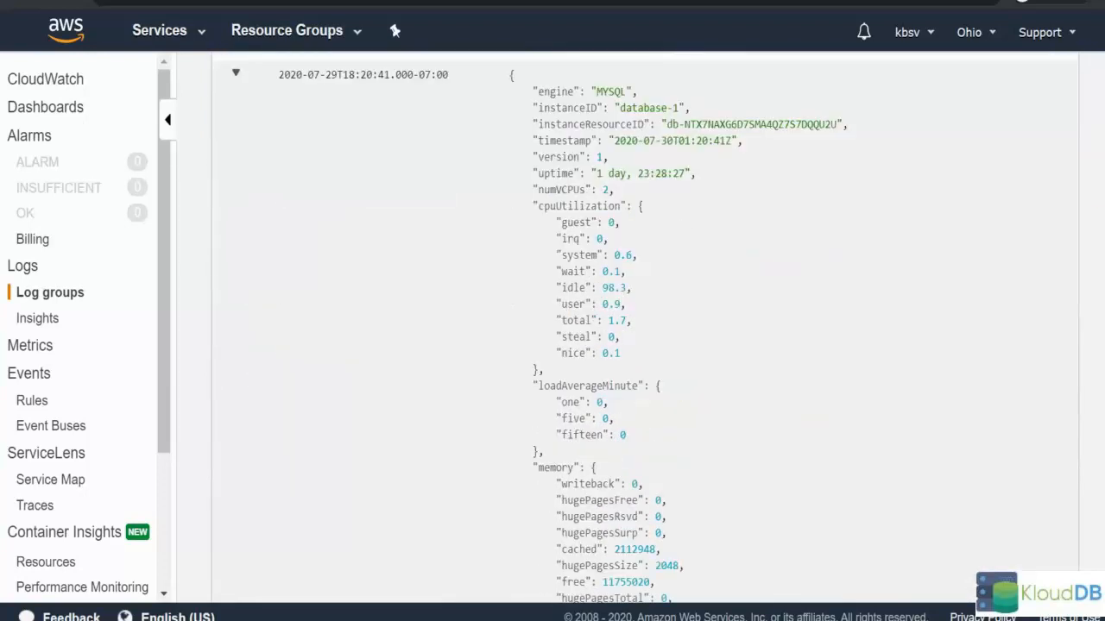
{"action": "scroll", "scroll_direction": "down", "scroll_amount": 3}
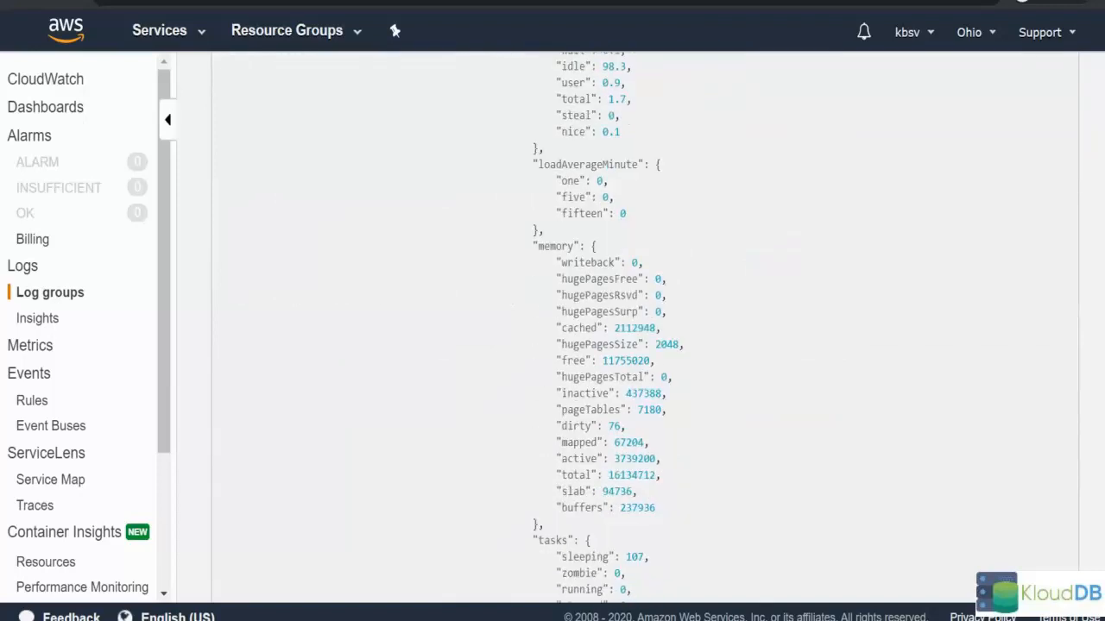
{"action": "scroll", "scroll_direction": "down", "scroll_amount": 3}
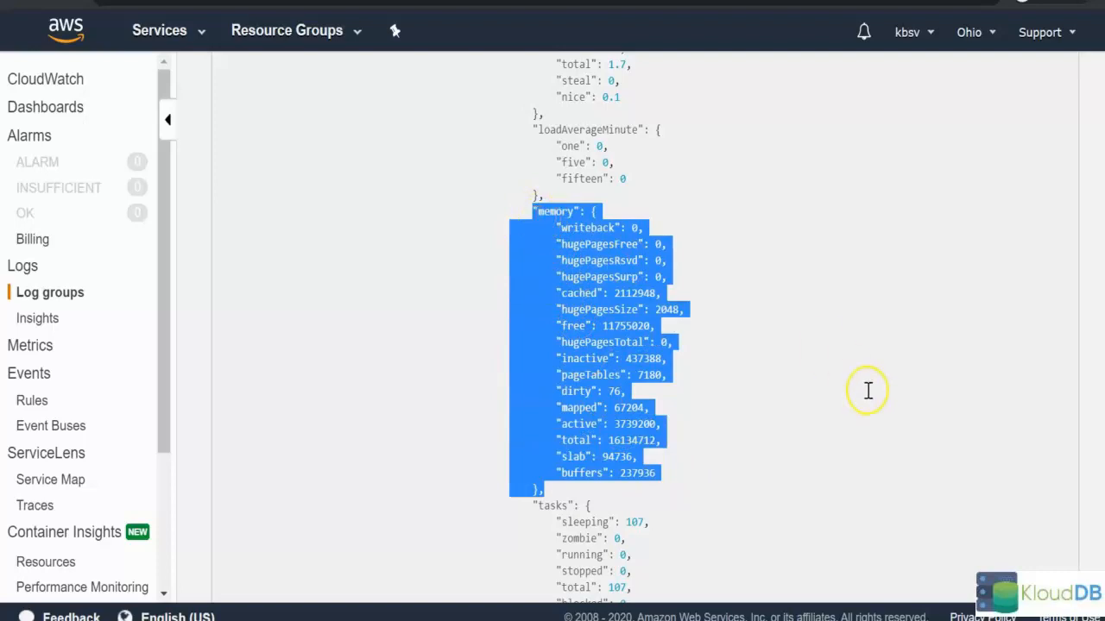
{"action": "mouse_move", "coordinate": [863, 396]}
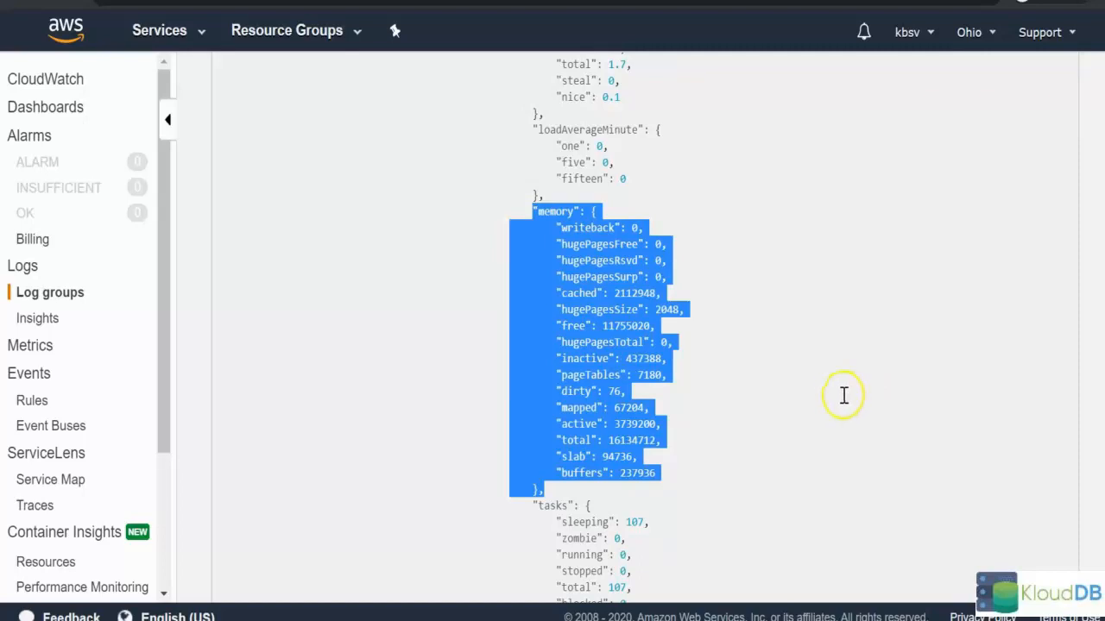
{"action": "mouse_move", "coordinate": [744, 395]}
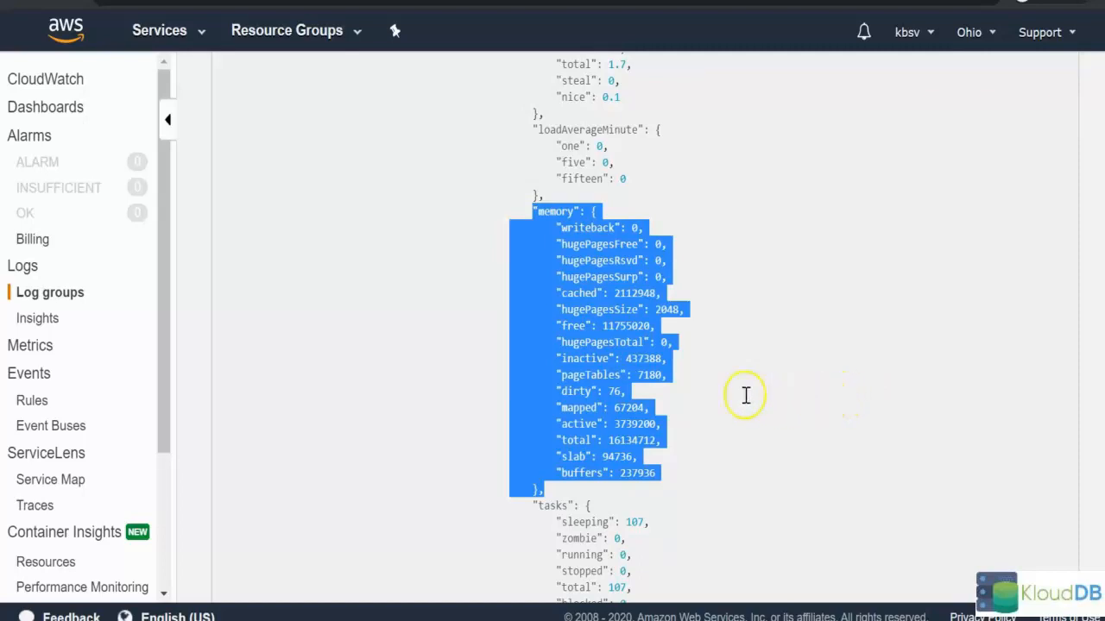
{"action": "scroll", "scroll_direction": "down", "scroll_amount": 3}
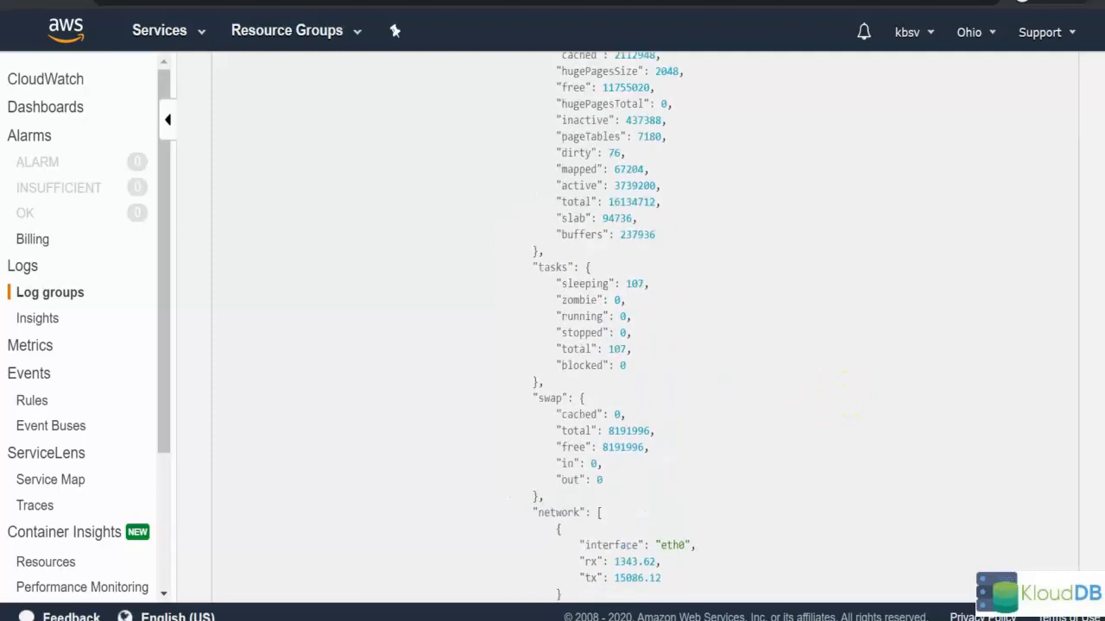
{"action": "scroll", "scroll_direction": "down", "scroll_amount": 3}
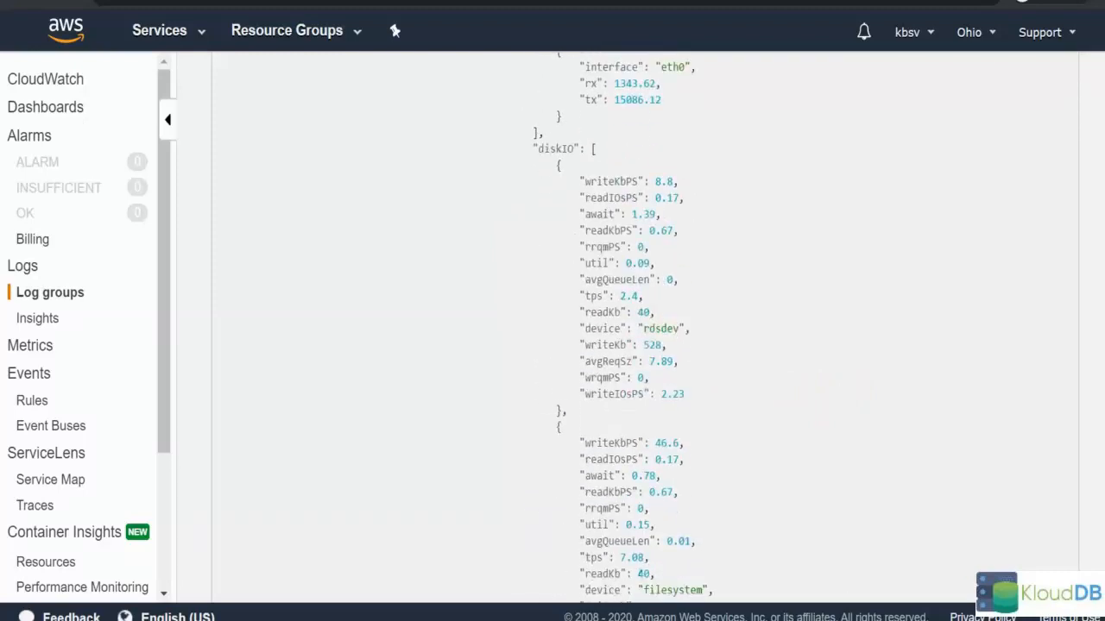
{"action": "mouse_move", "coordinate": [742, 398]}
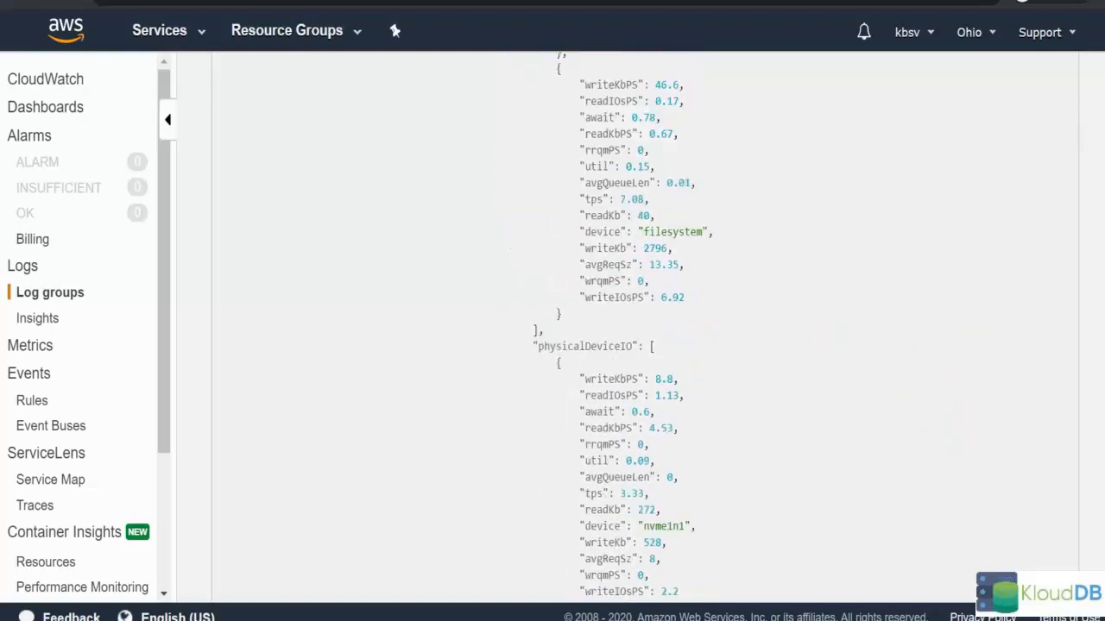
{"action": "scroll", "scroll_direction": "down", "scroll_amount": 3}
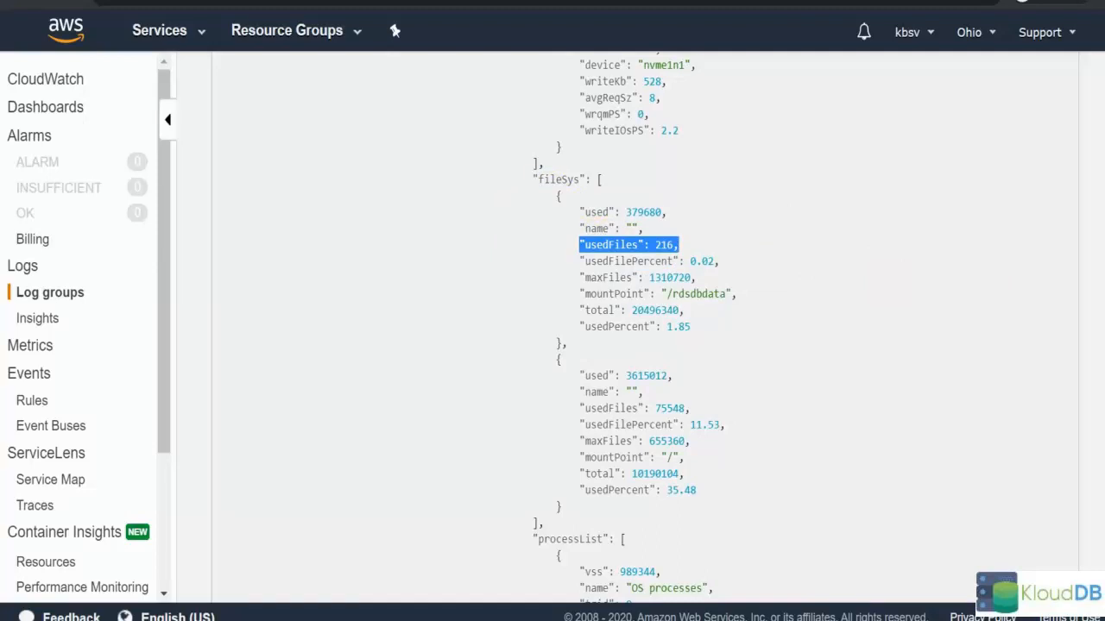
Scroll past the /rdsdbdata and root fileSys entries to the OS and RDS processList entries
{"action": "scroll", "scroll_direction": "down", "scroll_amount": 3}
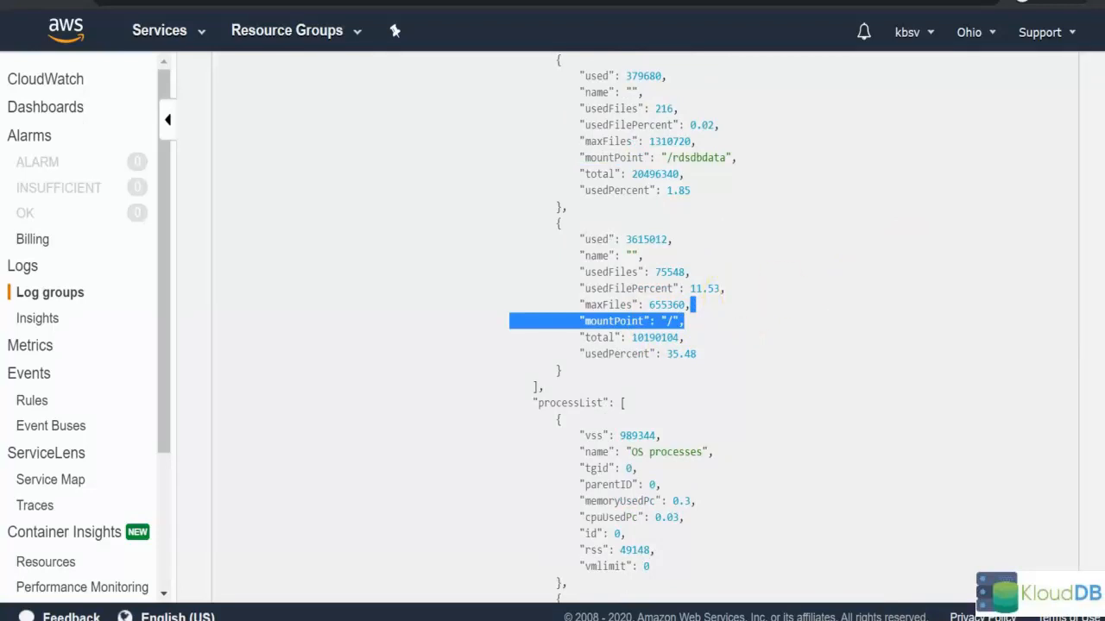
{"action": "scroll", "scroll_direction": "down", "scroll_amount": 3}
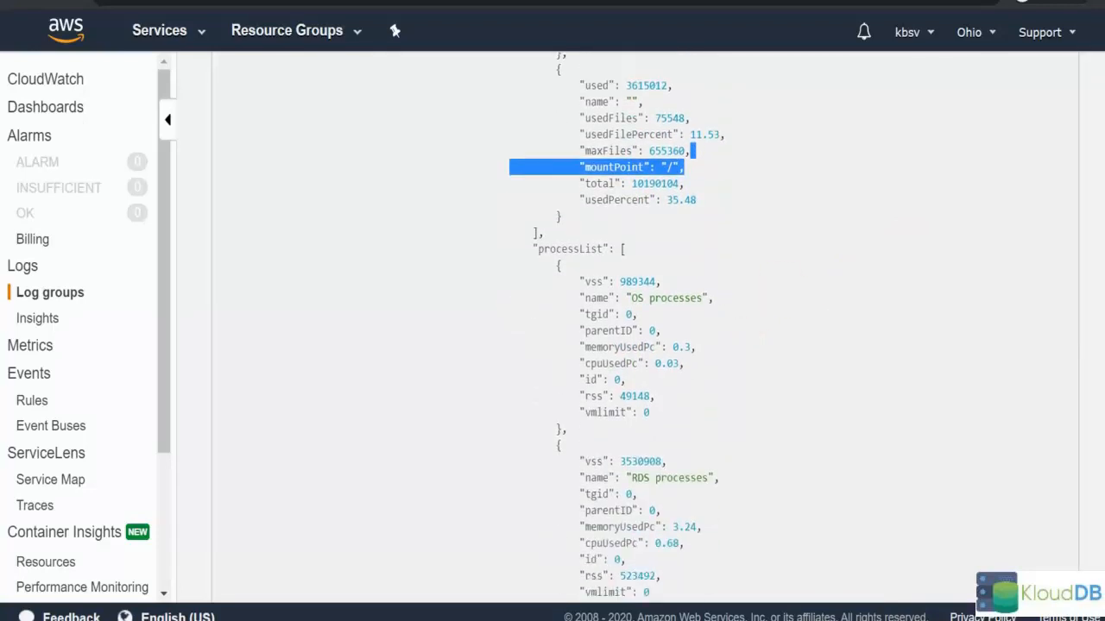
{"action": "scroll", "scroll_direction": "down", "scroll_amount": 3}
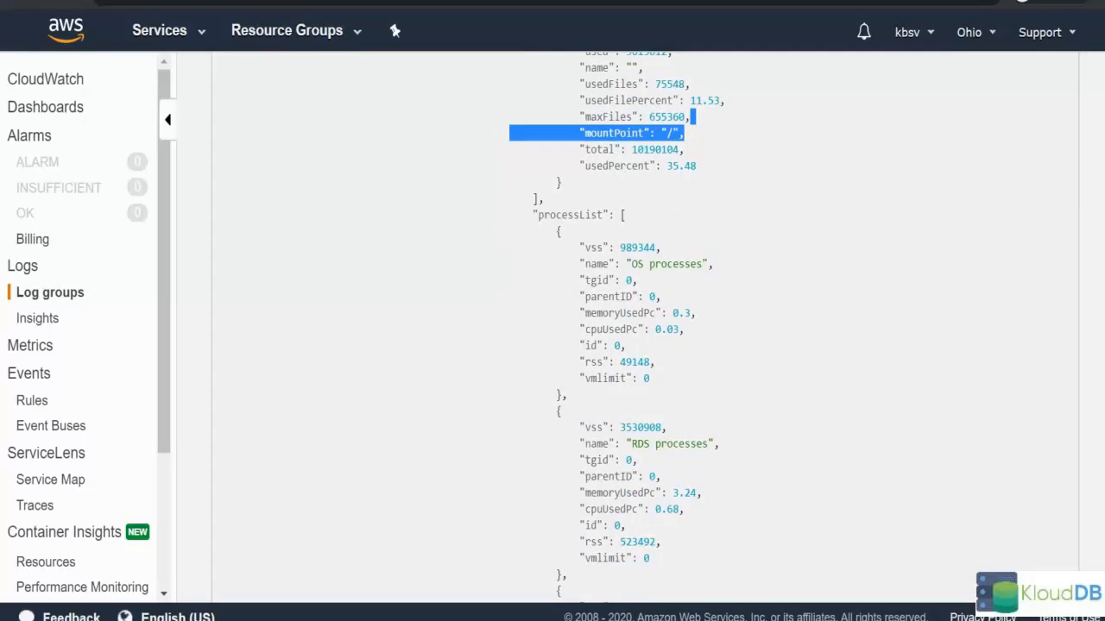
Scroll through processList to the mysqld thread entries showing memoryUsedPc 8.49 and cpuUsedPc
{"action": "scroll", "scroll_direction": "down", "scroll_amount": 3}
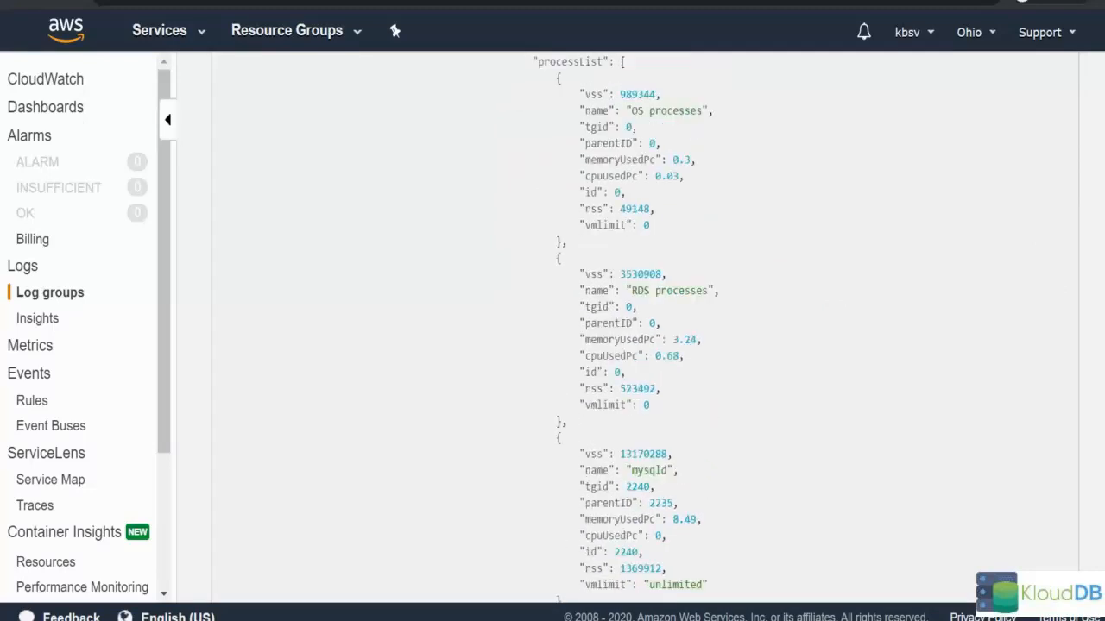
{"action": "scroll", "scroll_direction": "down", "scroll_amount": 3}
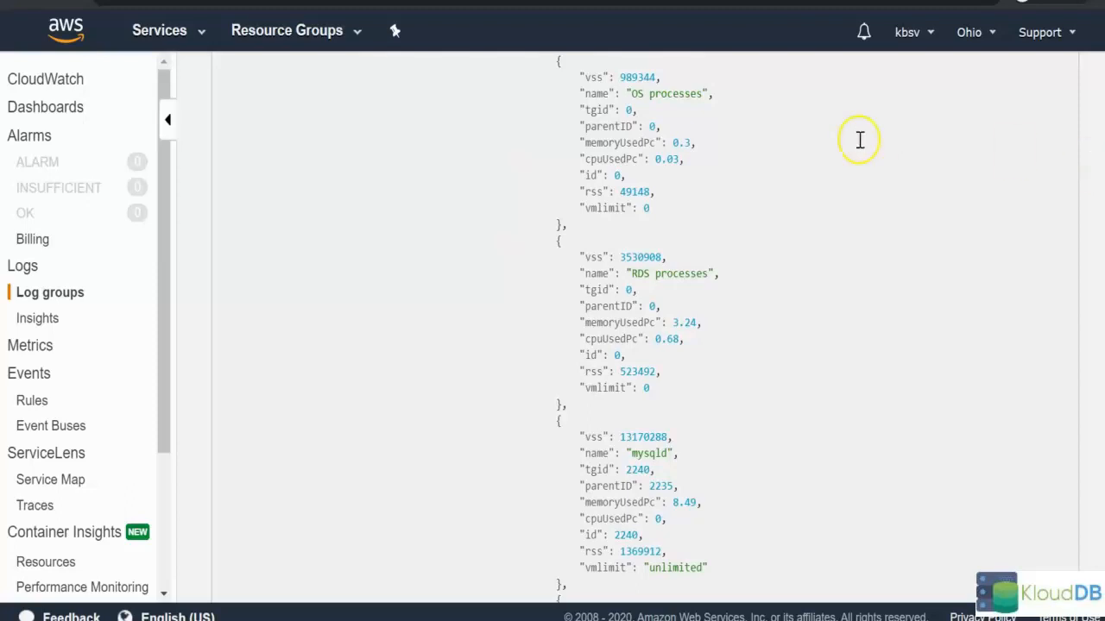
{"action": "mouse_move", "coordinate": [753, 104]}
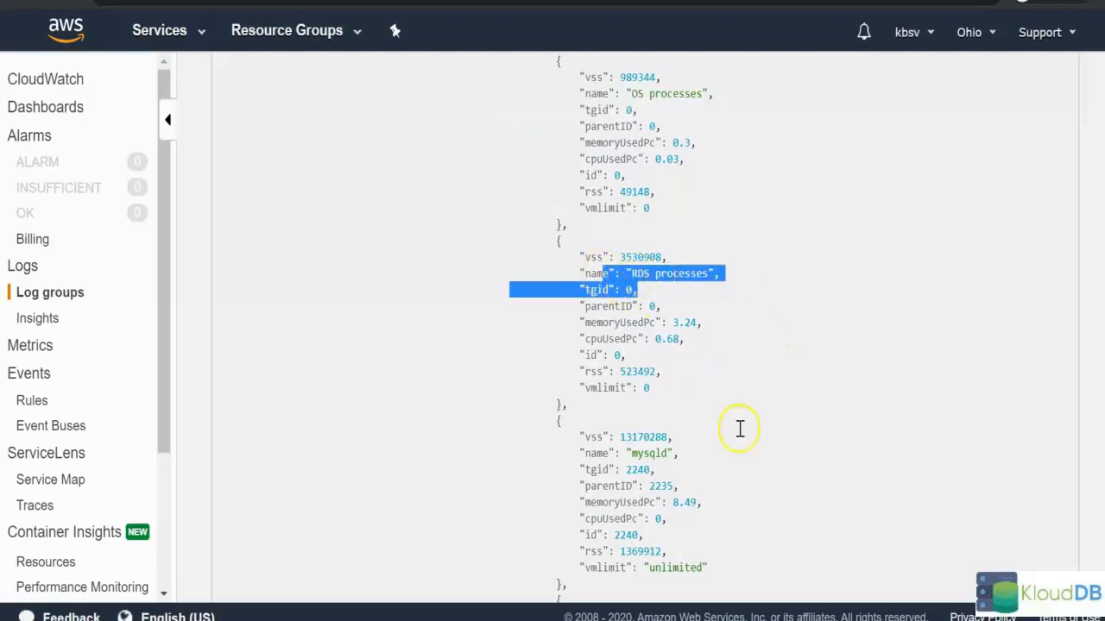
{"action": "scroll", "scroll_direction": "down", "scroll_amount": 3}
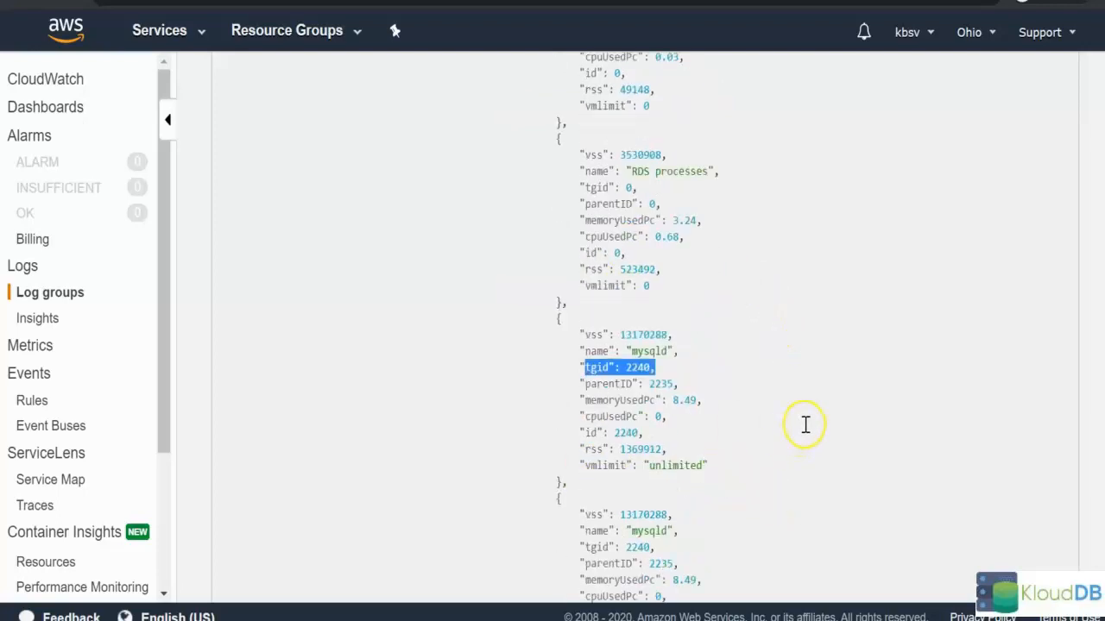
{"action": "scroll", "scroll_direction": "down", "scroll_amount": 3}
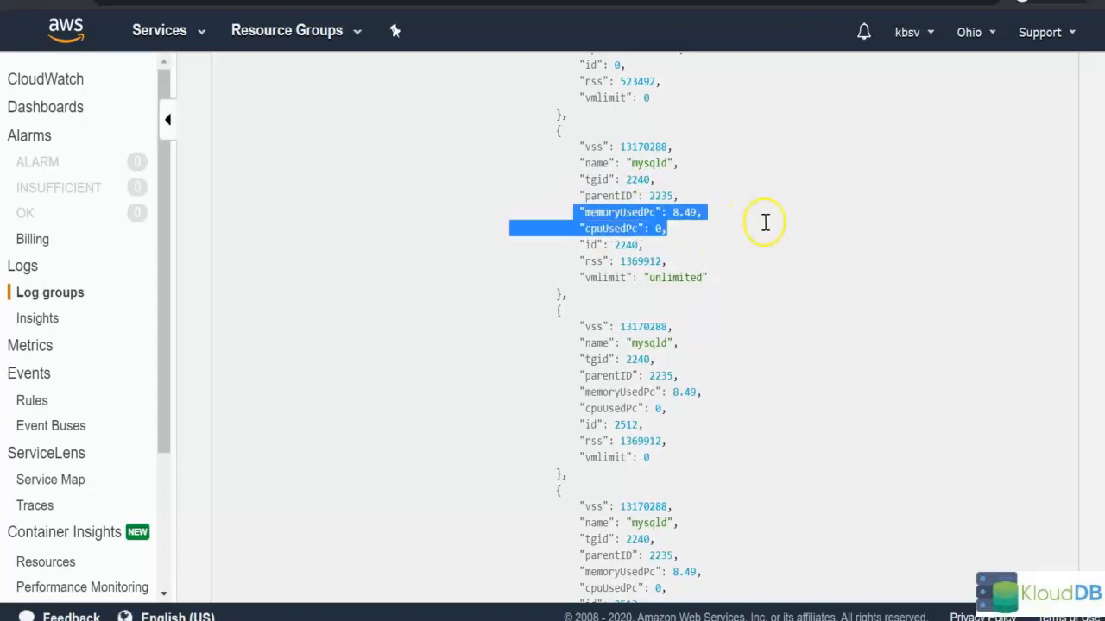
{"action": "mouse_move", "coordinate": [789, 246]}
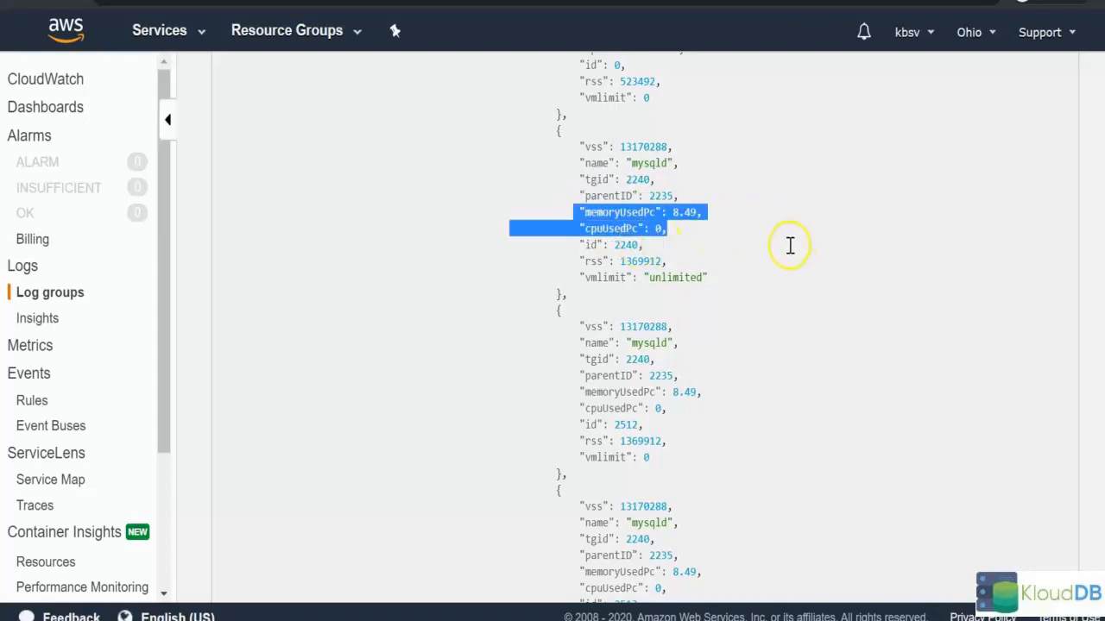
{"action": "mouse_move", "coordinate": [777, 252]}
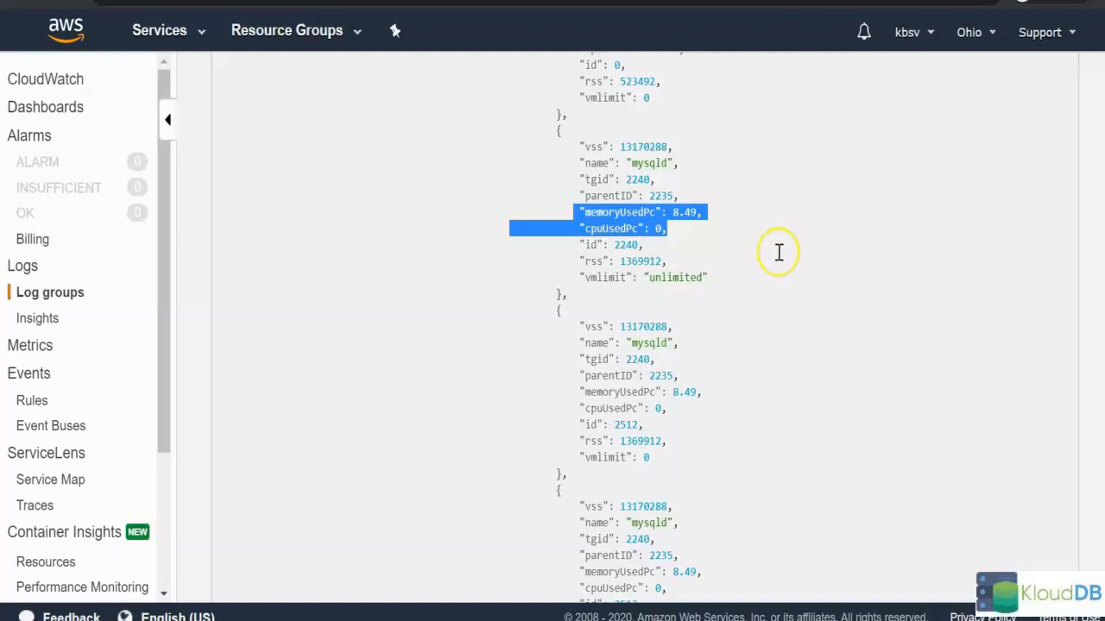
{"action": "mouse_move", "coordinate": [965, 265]}
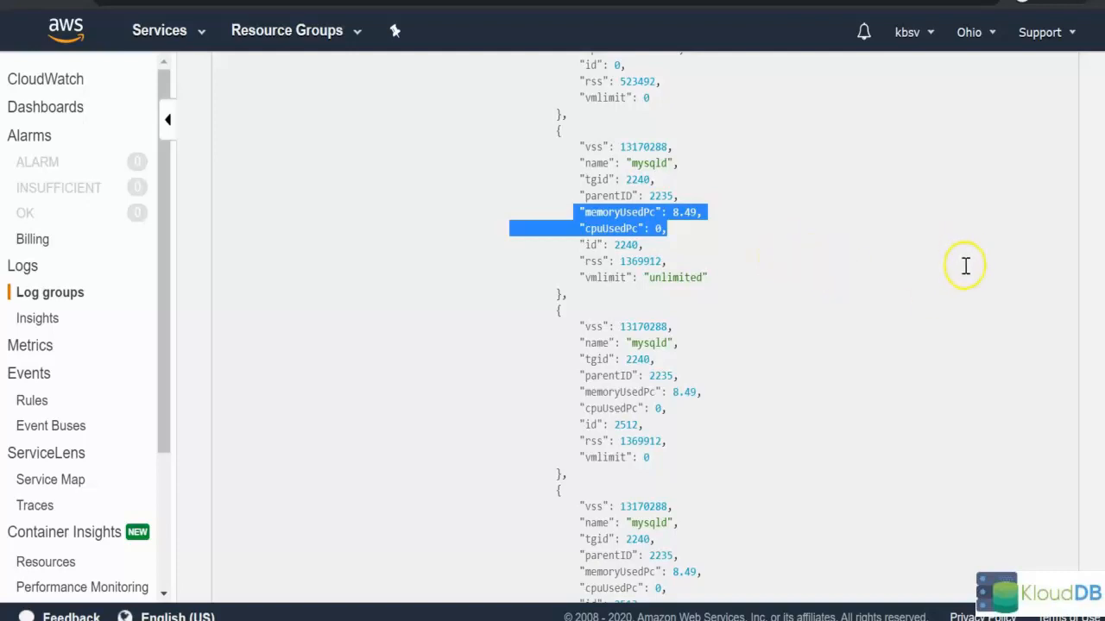
{"action": "mouse_move", "coordinate": [634, 427]}
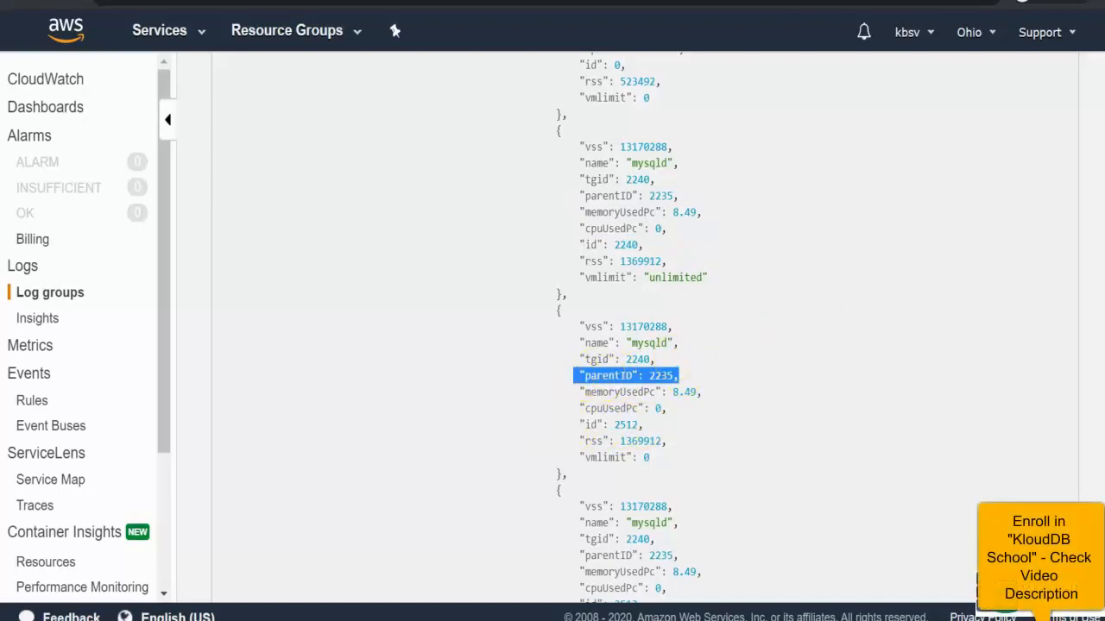
{"action": "scroll", "scroll_direction": "down", "scroll_amount": 3}
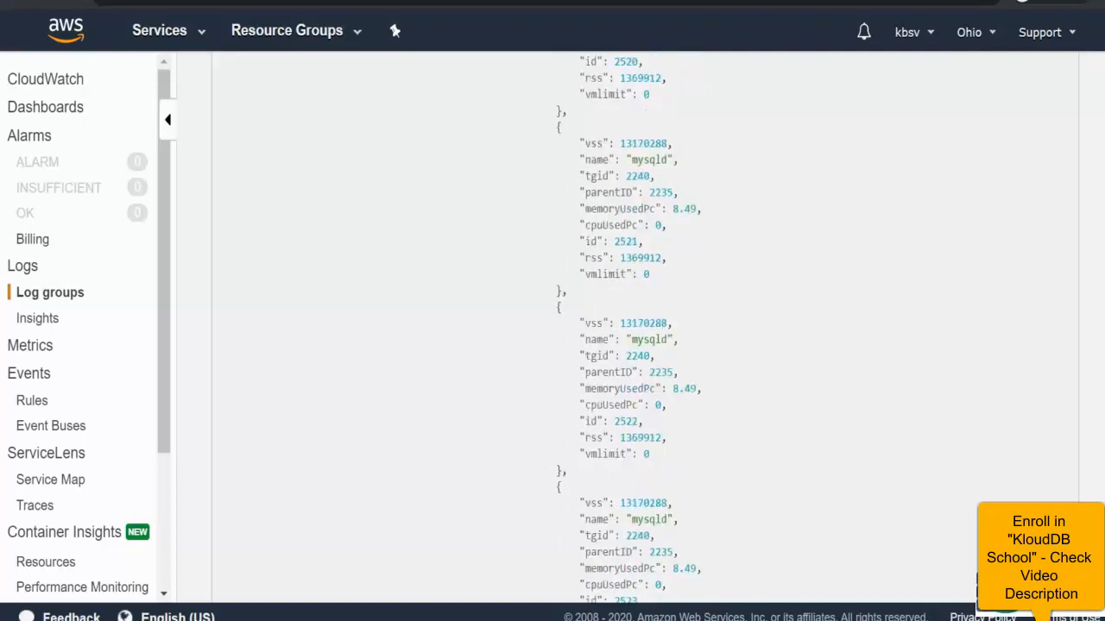
{"action": "scroll", "scroll_direction": "down", "scroll_amount": 3}
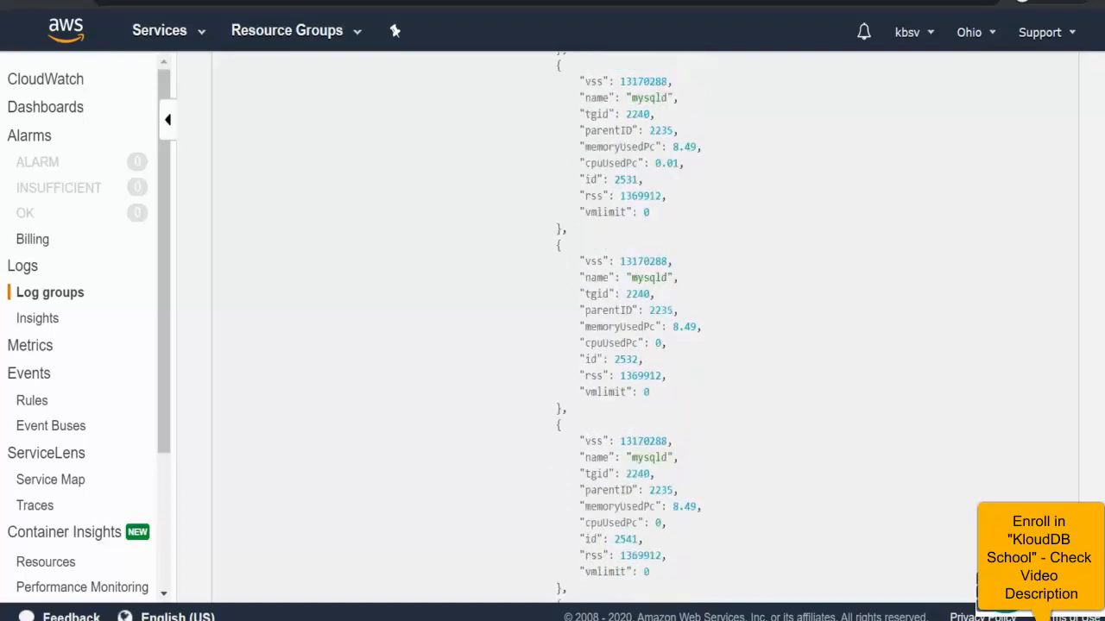
{"action": "scroll", "scroll_direction": "down", "scroll_amount": 3}
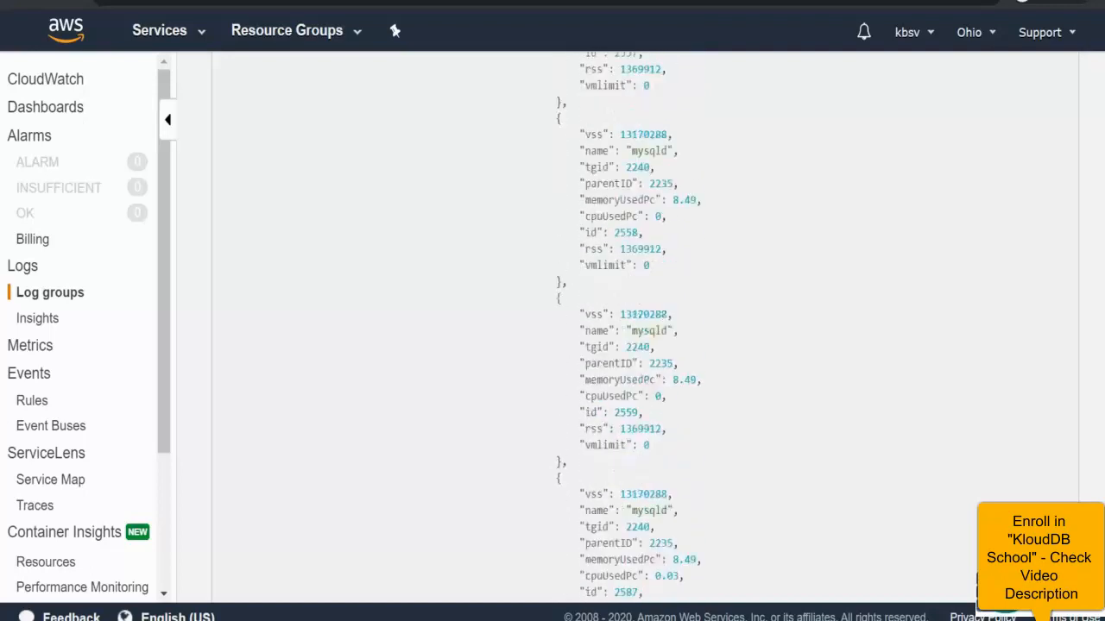
{"action": "scroll", "scroll_direction": "down", "scroll_amount": 3}
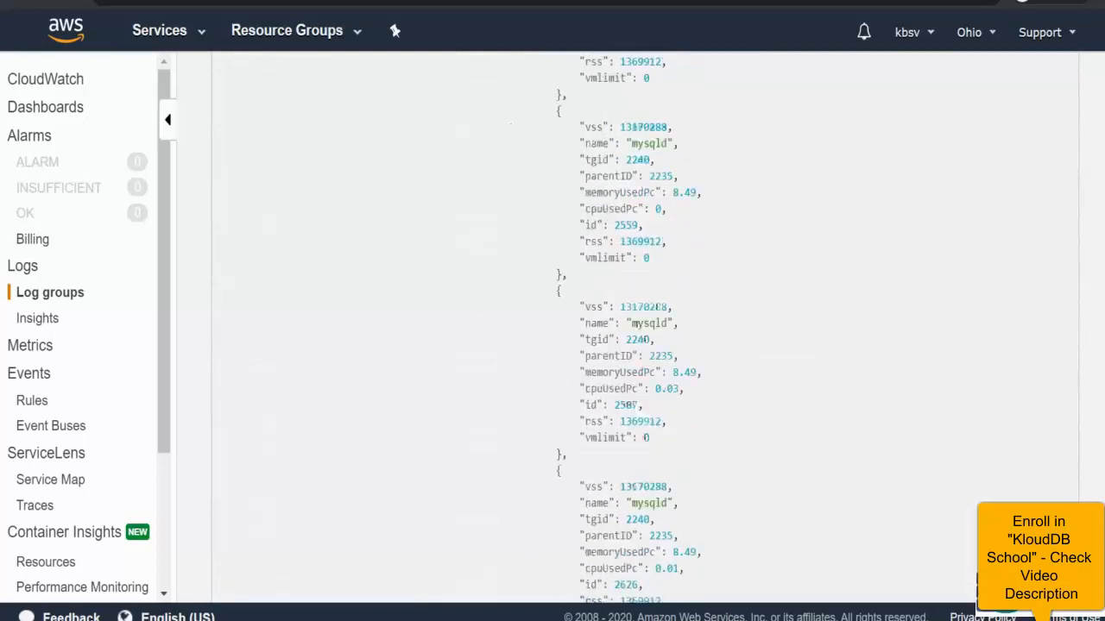
{"action": "scroll", "scroll_direction": "down", "scroll_amount": 3}
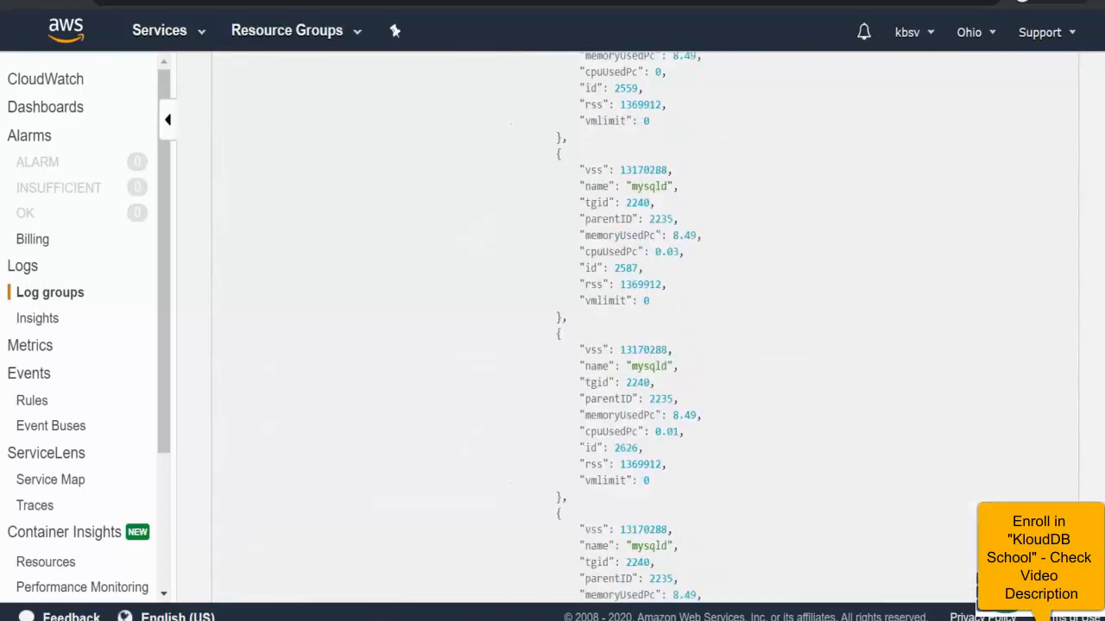
{"action": "scroll", "scroll_direction": "down", "scroll_amount": 3}
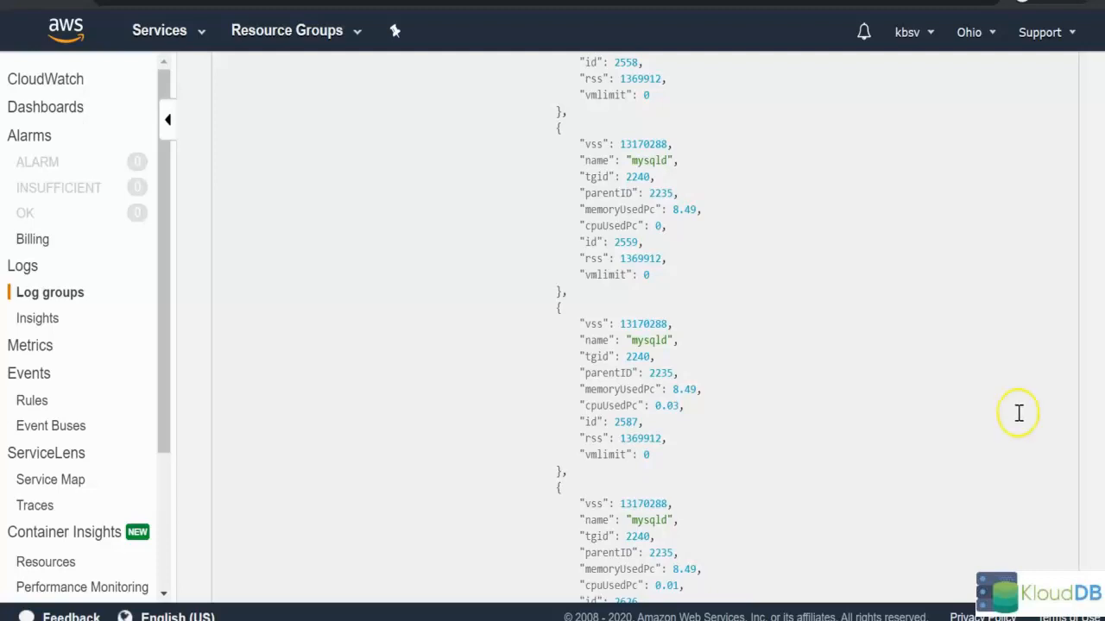
{"action": "mouse_move", "coordinate": [1012, 408]}
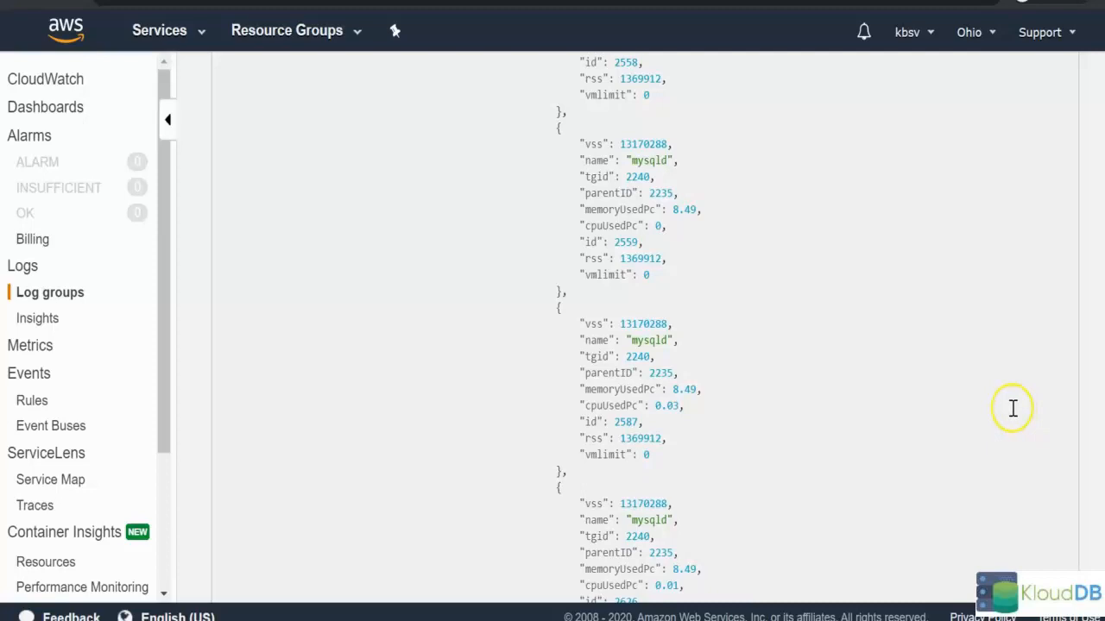
{"action": "mouse_move", "coordinate": [1010, 412]}
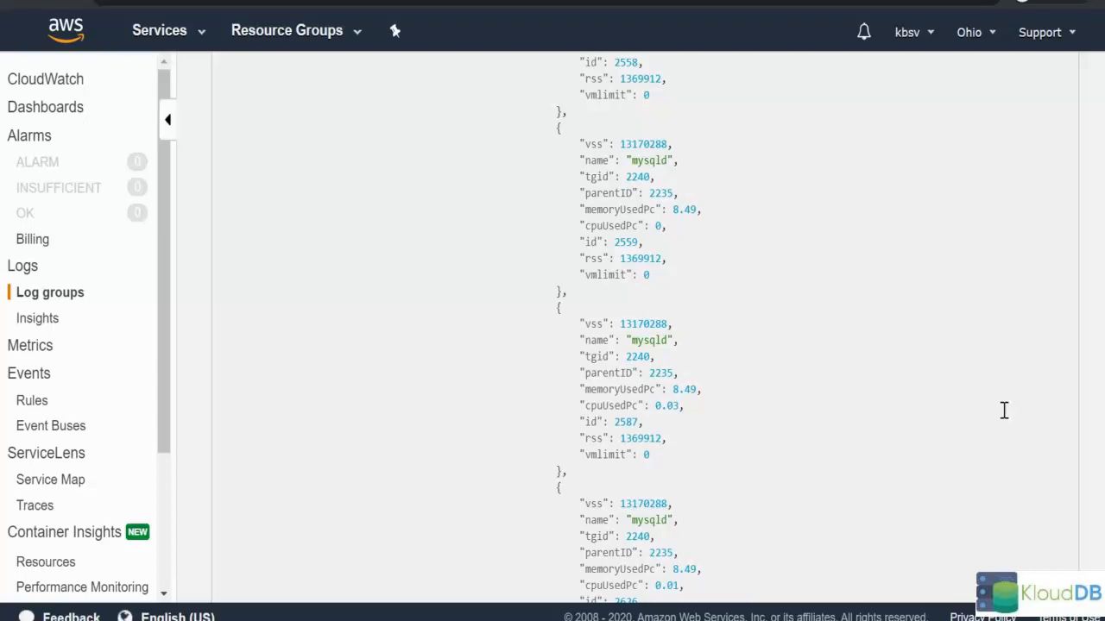
{"action": "mouse_move", "coordinate": [1000, 415]}
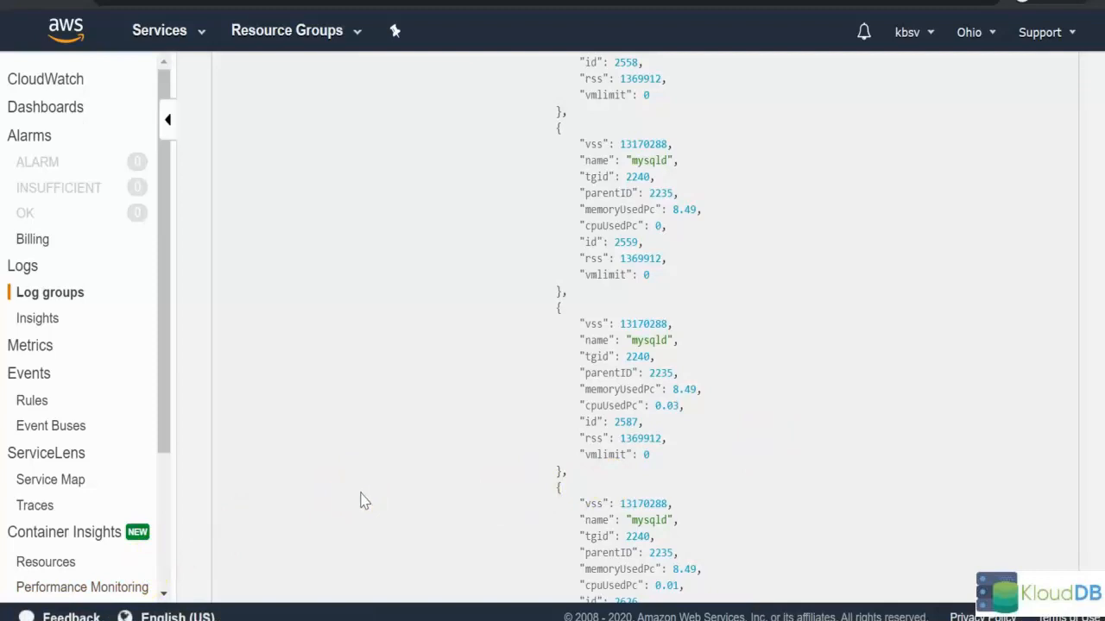
{"action": "mouse_move", "coordinate": [360, 506]}
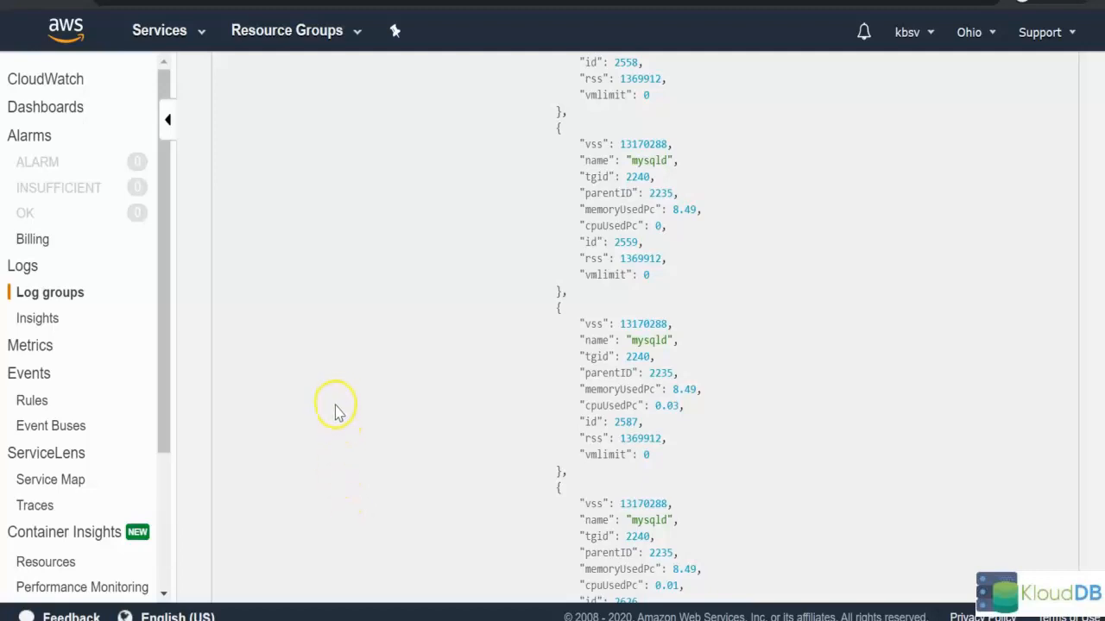
{"action": "mouse_move", "coordinate": [350, 423]}
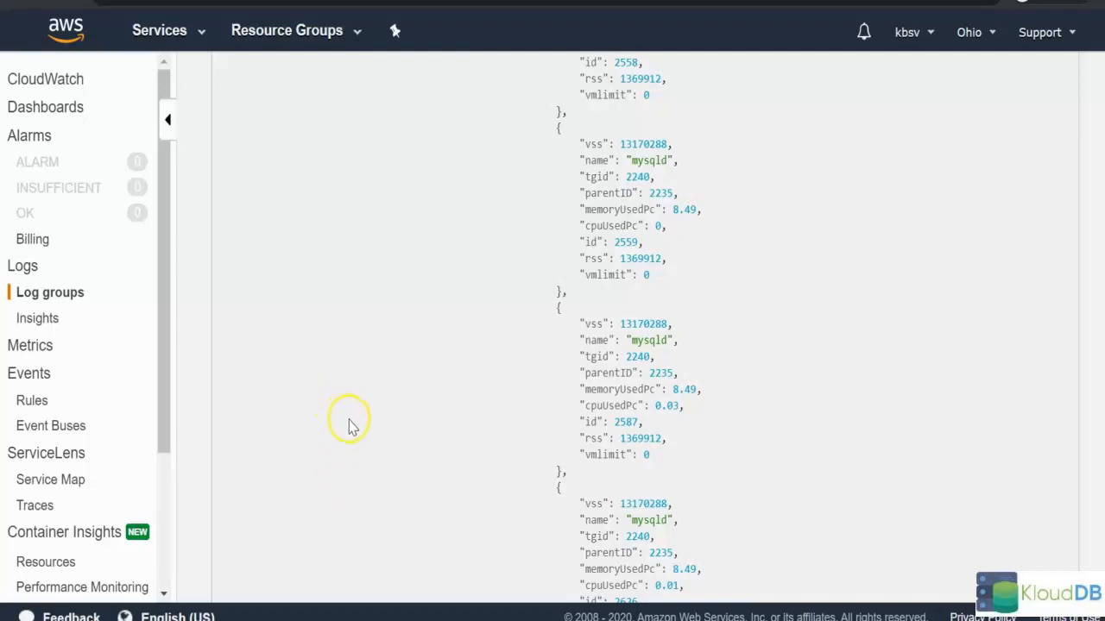